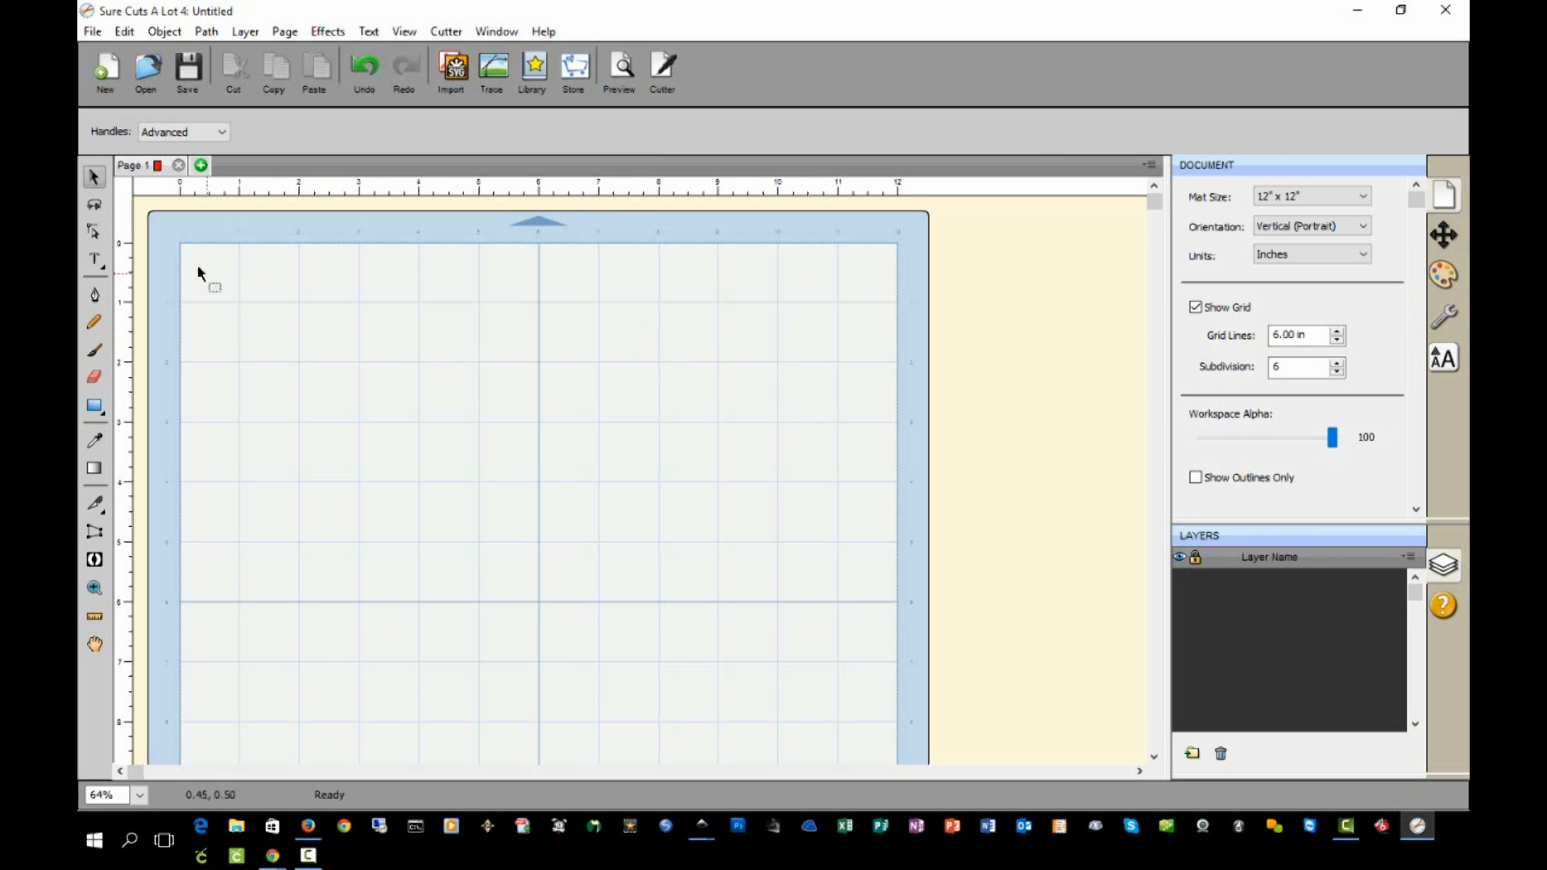
mouse_move(735, 540)
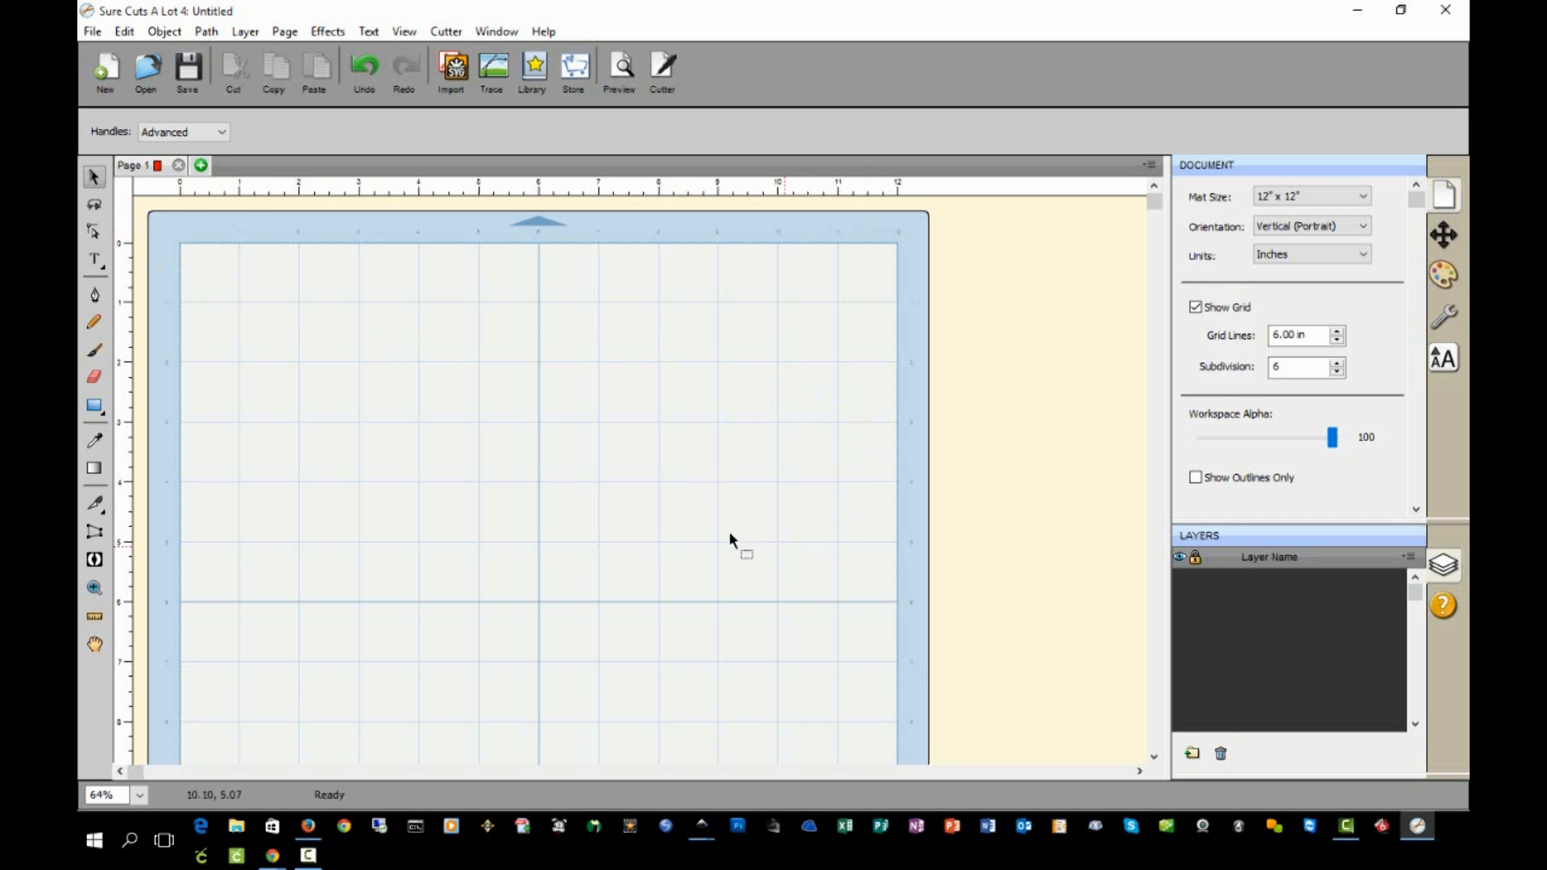
mouse_move(1288, 548)
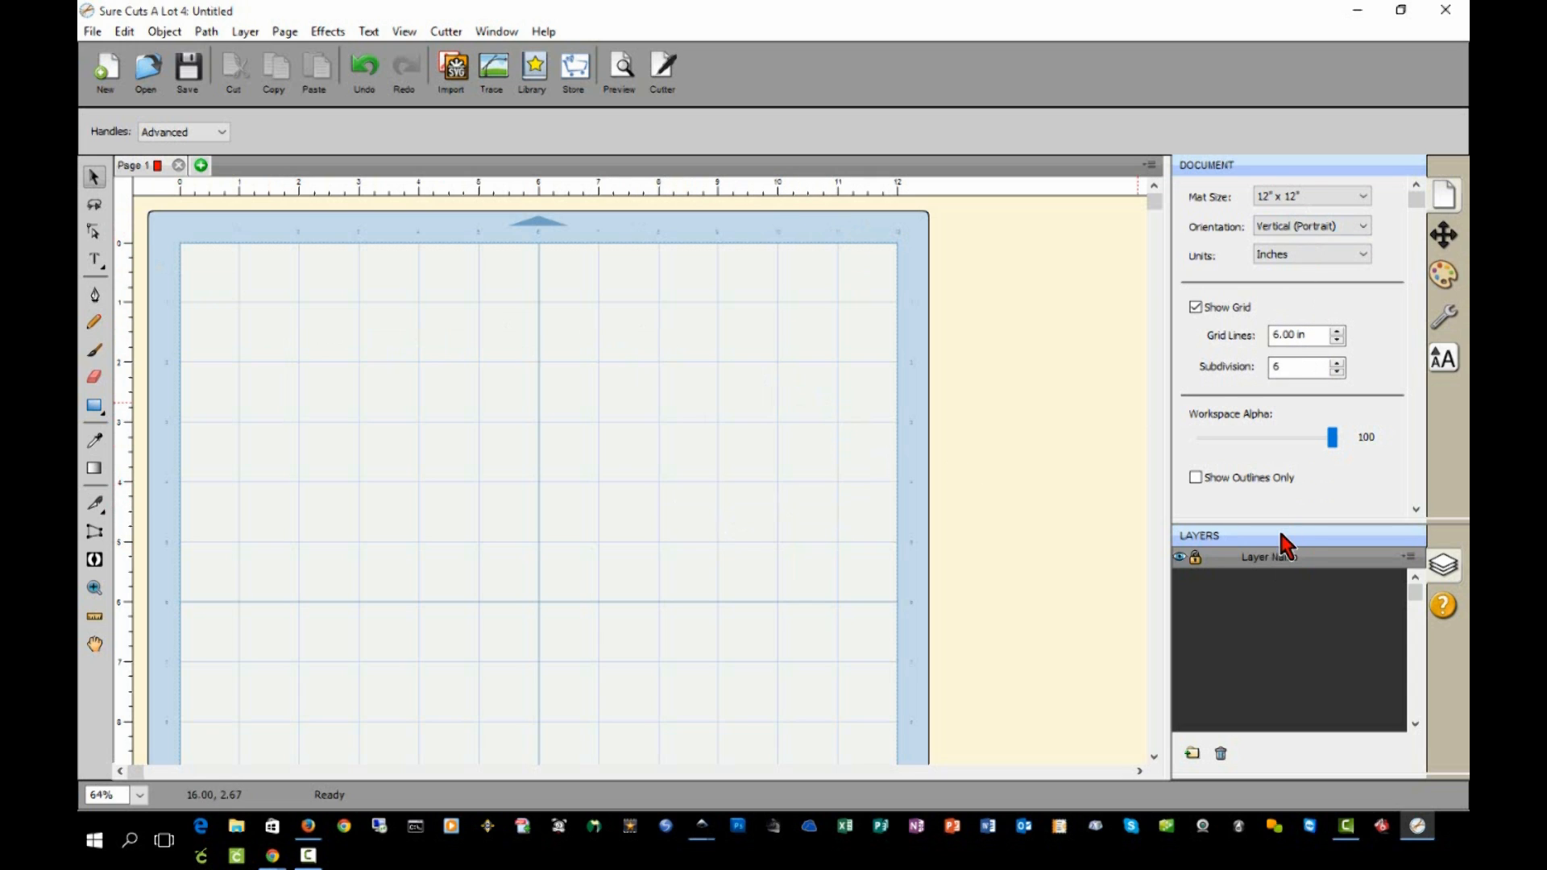
mouse_move(1289, 578)
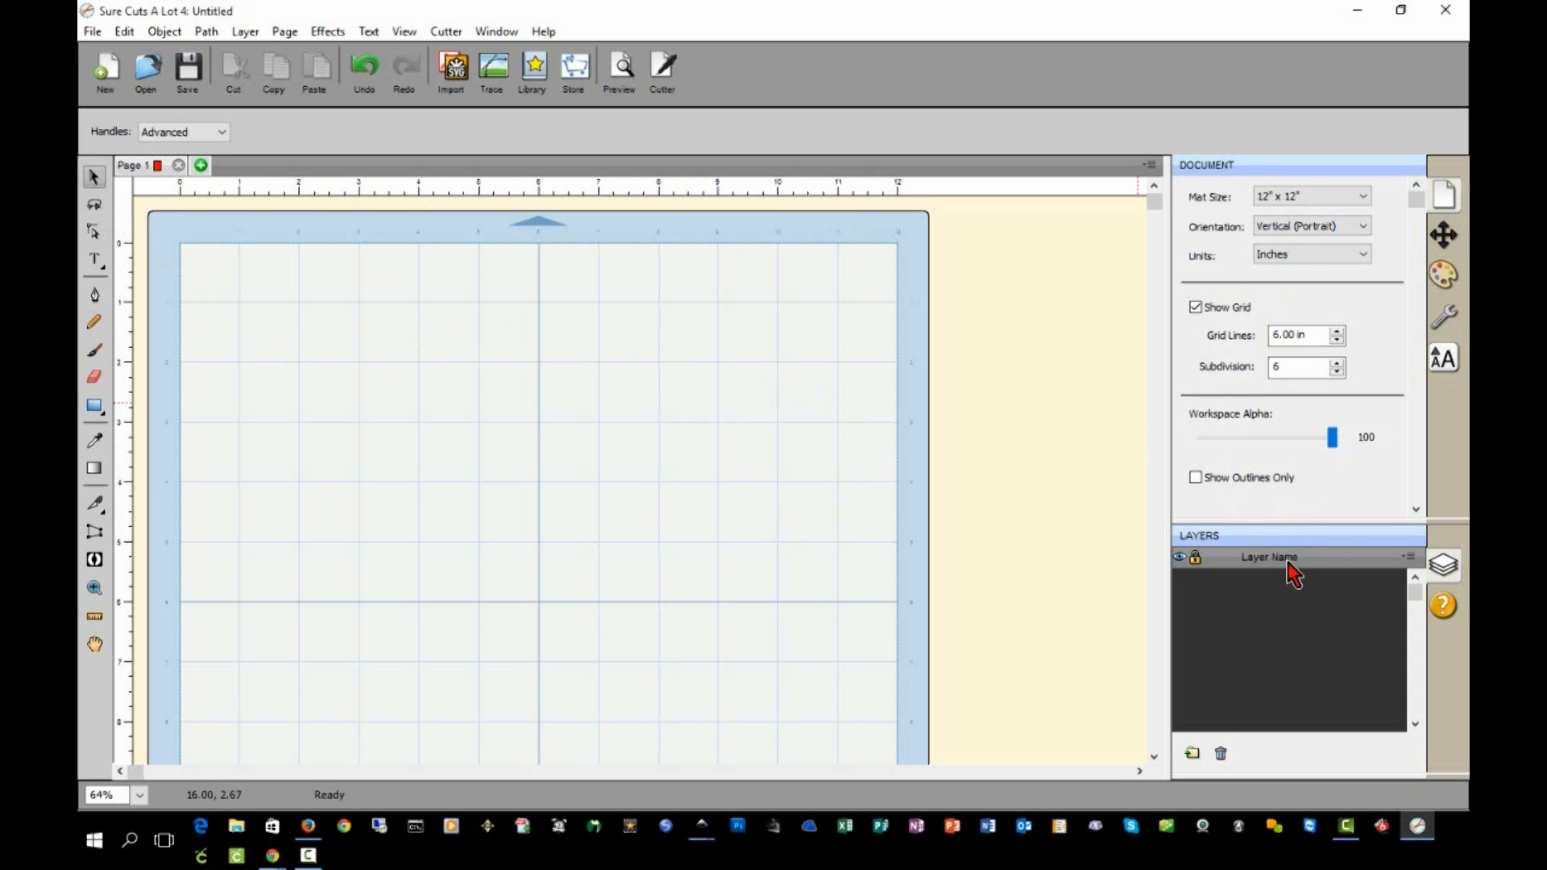
- Show the Position & Size panel on the right, leaving the page empty
left_click(1443, 234)
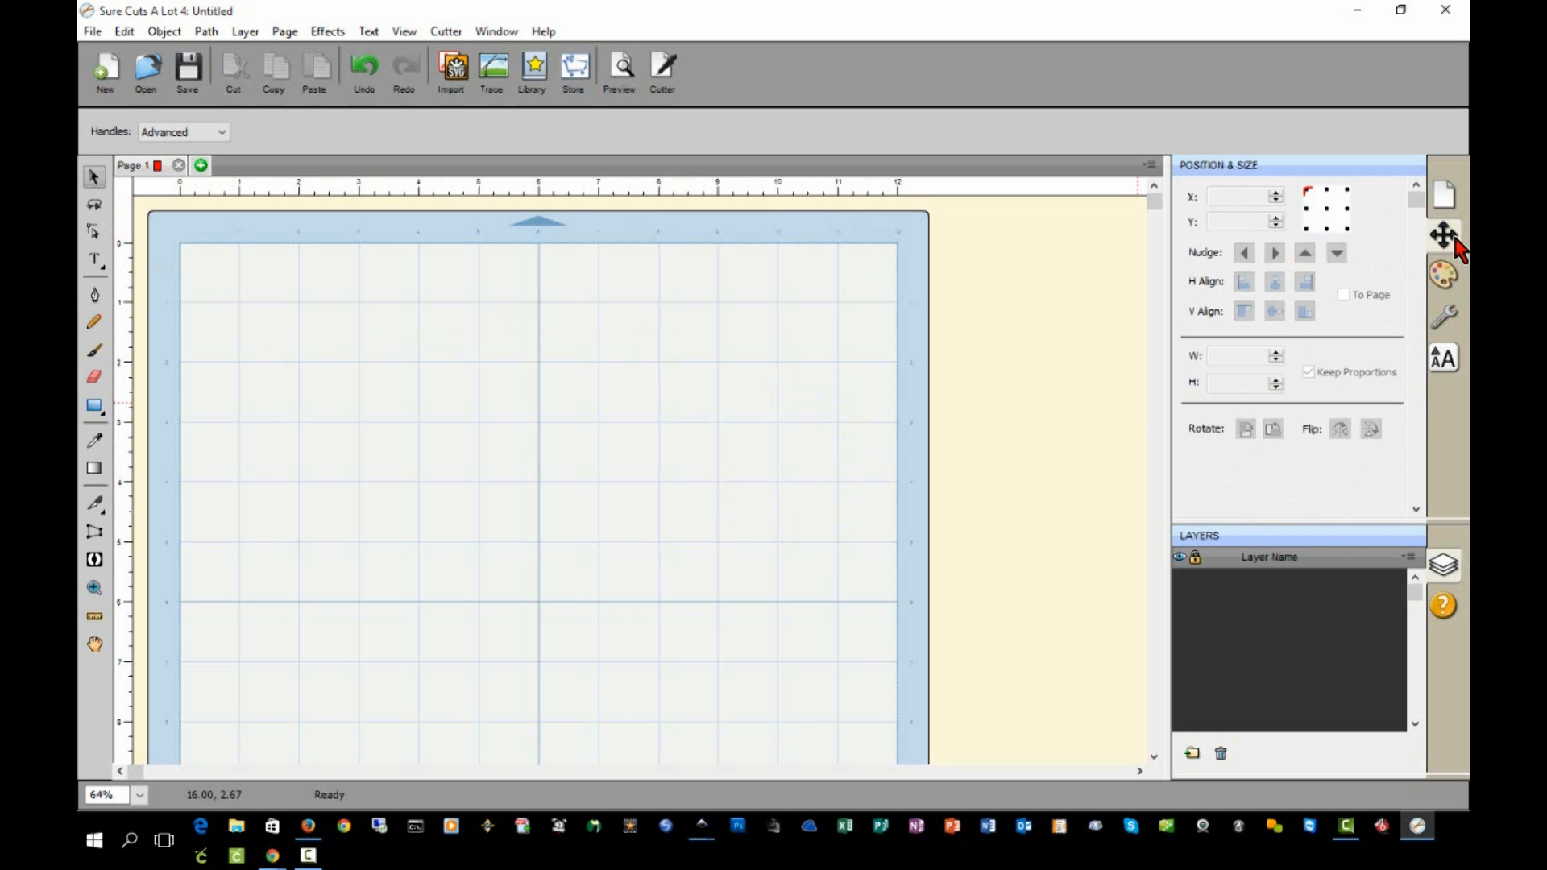
mouse_move(1426, 258)
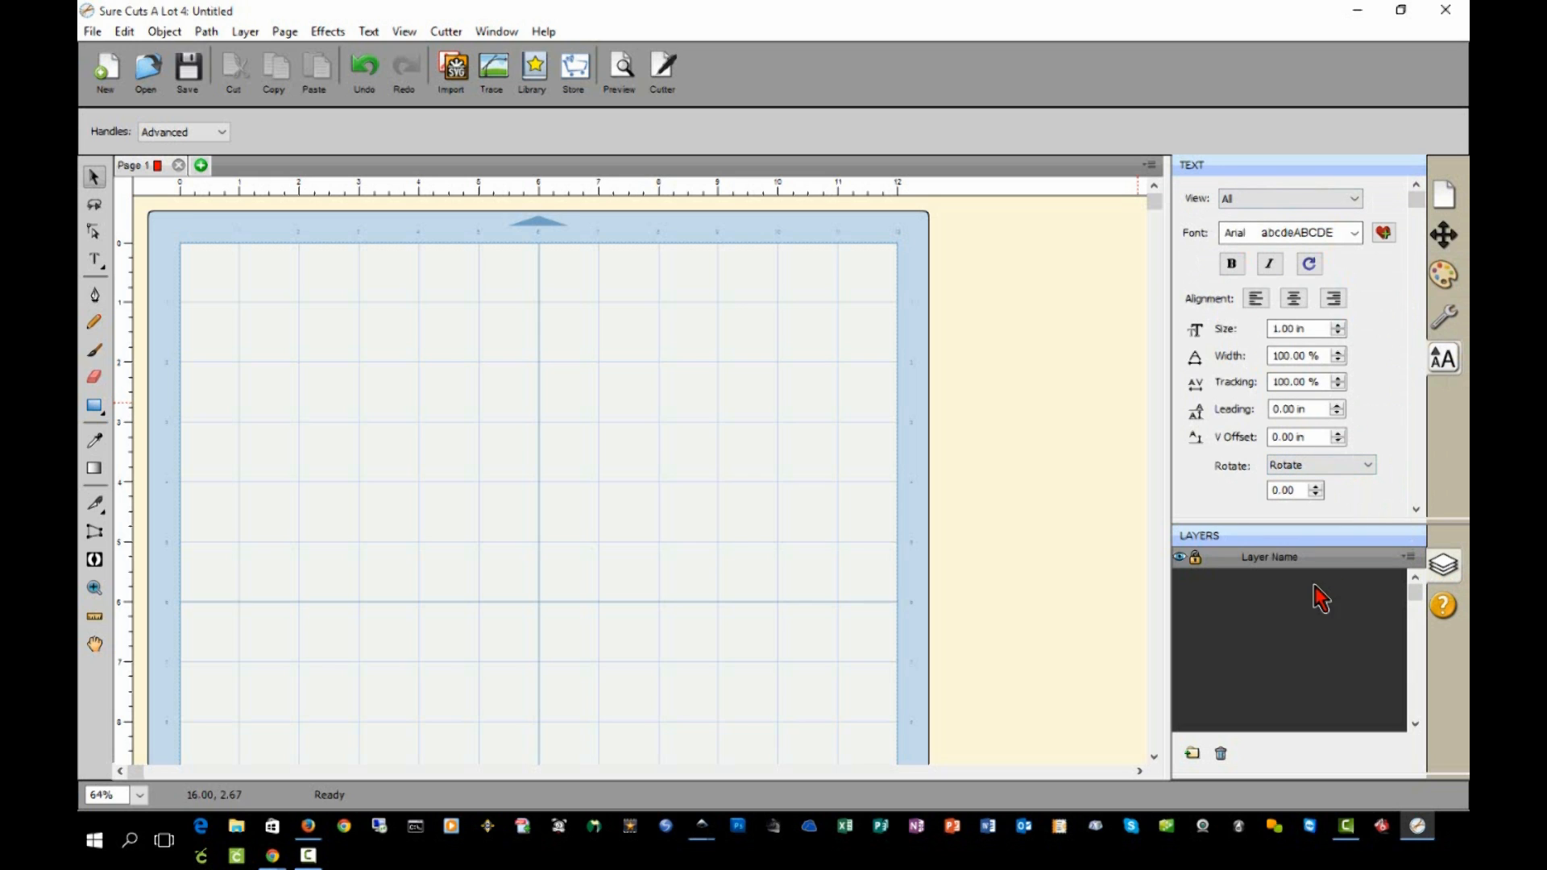
mouse_move(1017, 232)
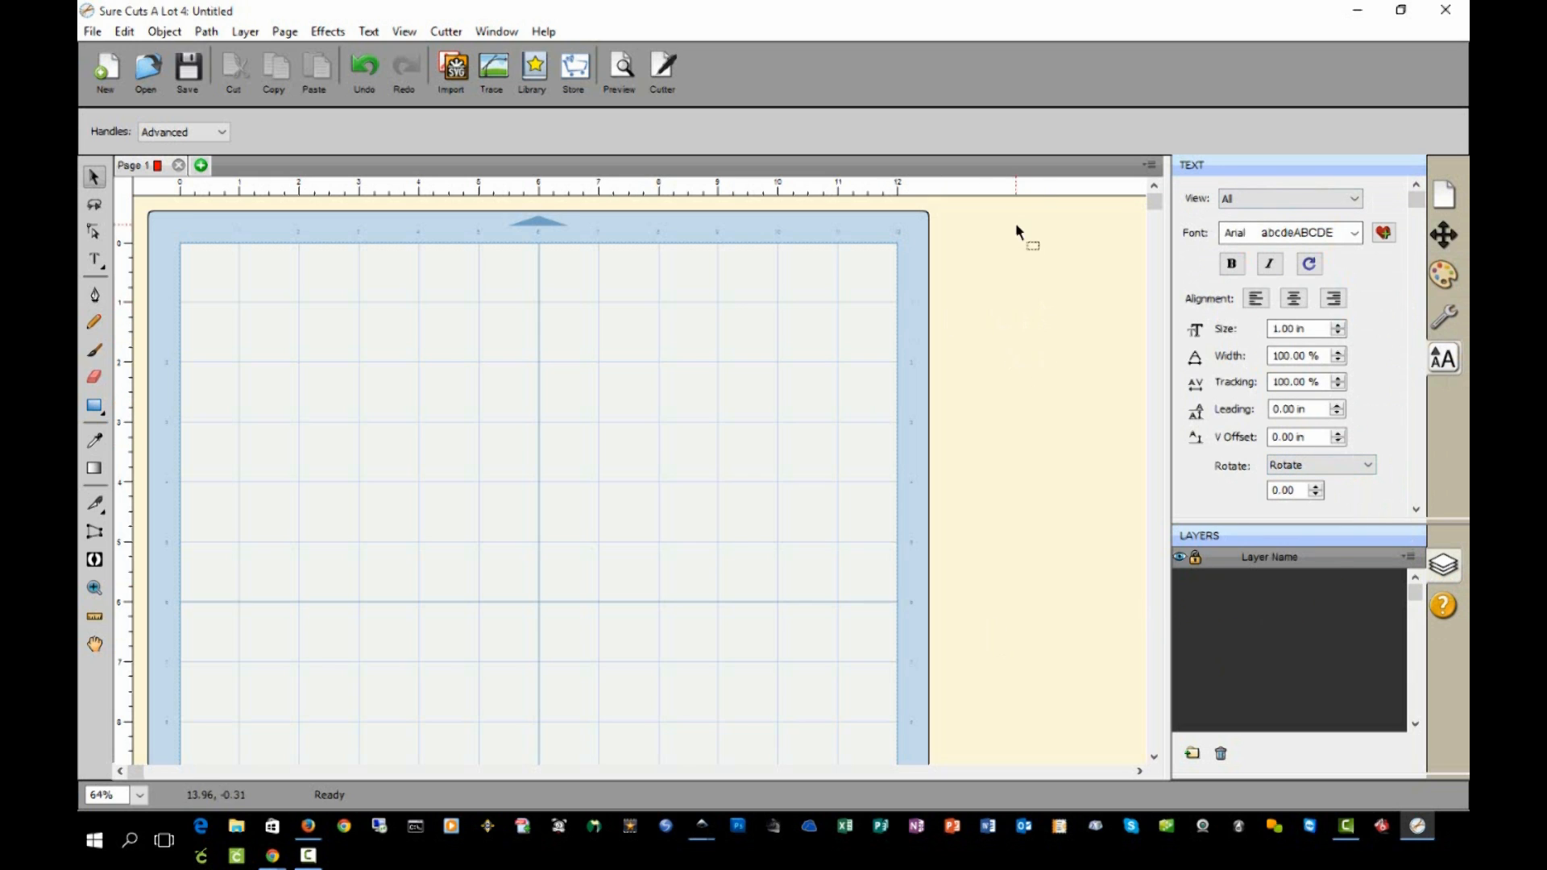
mouse_move(908, 427)
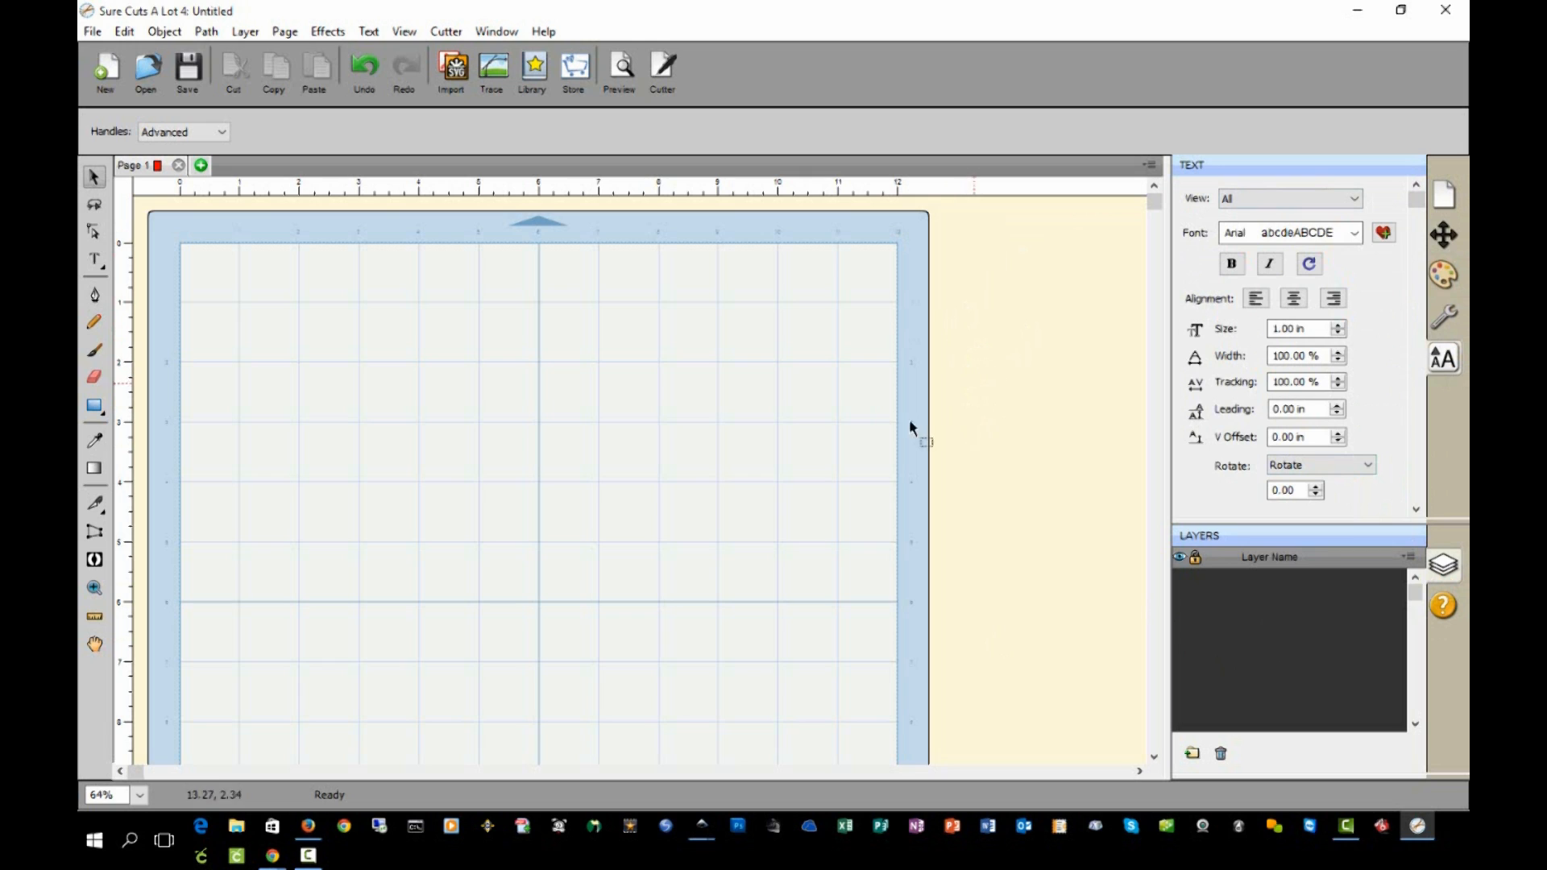
mouse_move(503, 473)
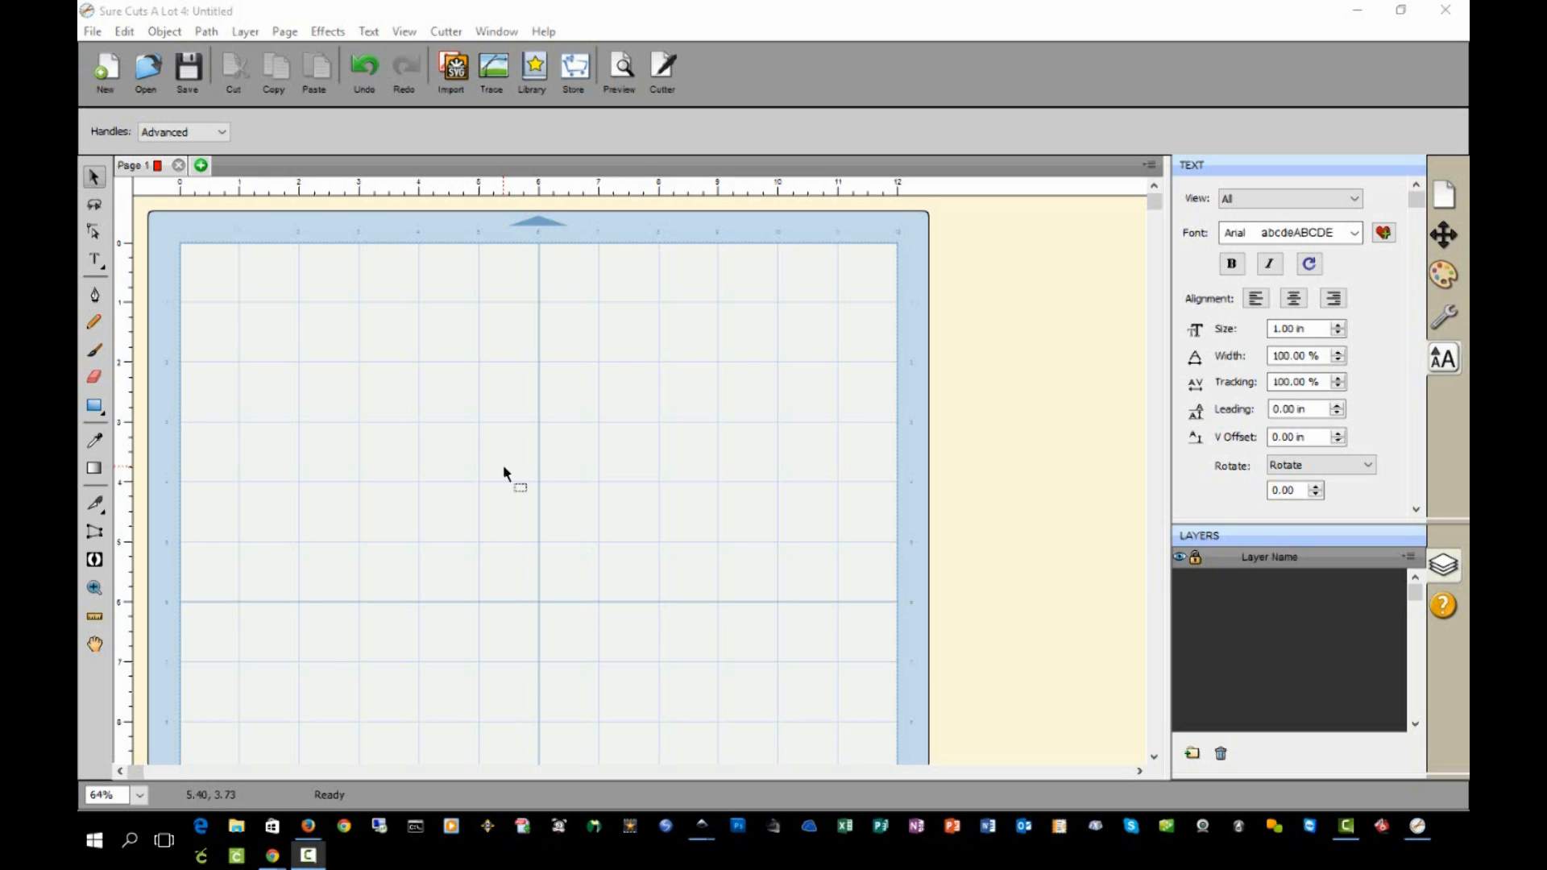
mouse_move(95, 260)
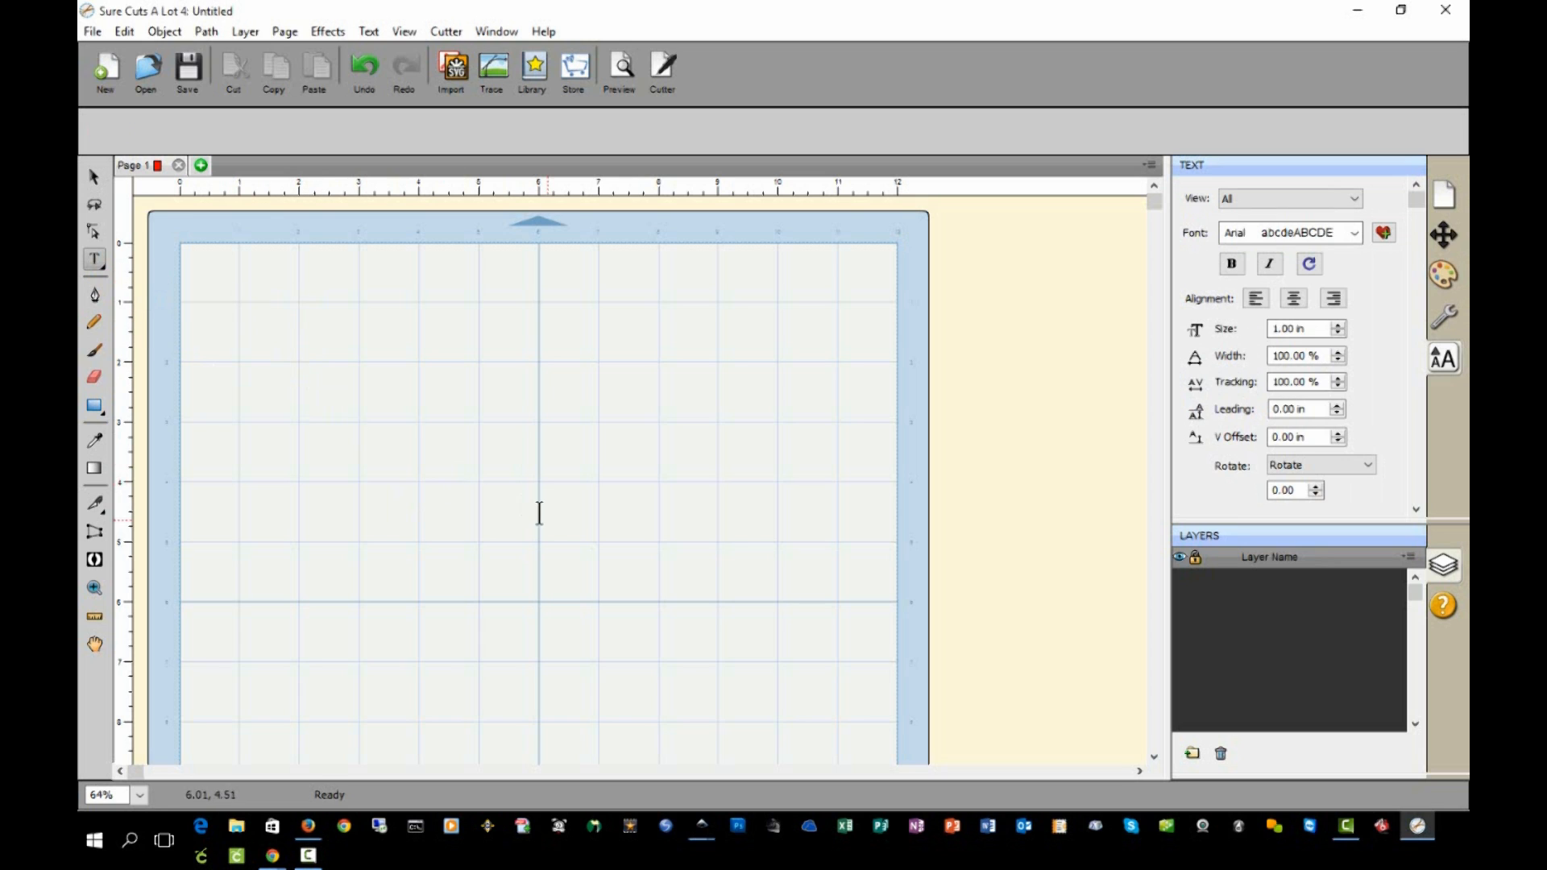
- Type 'TroyTube' on the page and drag a corner handle to enlarge it
type("TroyTu")
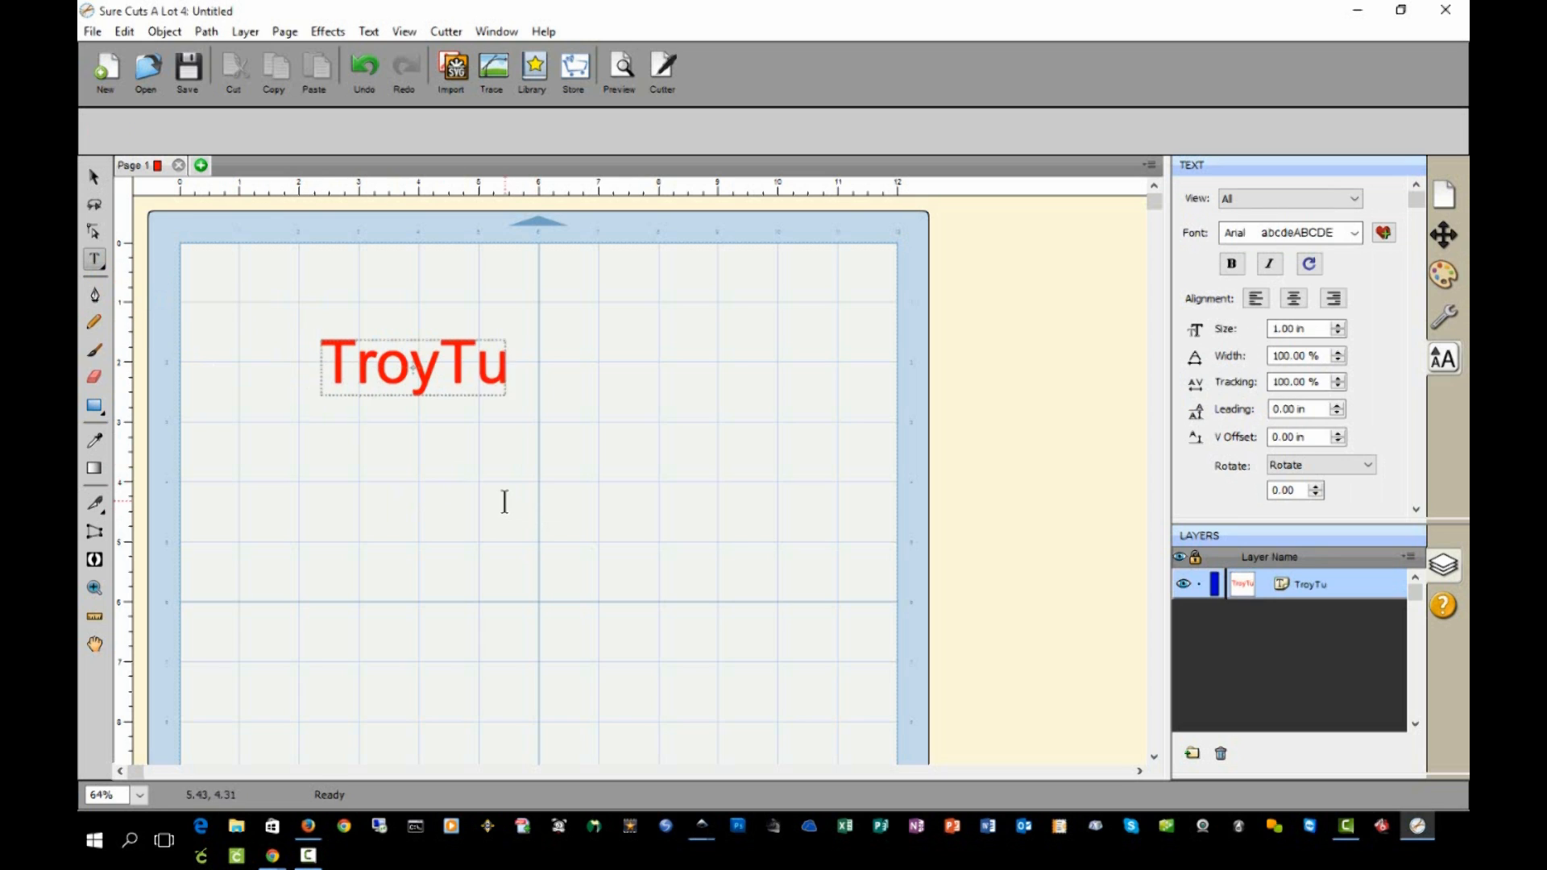
type("be")
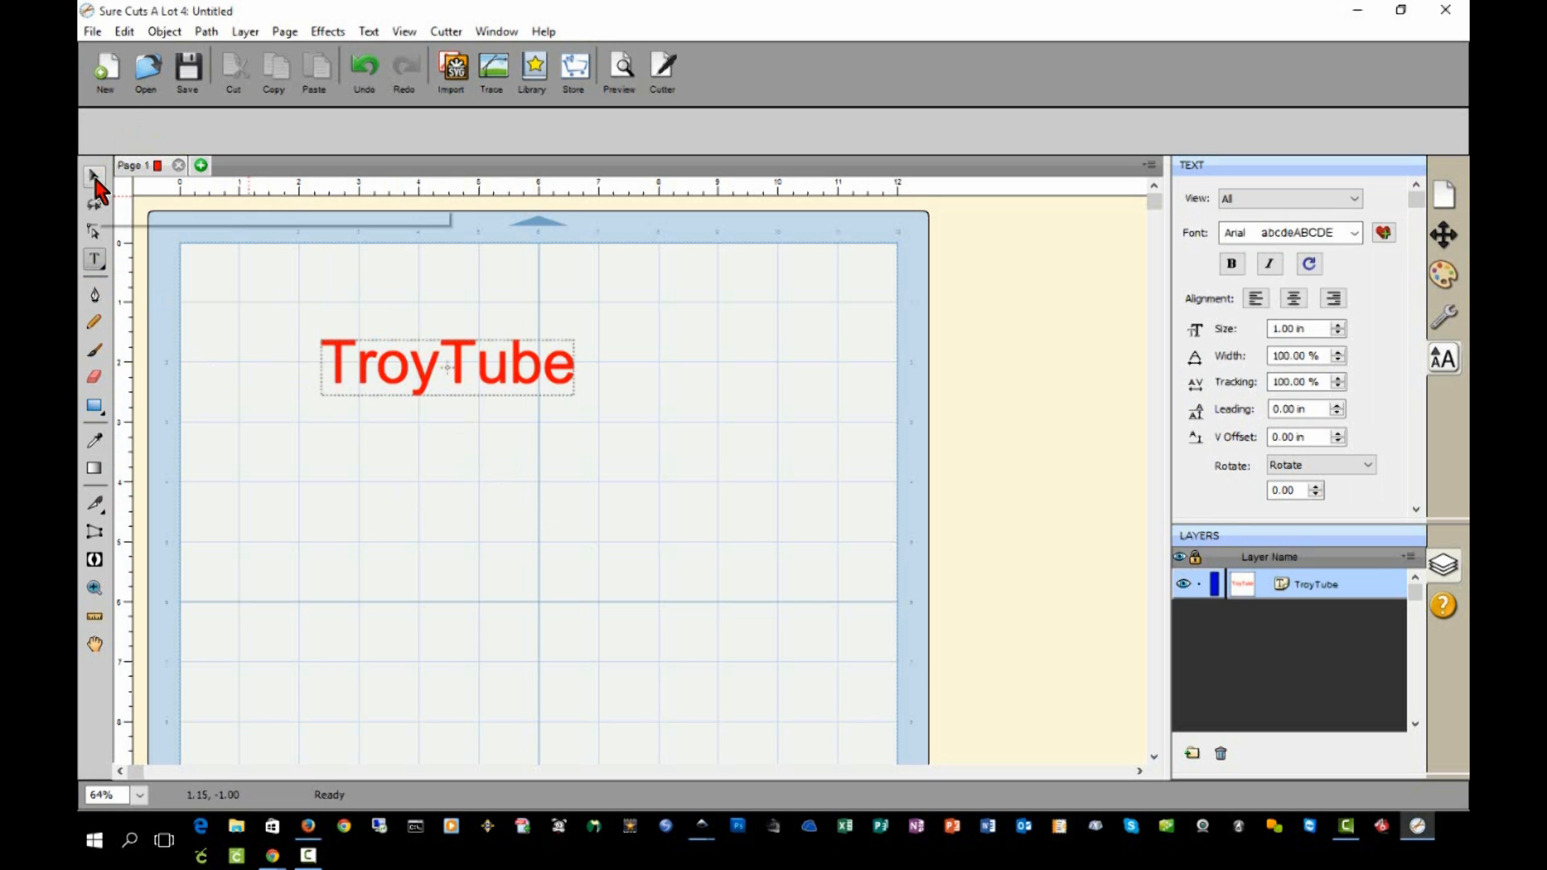
left_click(95, 176)
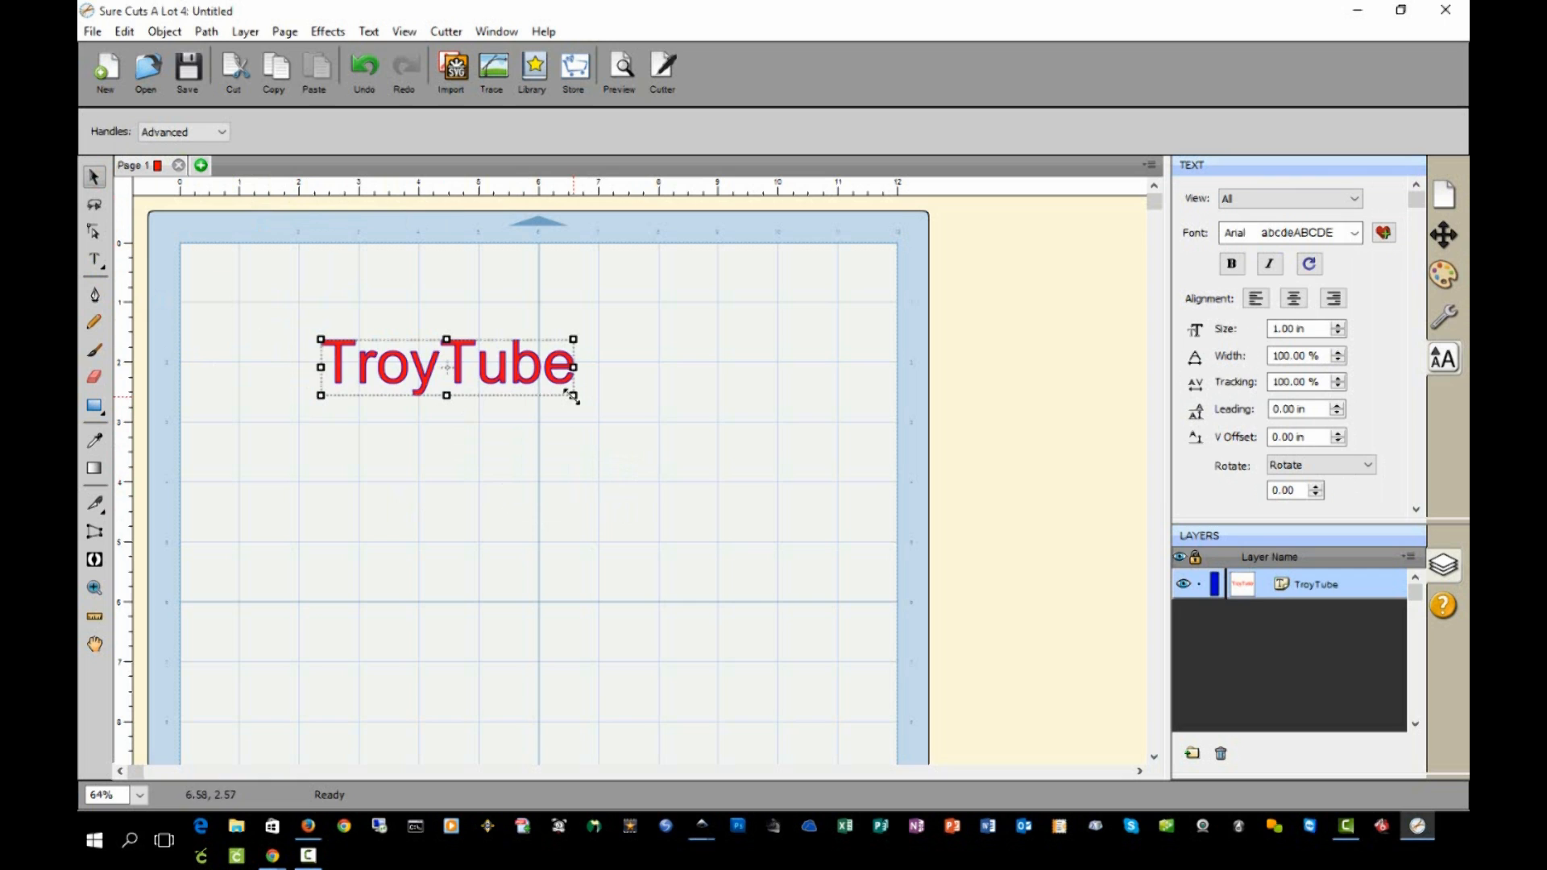
left_click_drag(572, 395, 827, 452)
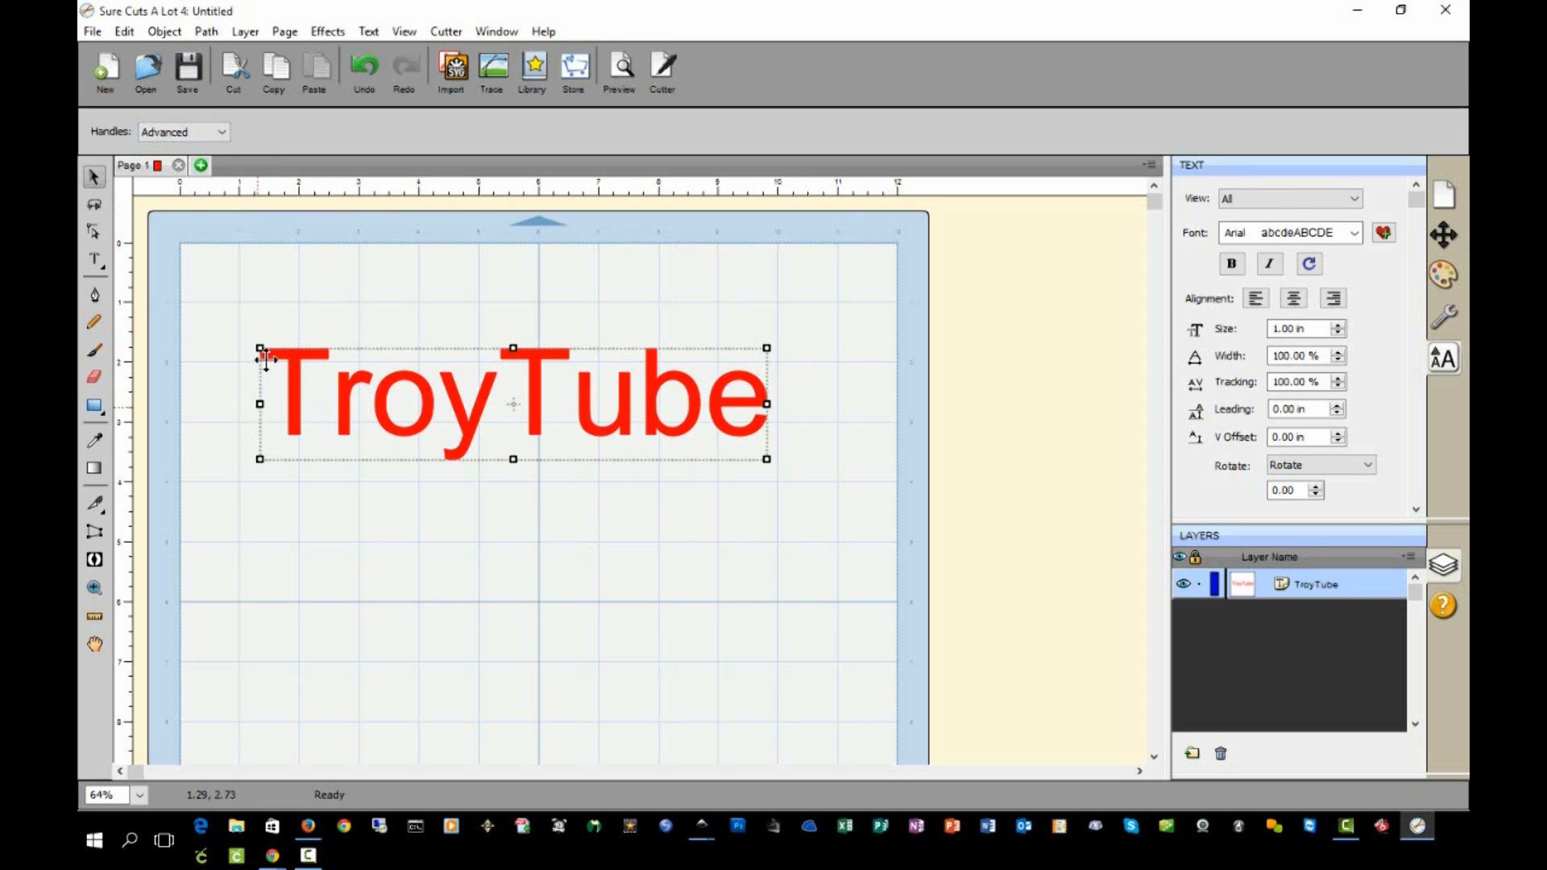
left_click(183, 131)
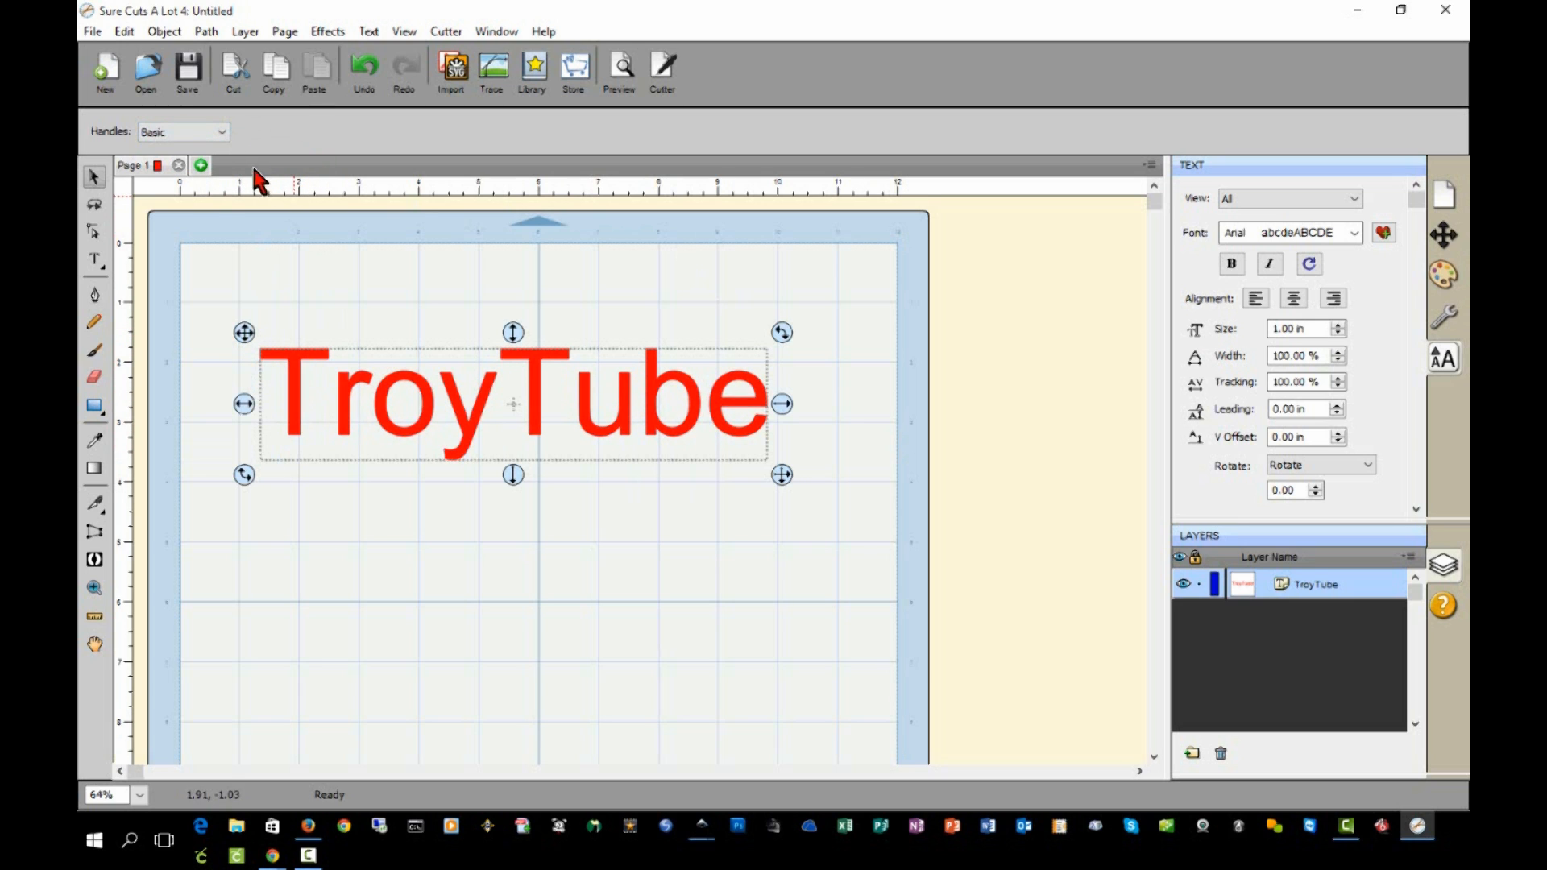
left_click(183, 132)
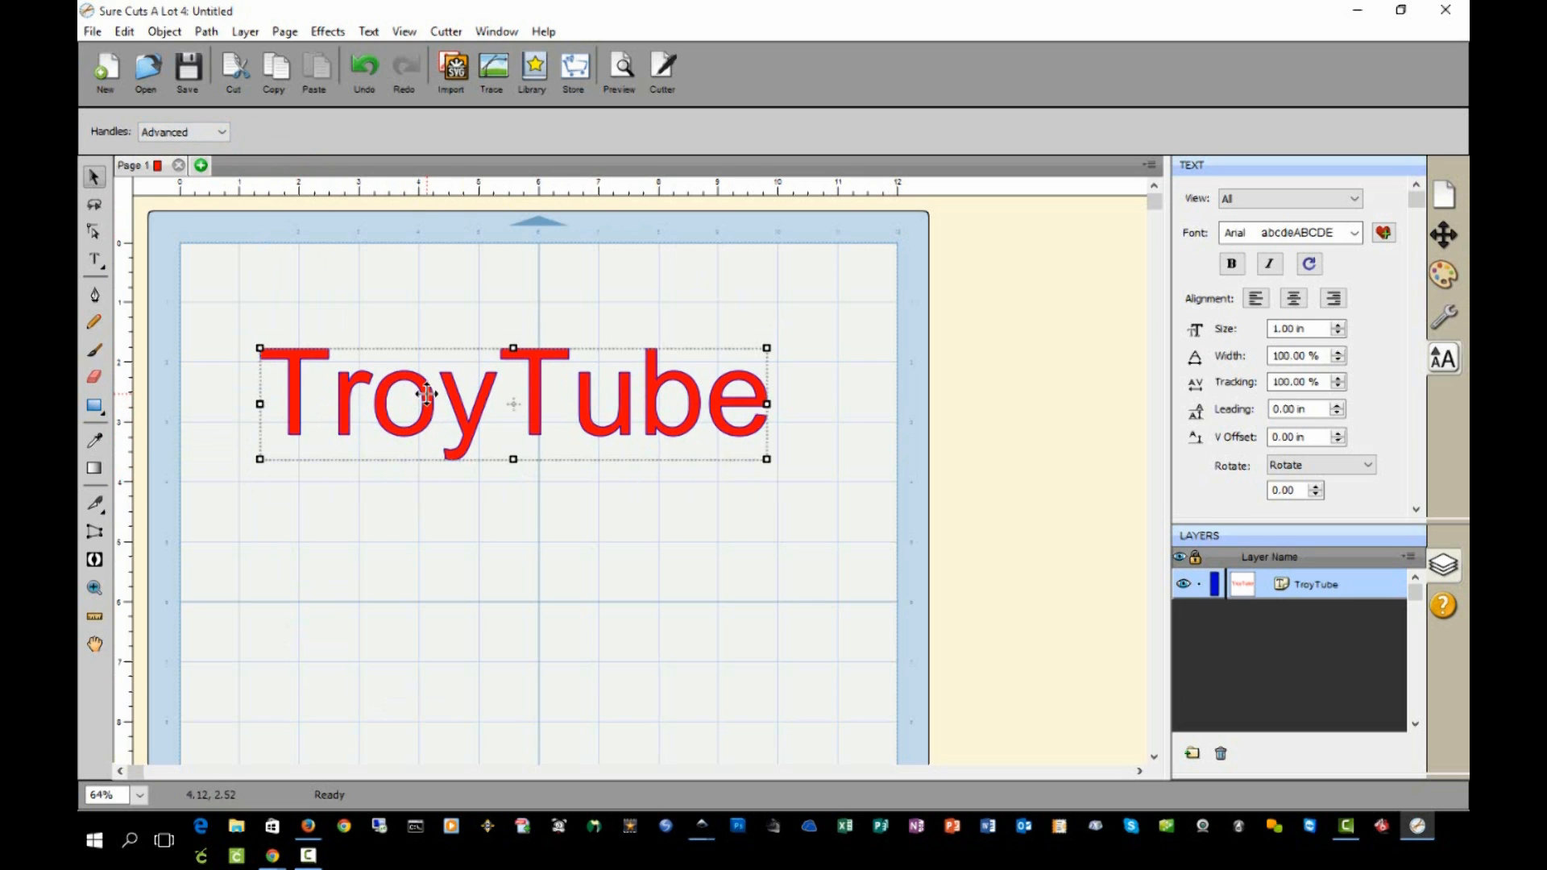
- Add a dark blue shadow layer to TroyTube: size 0.17 in, 2 layers, variance 0.60
right_click(425, 395)
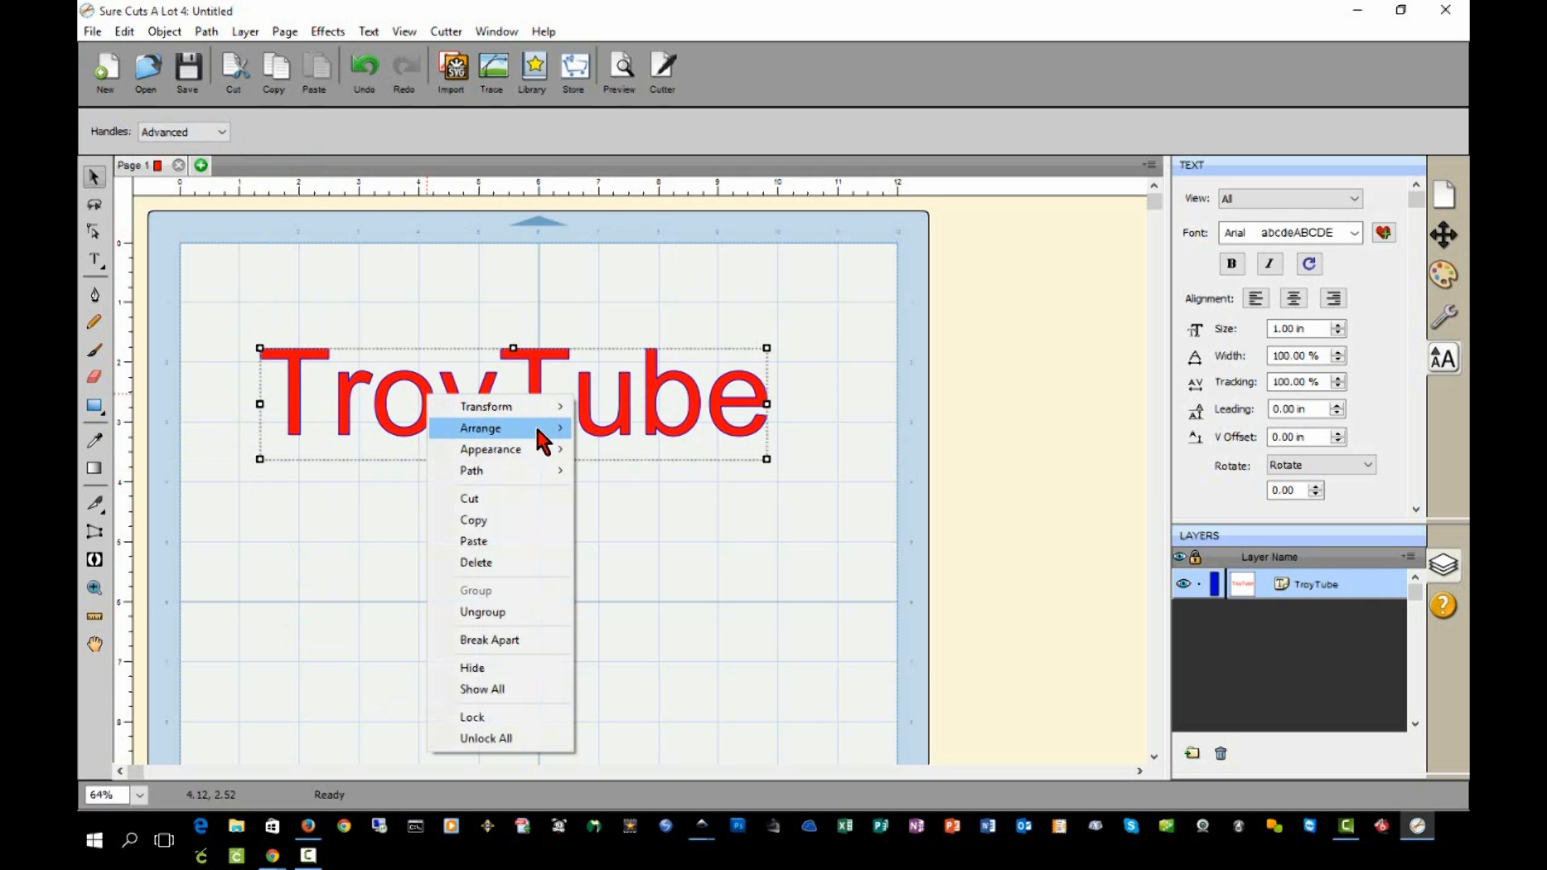
mouse_move(490, 449)
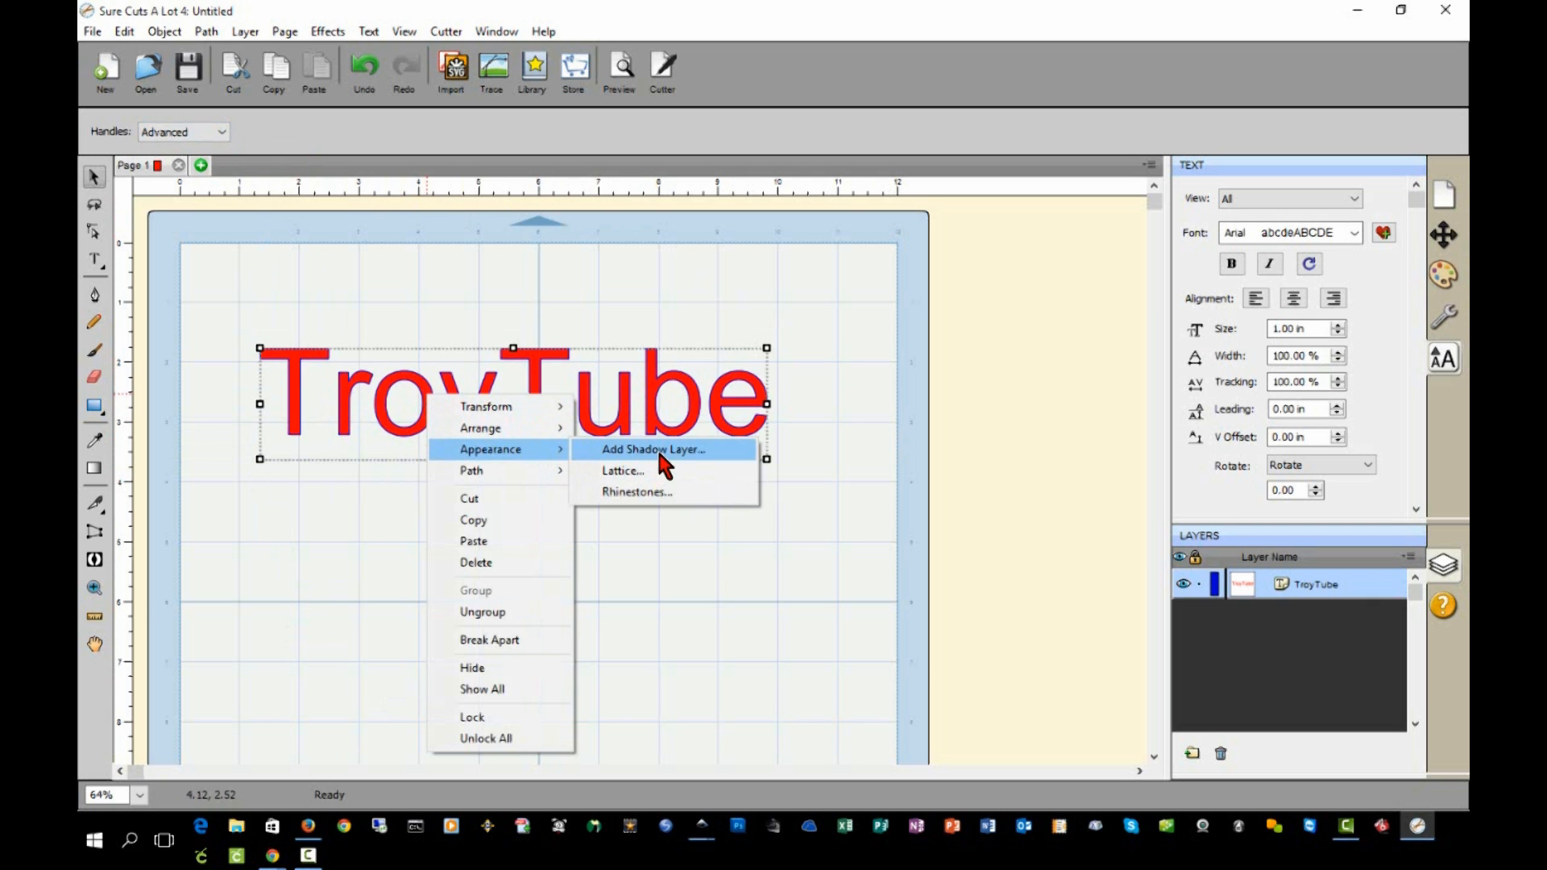
left_click(654, 449)
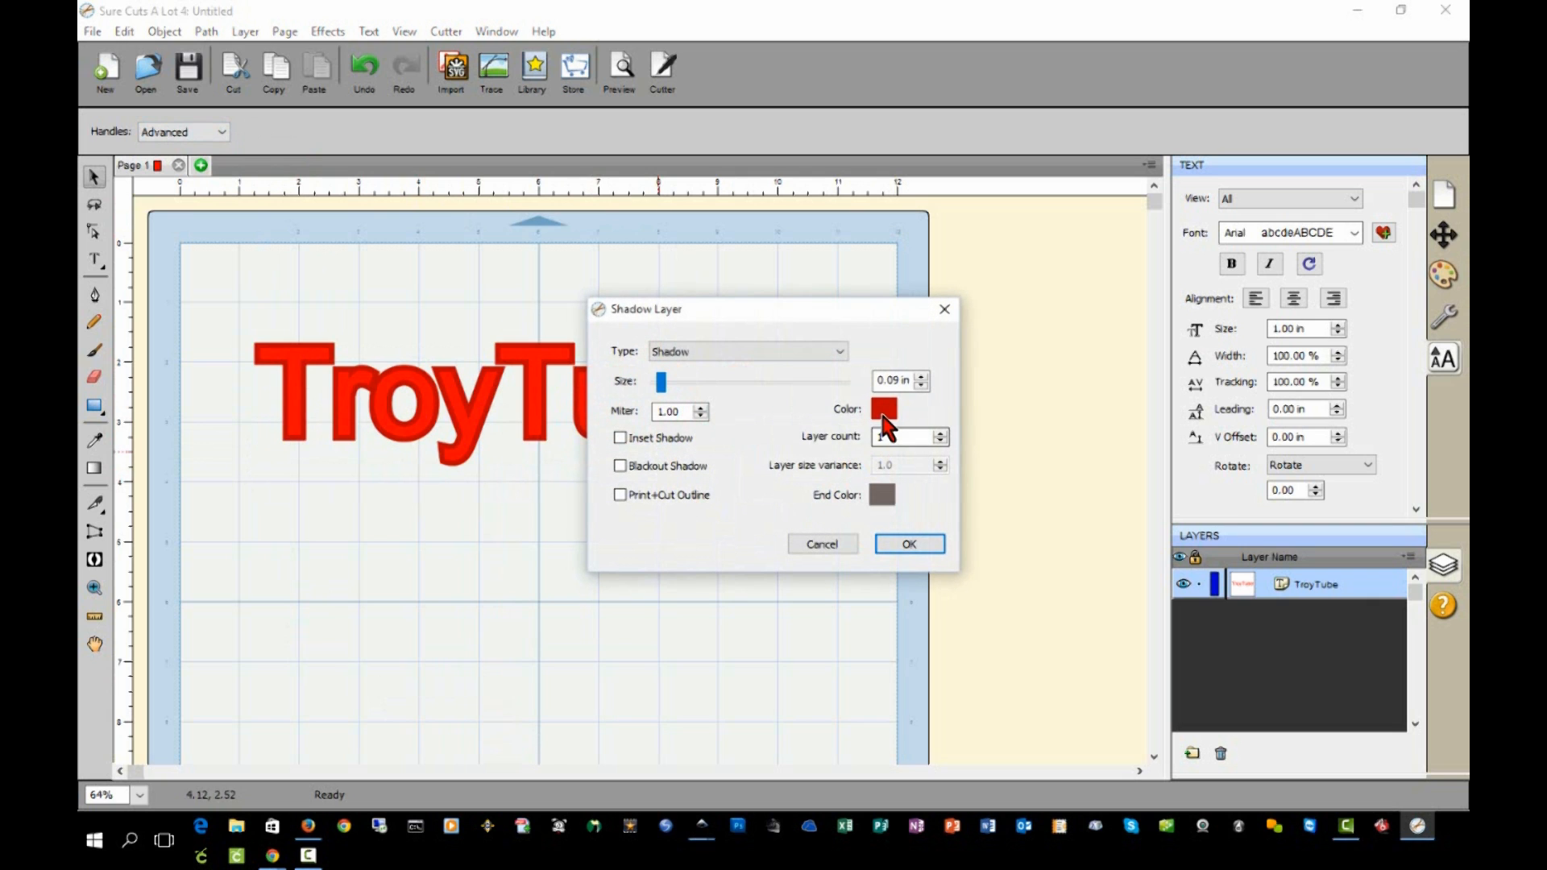
left_click(881, 409)
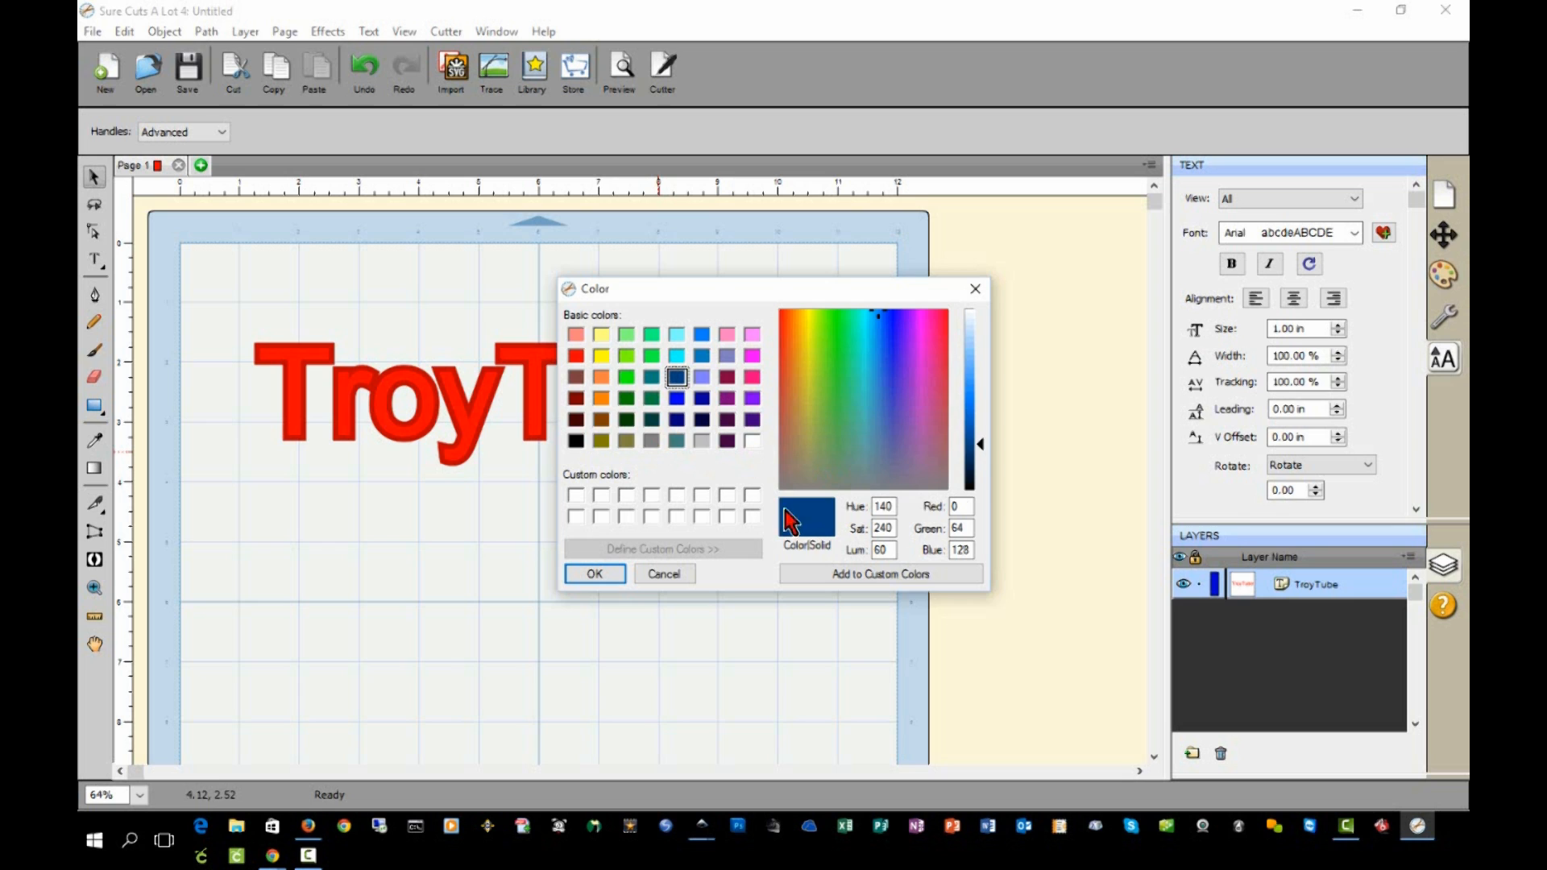
left_click(594, 573)
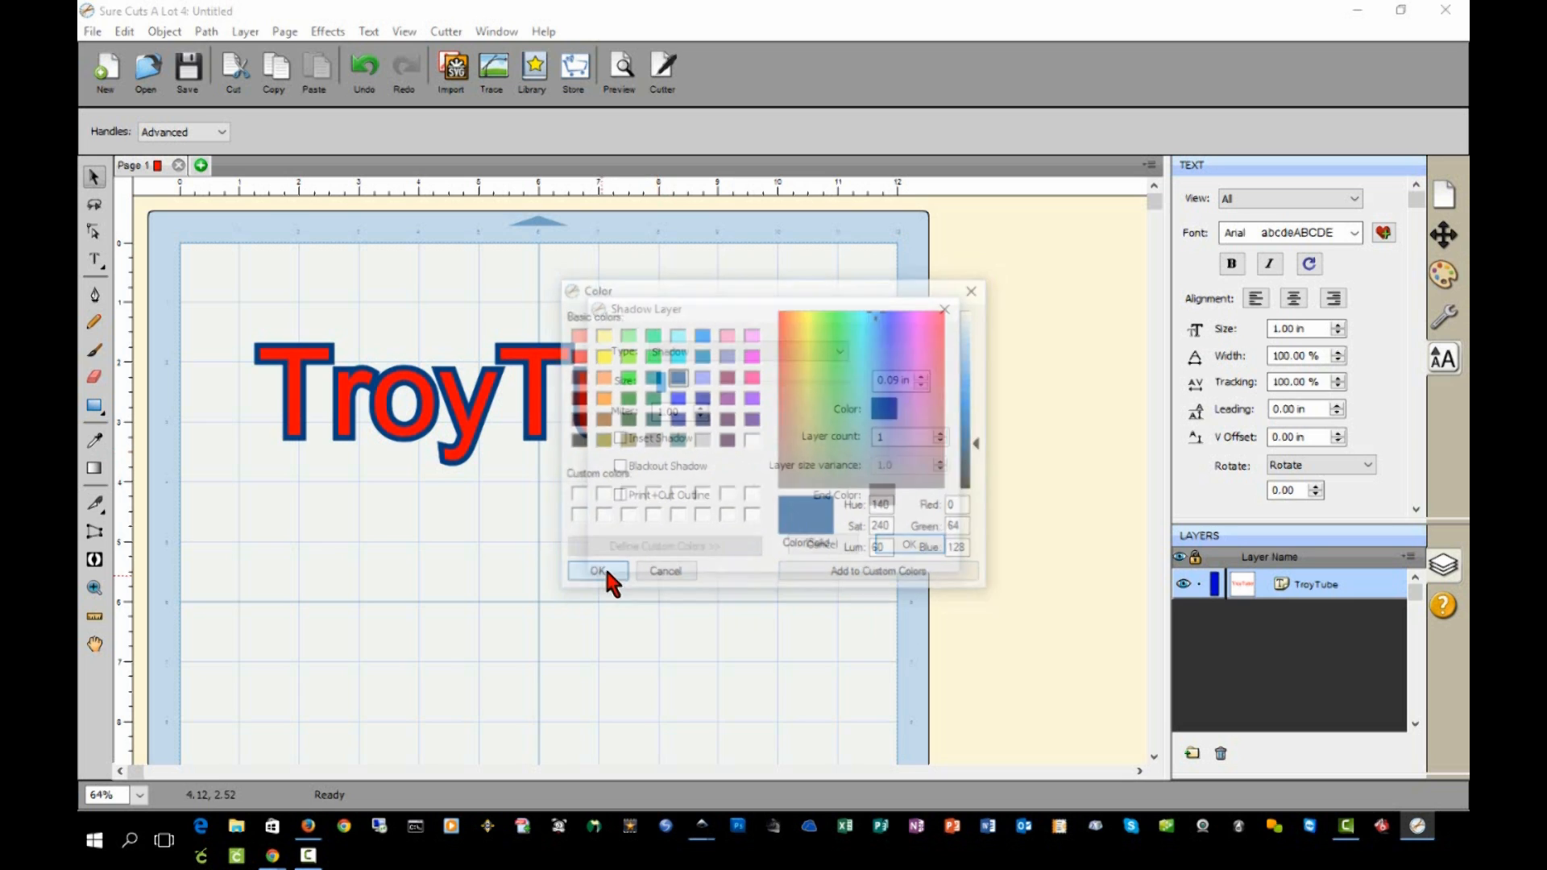
left_click(599, 571)
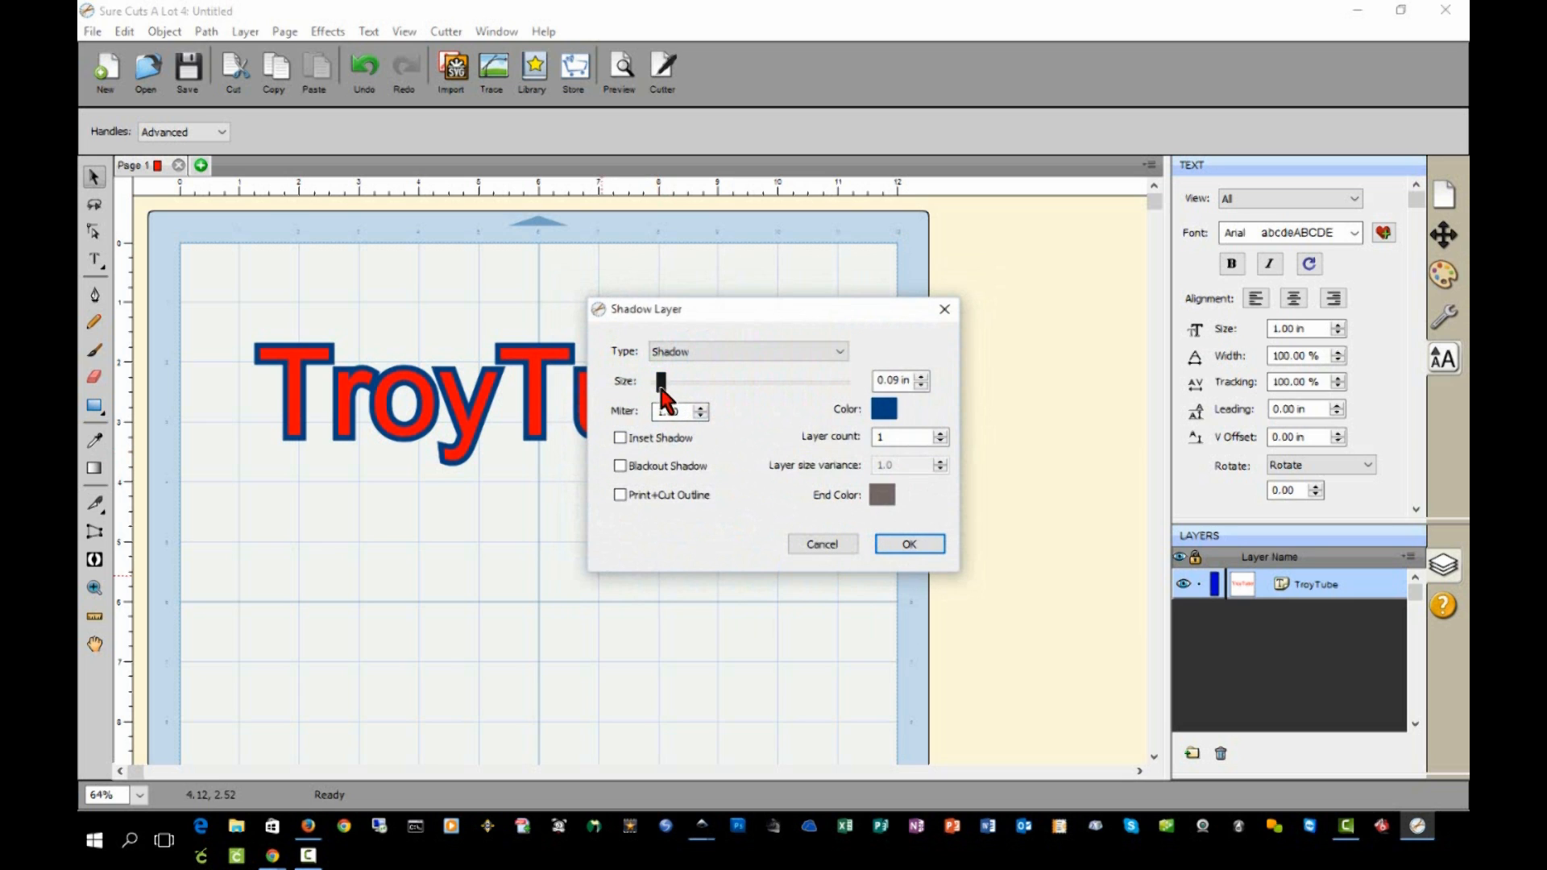
left_click_drag(661, 383, 666, 383)
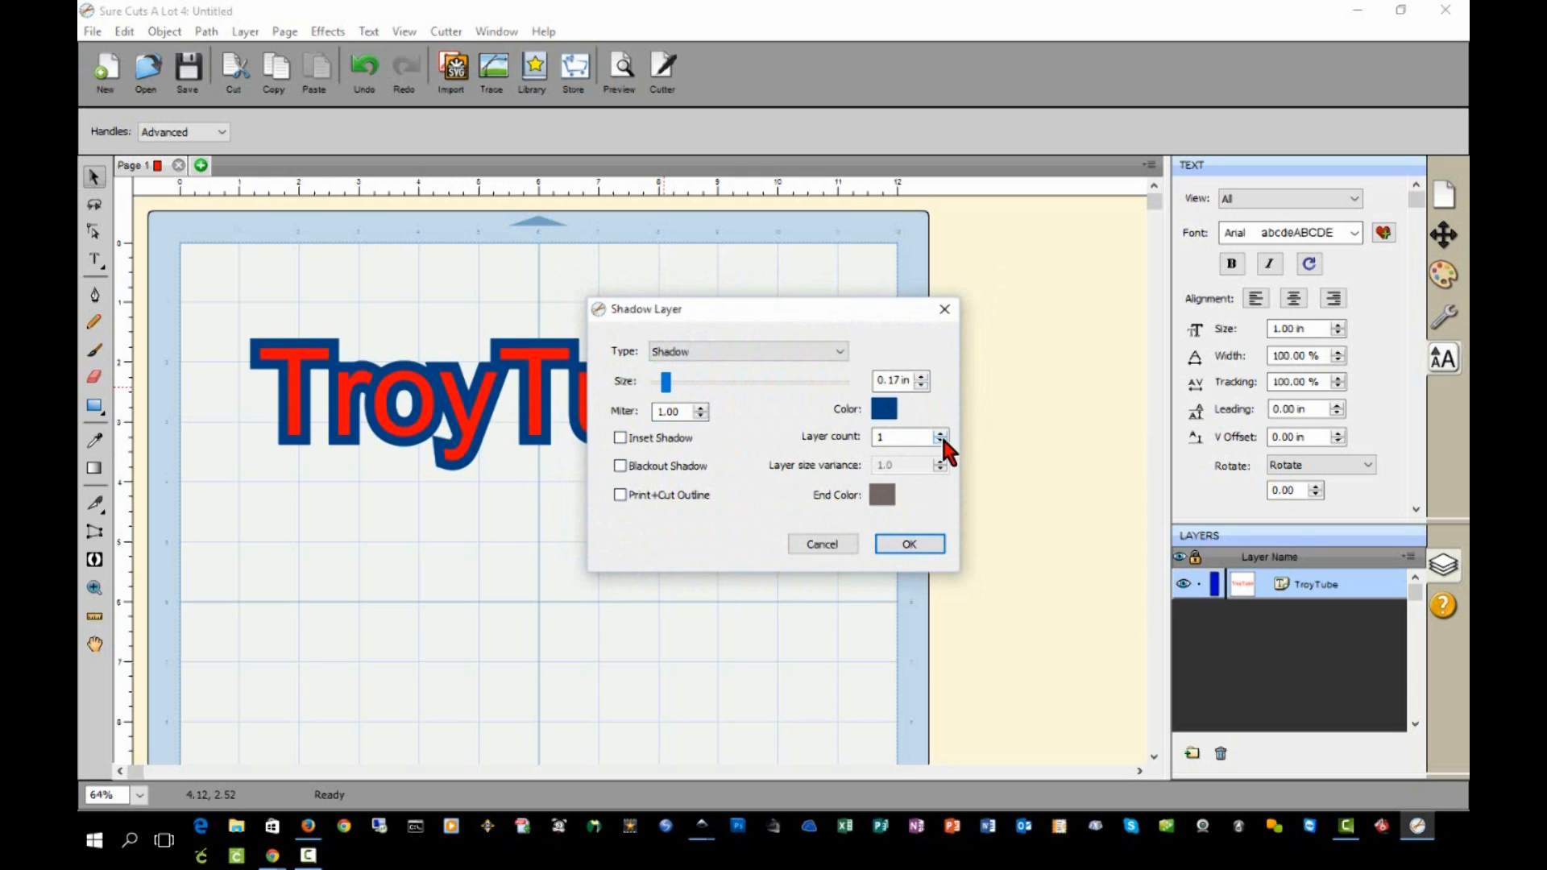
left_click(938, 432)
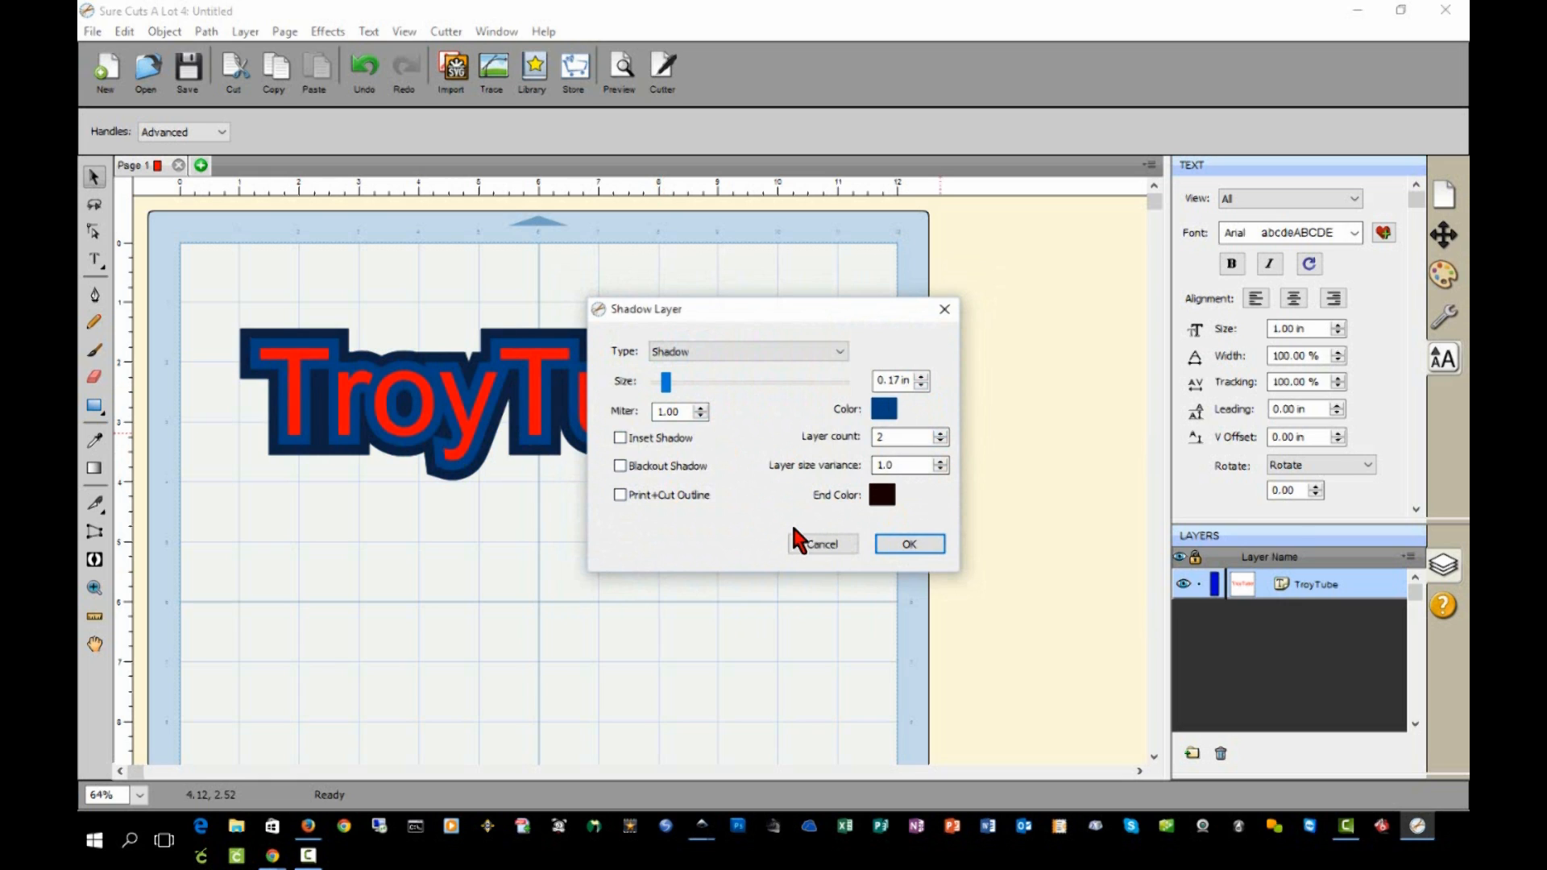
left_click(941, 470)
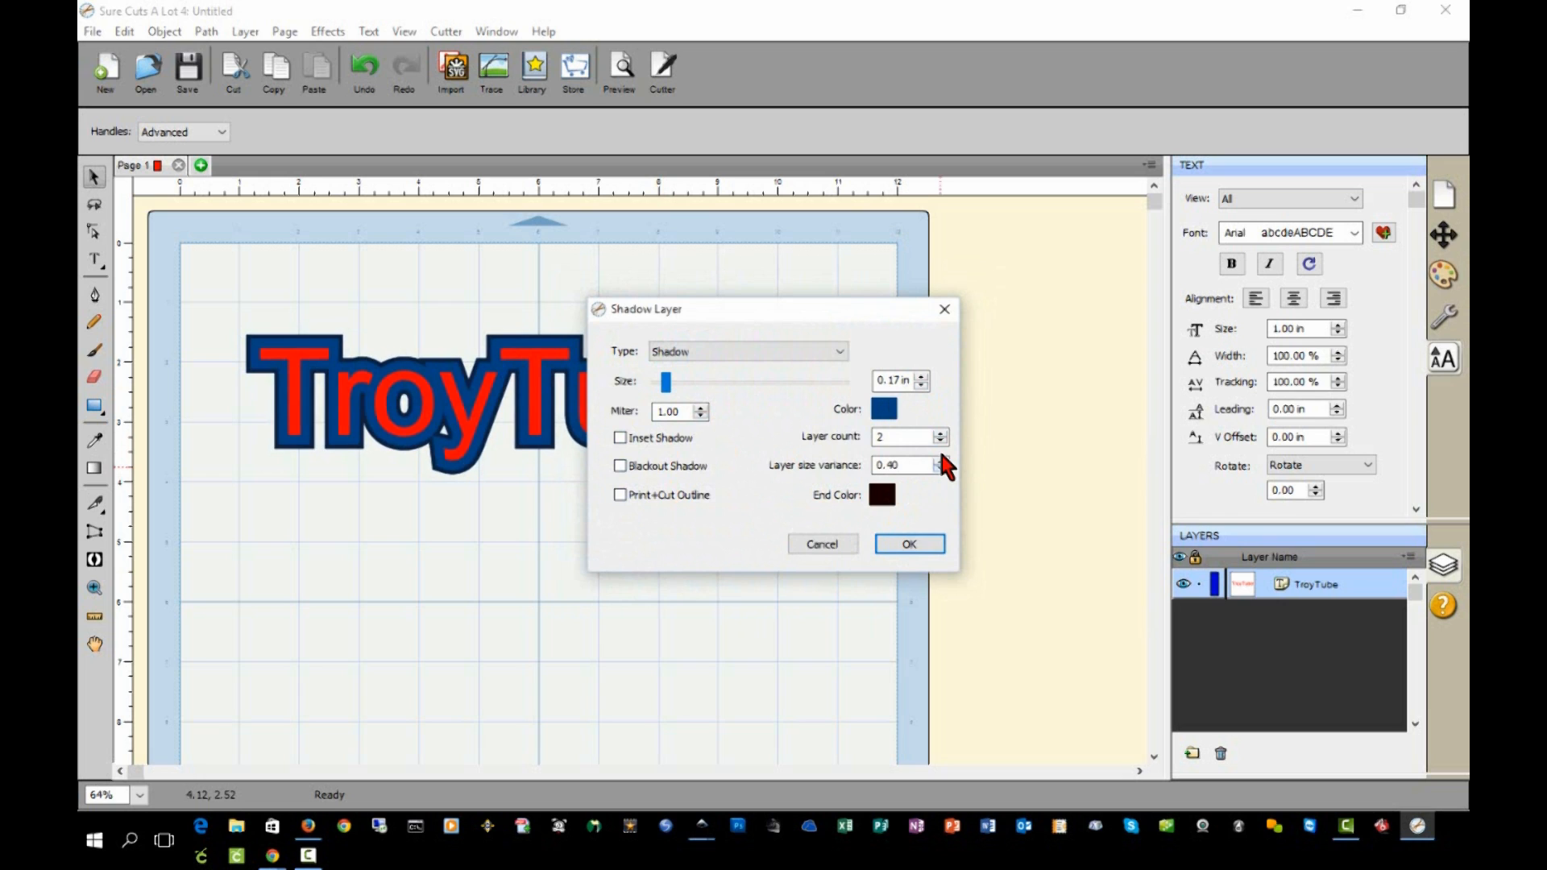
left_click(938, 461)
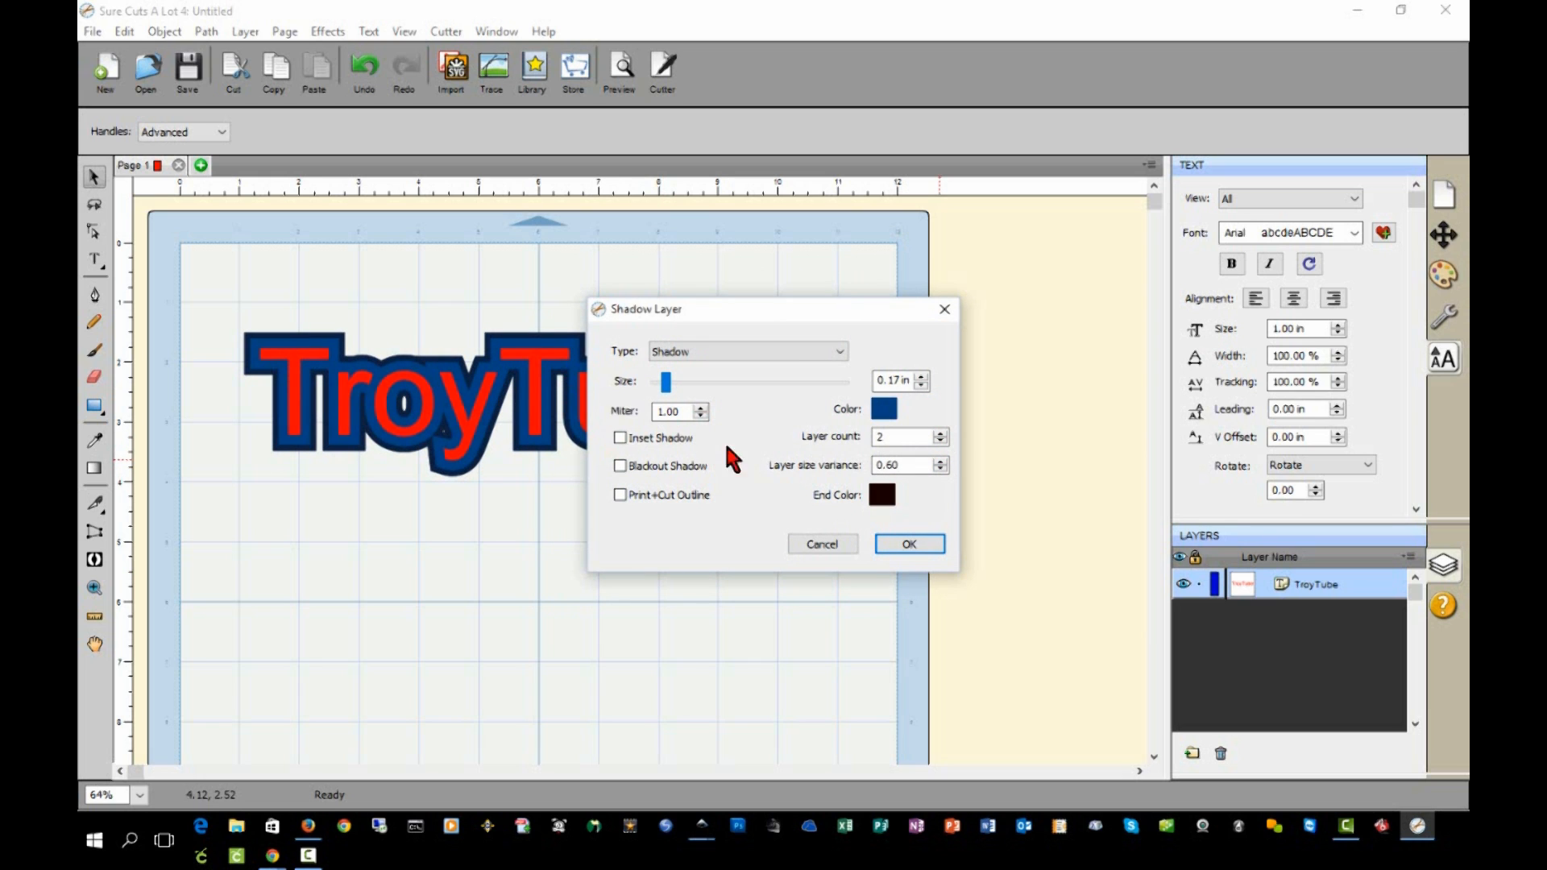
left_click_drag(664, 382, 674, 382)
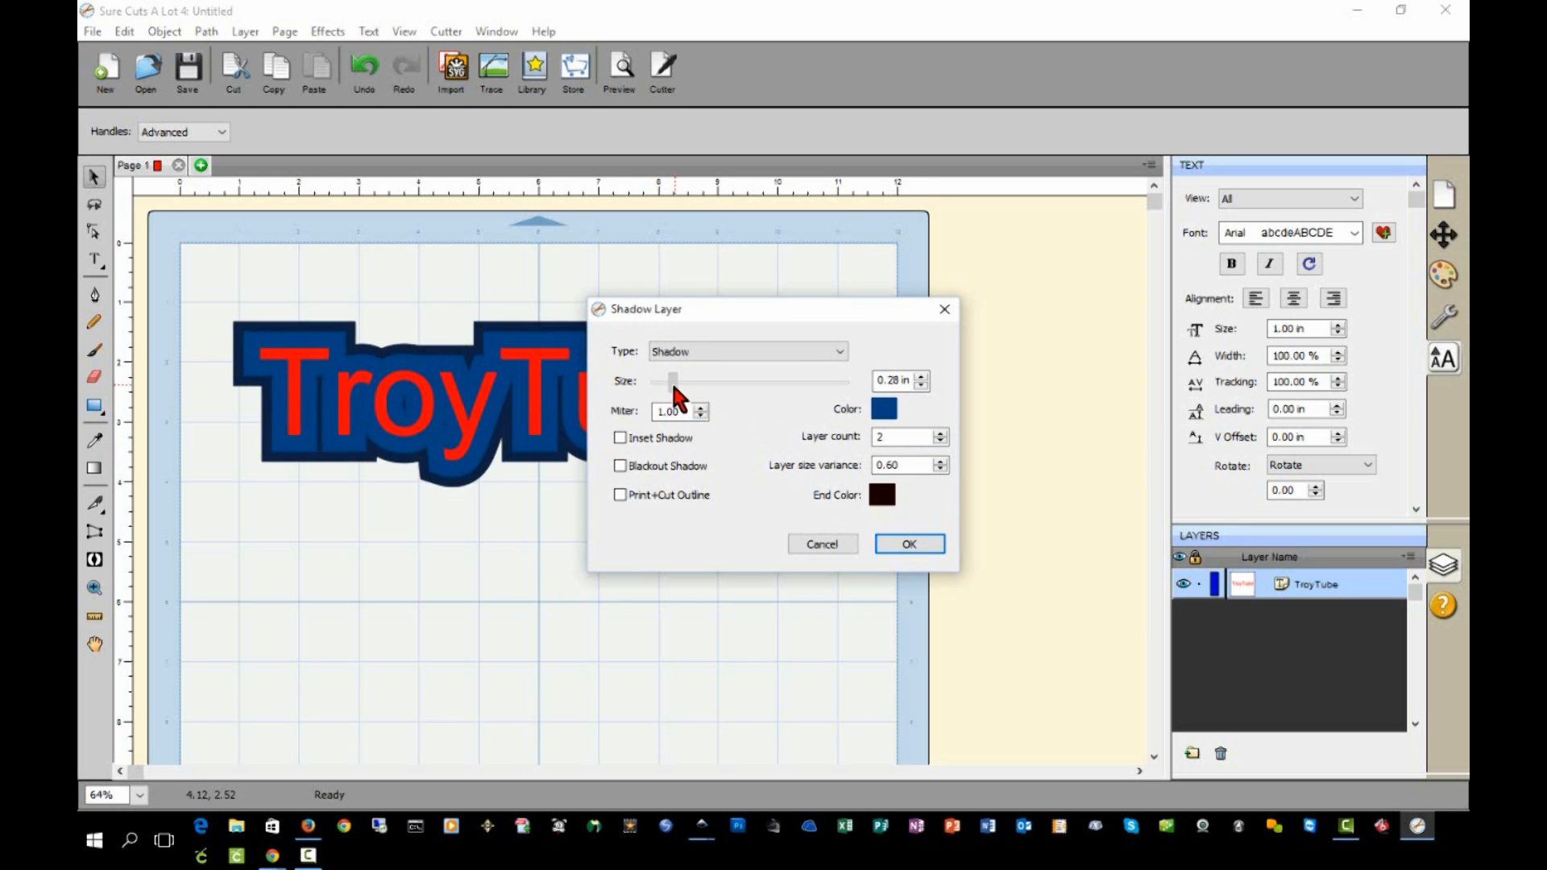
left_click_drag(675, 382, 666, 382)
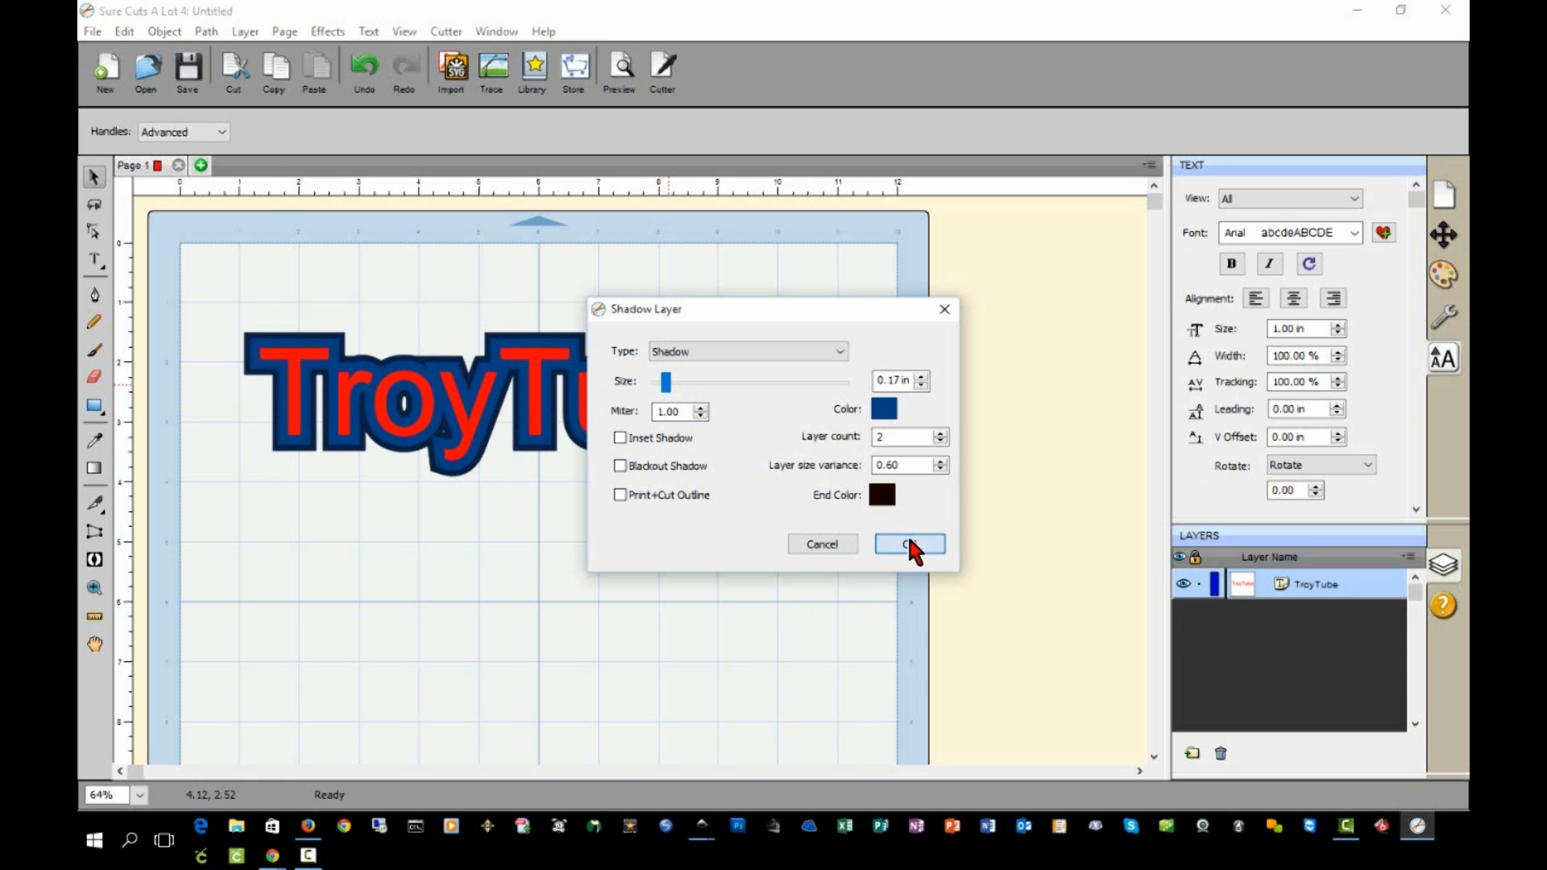
left_click(909, 544)
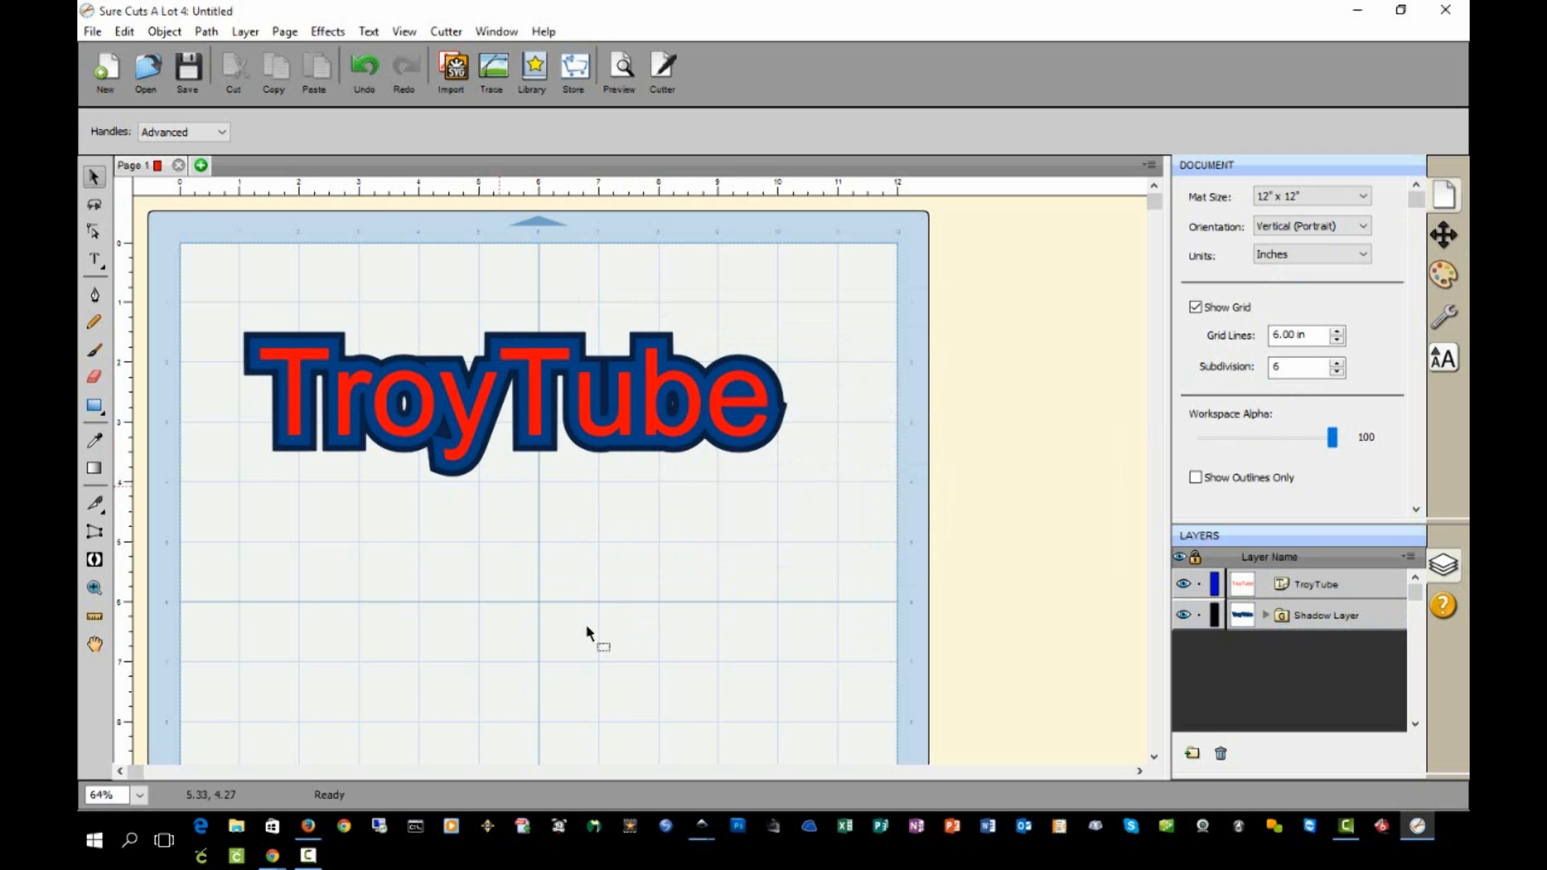
- Insert the Heart 2 library shape and drag it below the TroyTube text
left_click(532, 69)
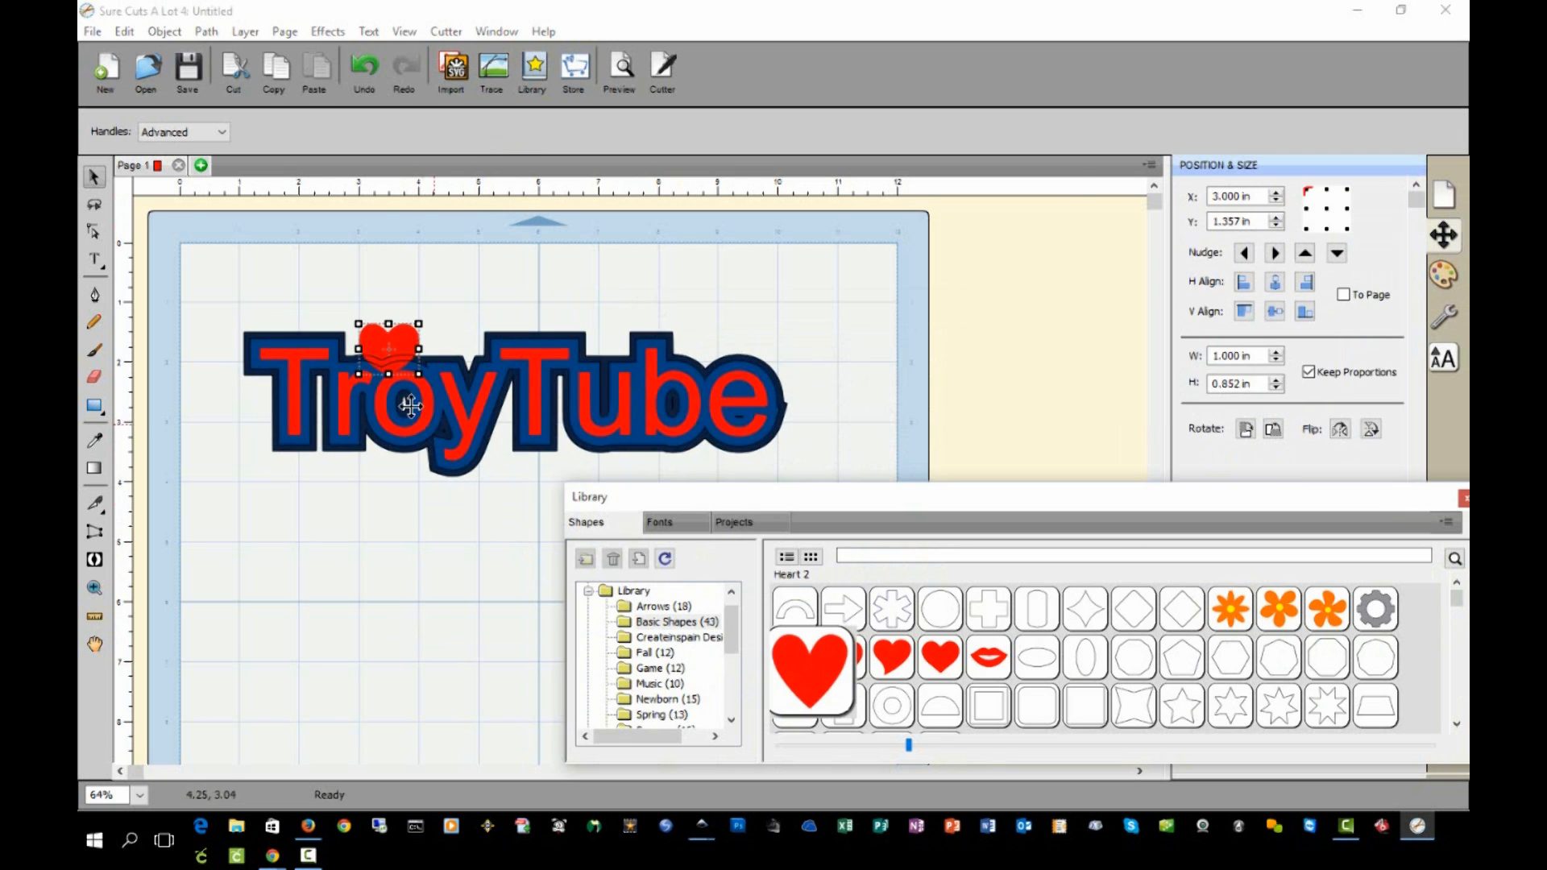
left_click_drag(388, 351, 364, 592)
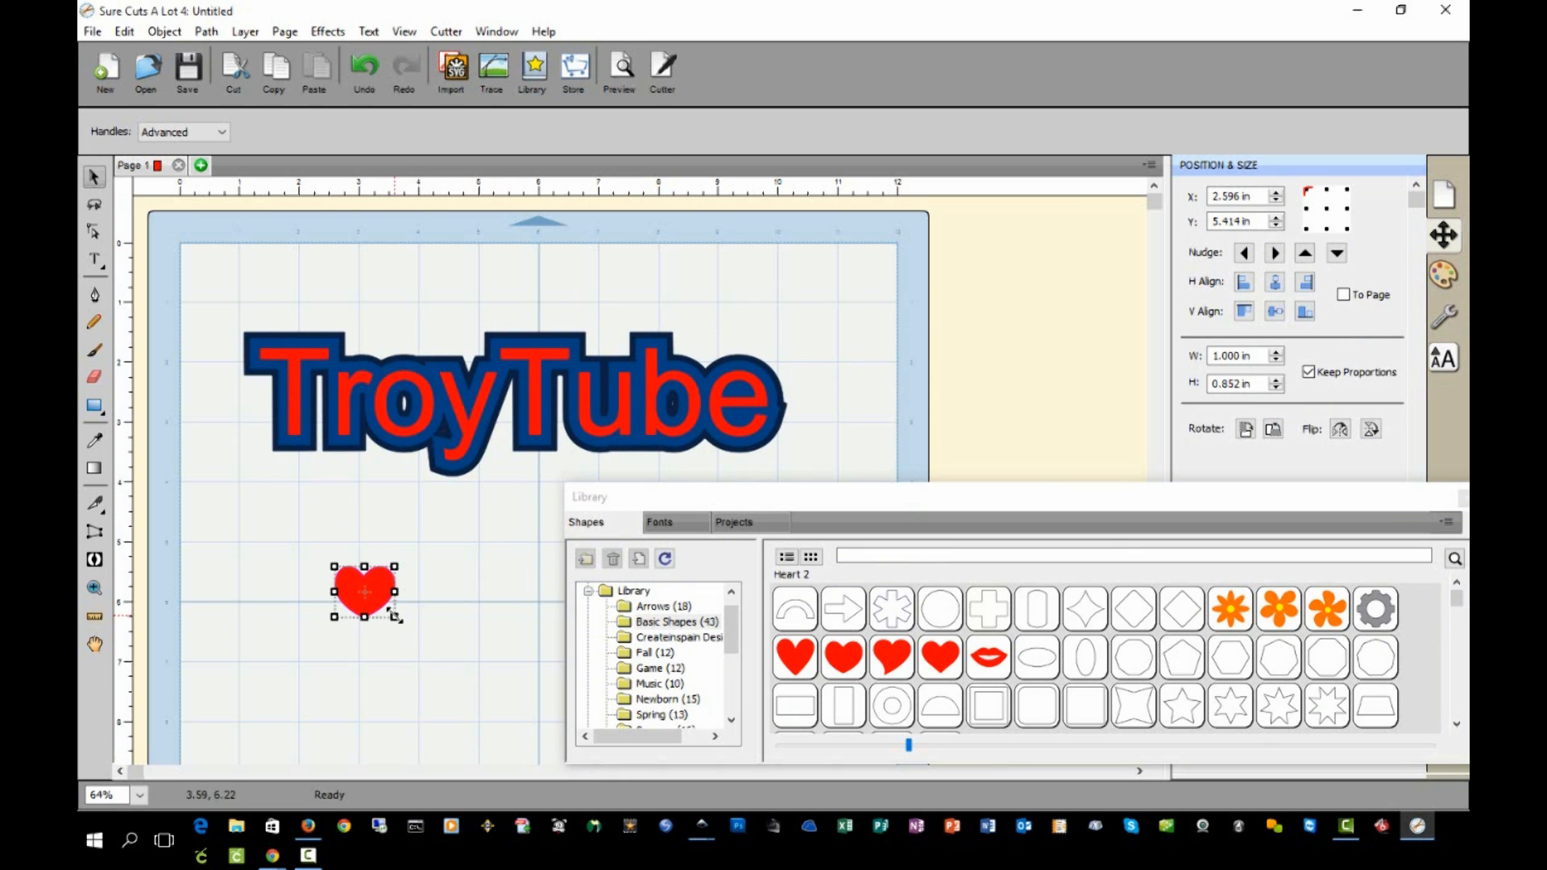
- Give the heart a thick shadow layer with size raised to 0.36 in
right_click(362, 592)
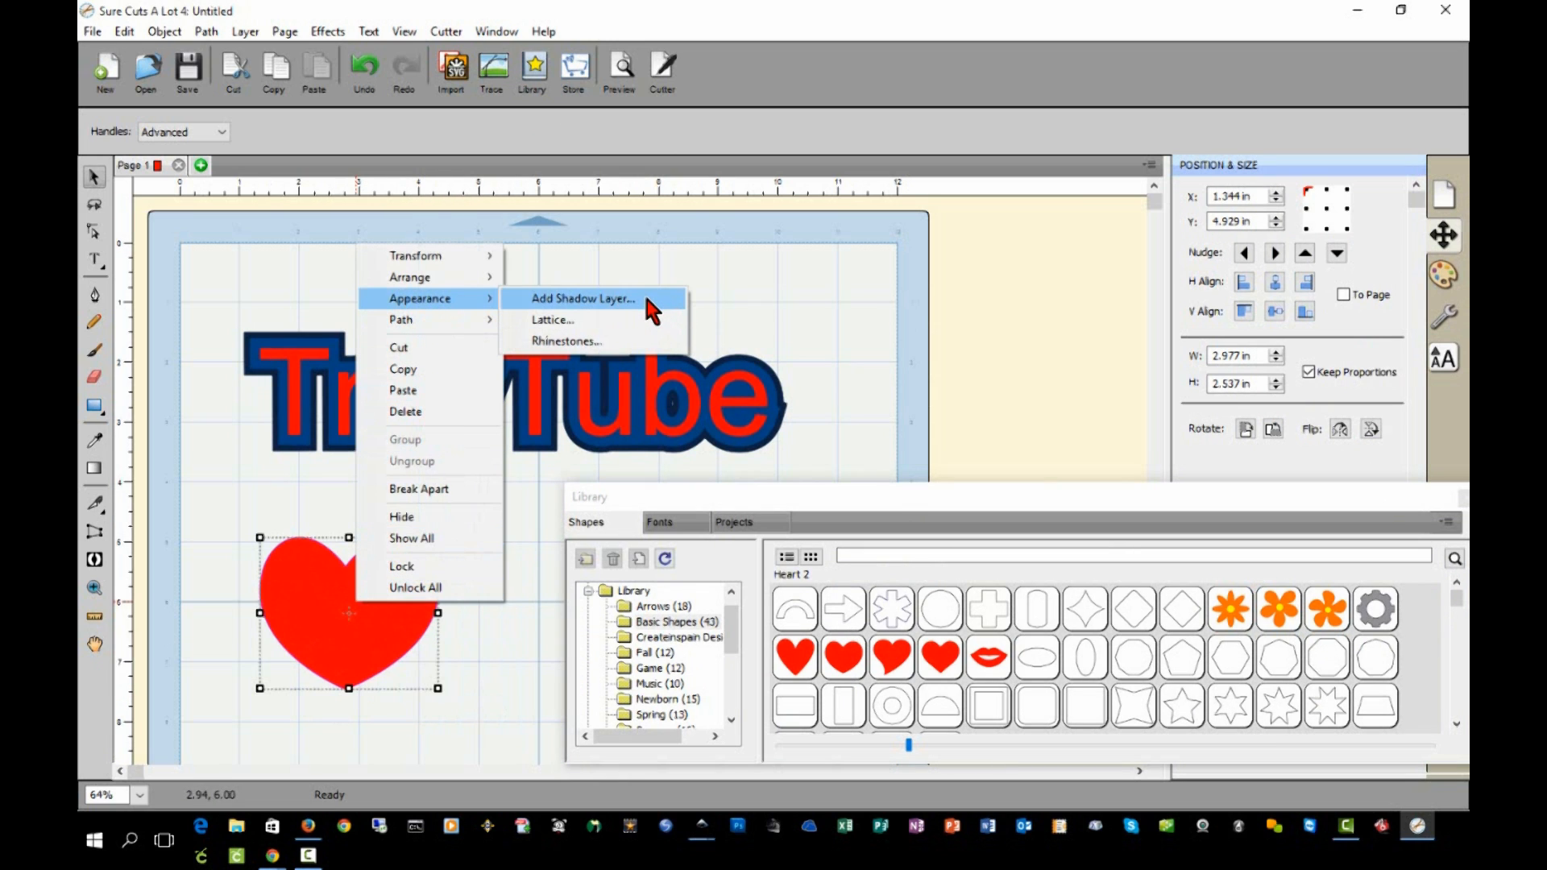
left_click(581, 299)
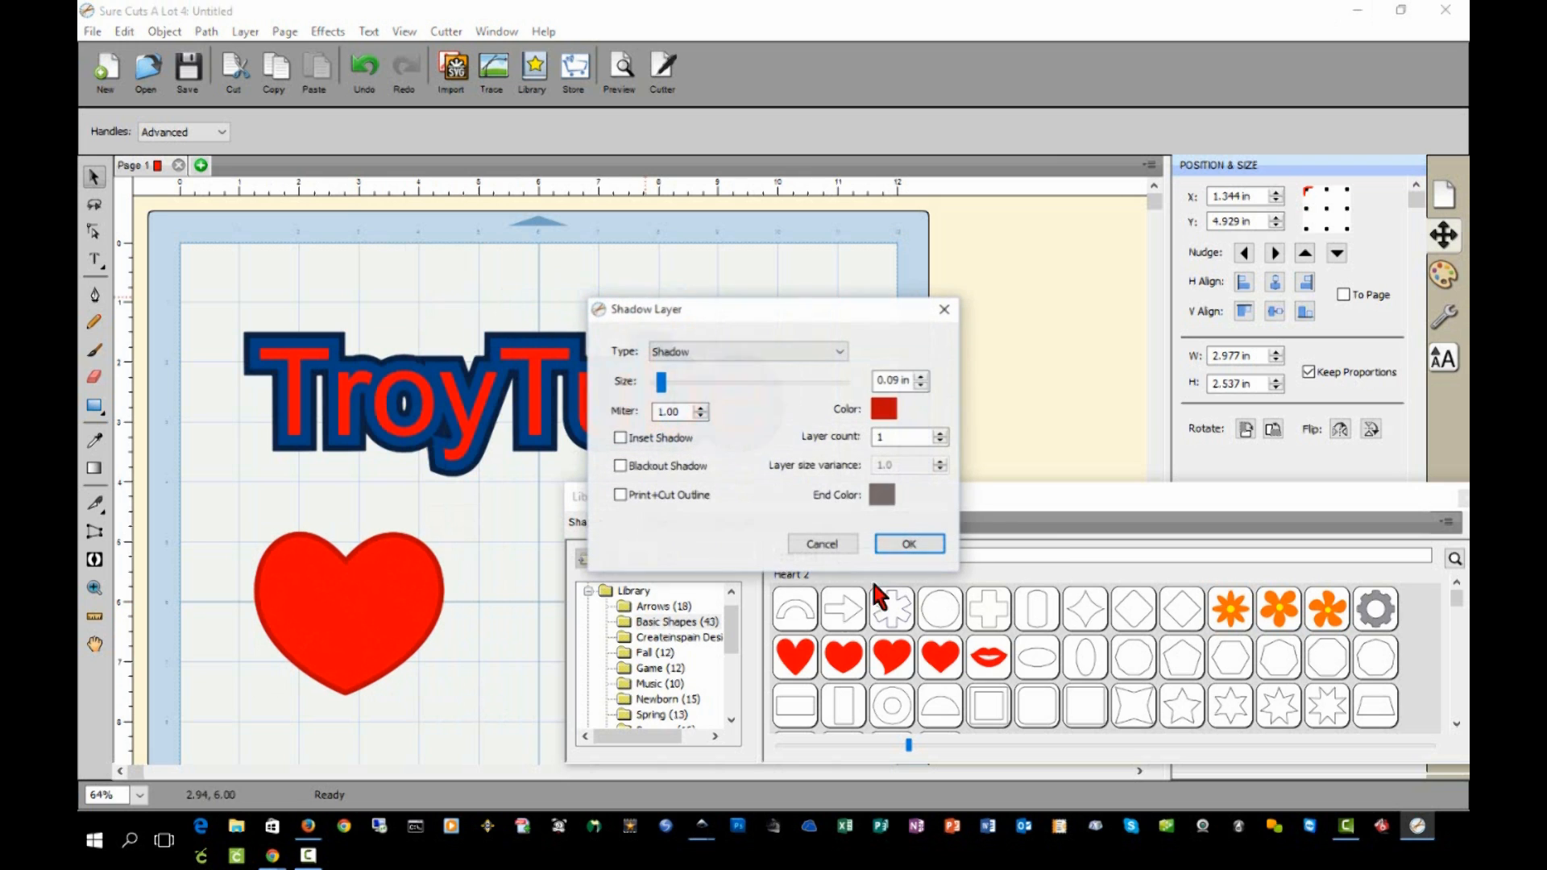
left_click_drag(661, 382, 671, 382)
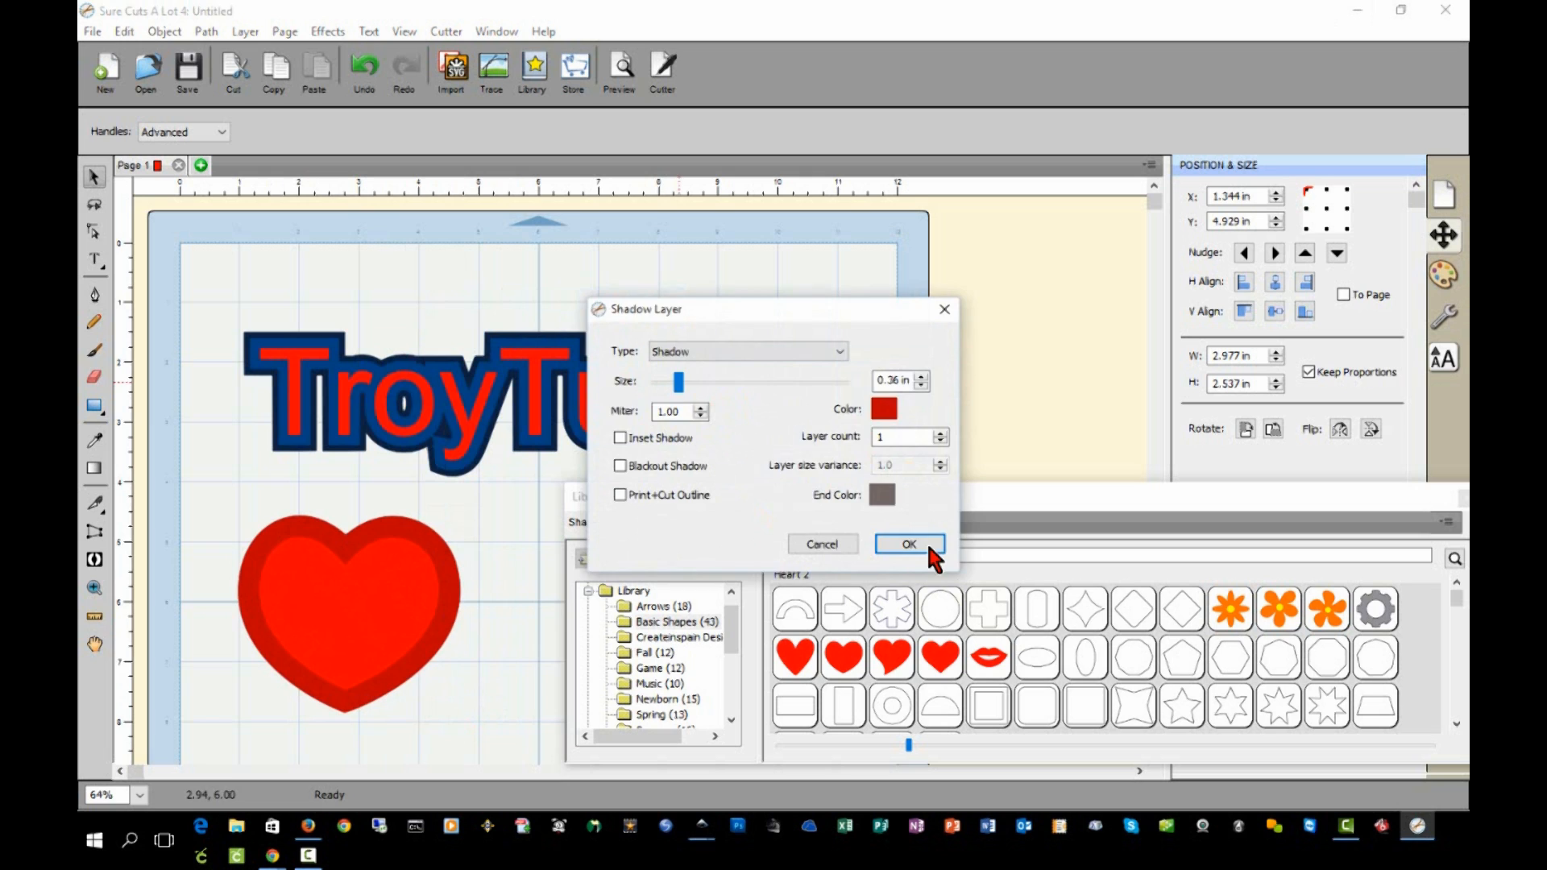
left_click(908, 544)
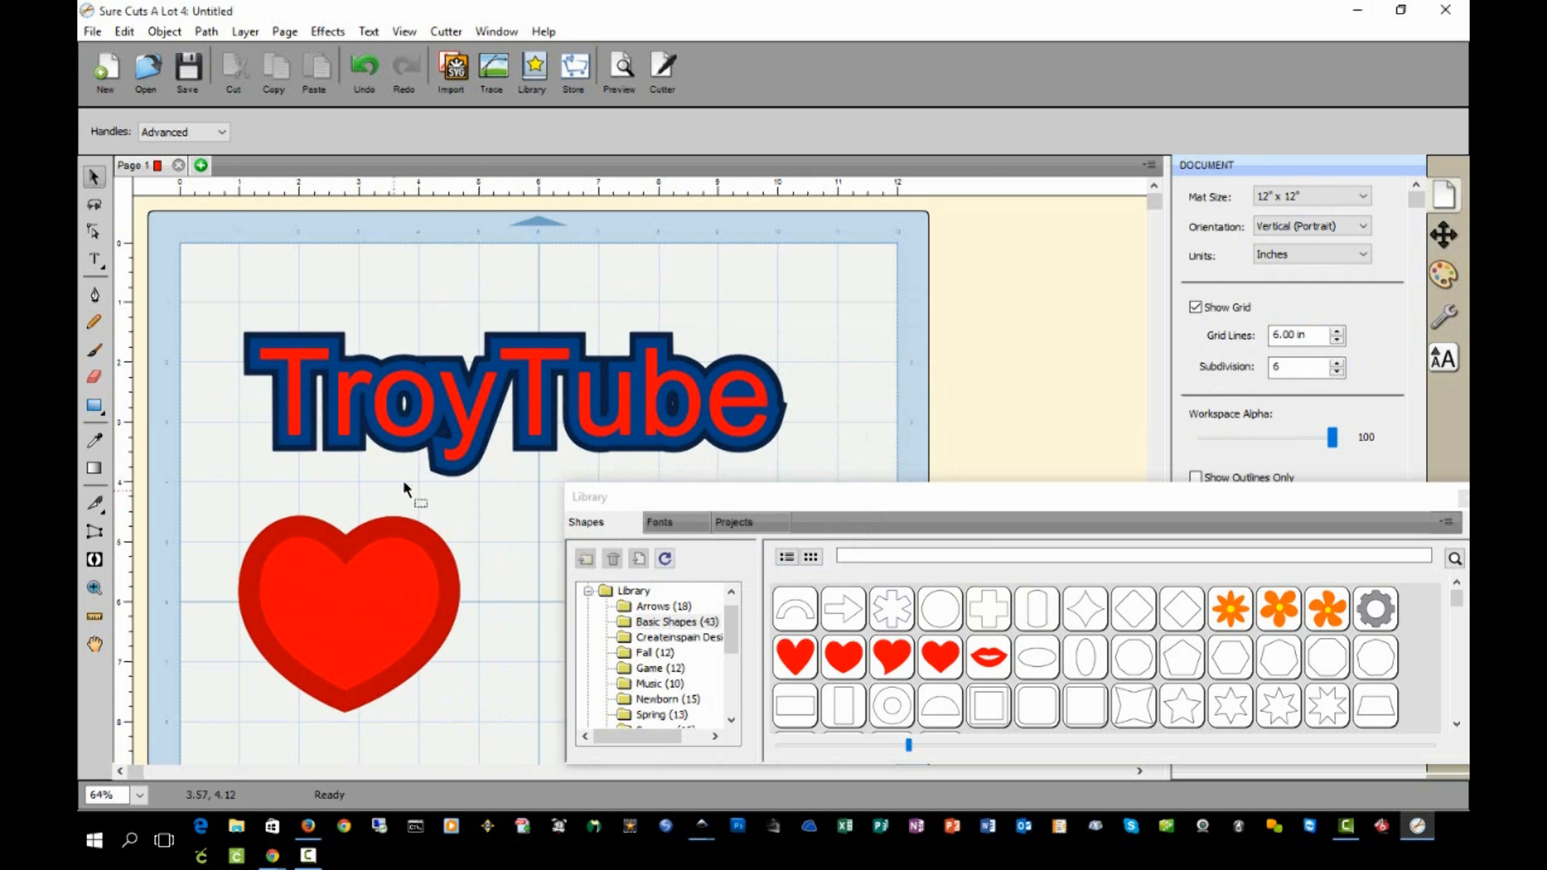
mouse_move(267, 306)
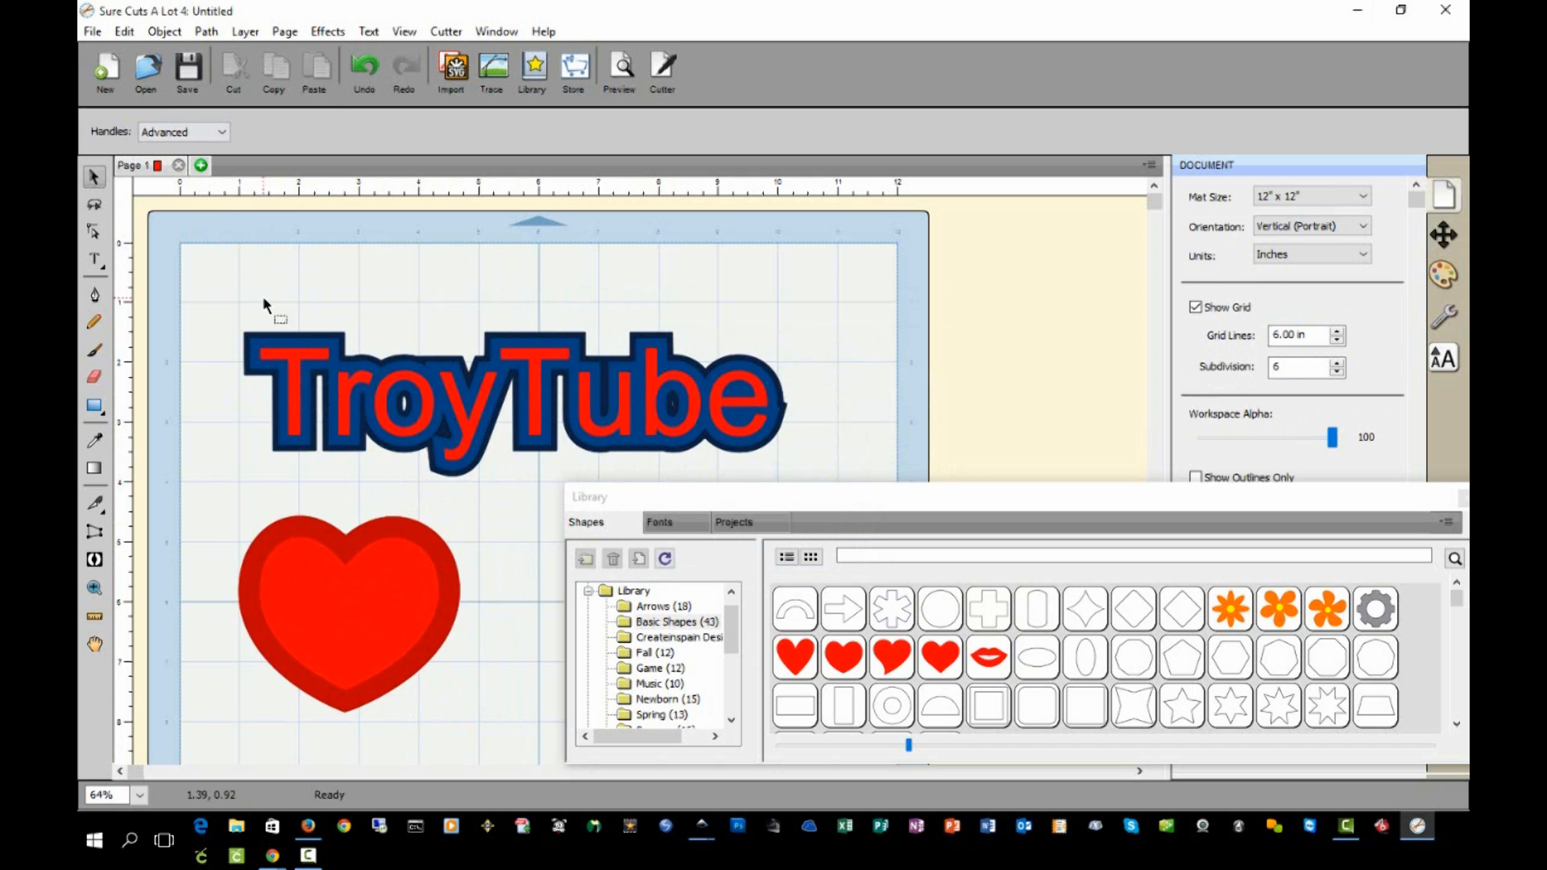
- Export the design as Test.svg with Design Space compatibility enabled
left_click(91, 31)
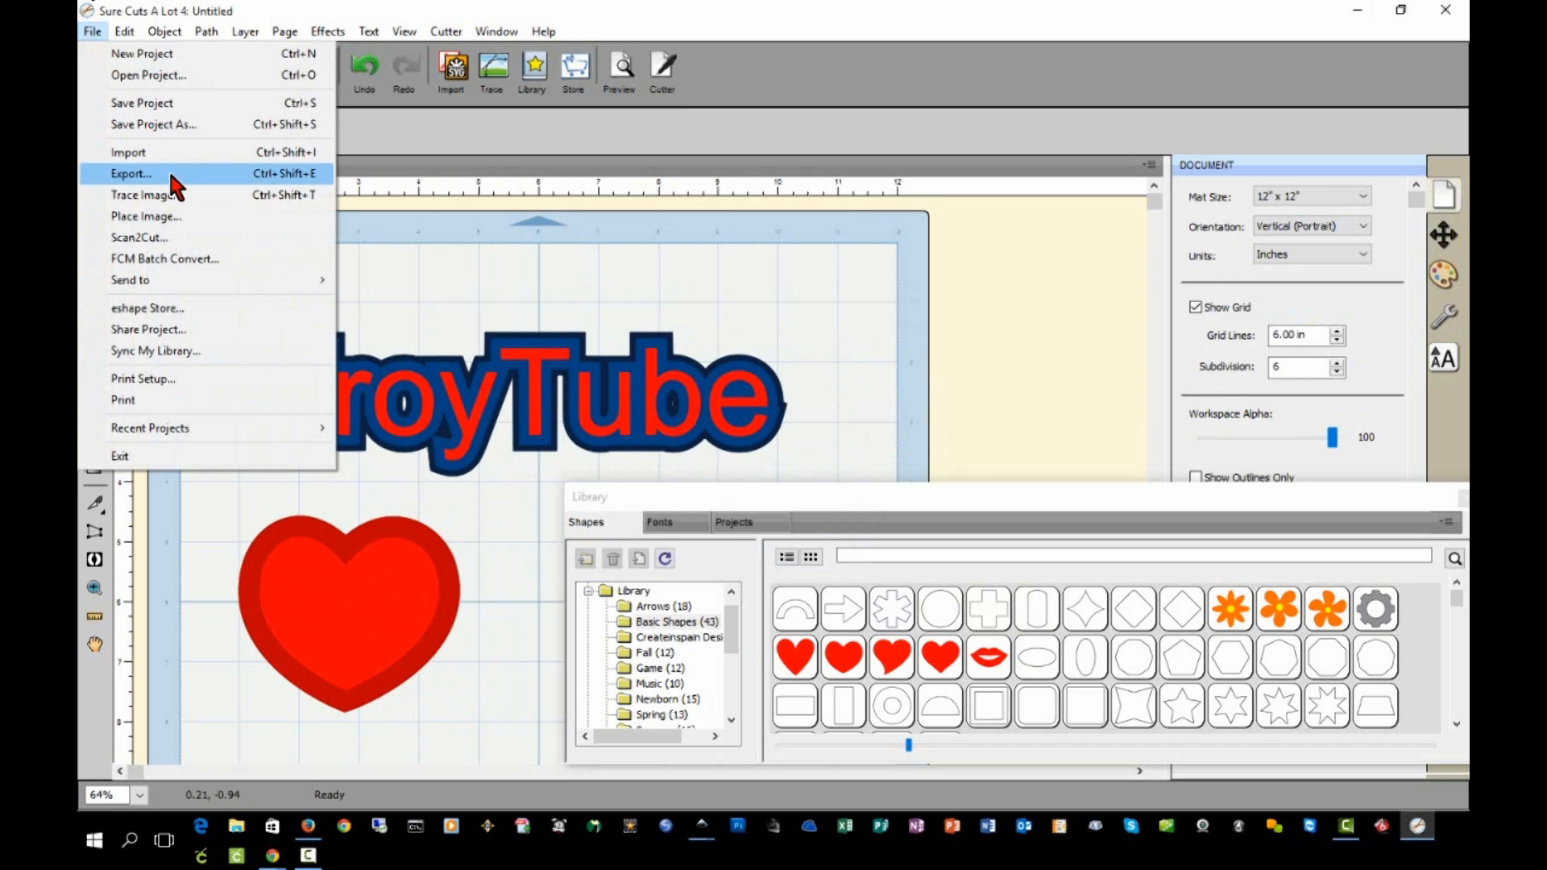
left_click(130, 174)
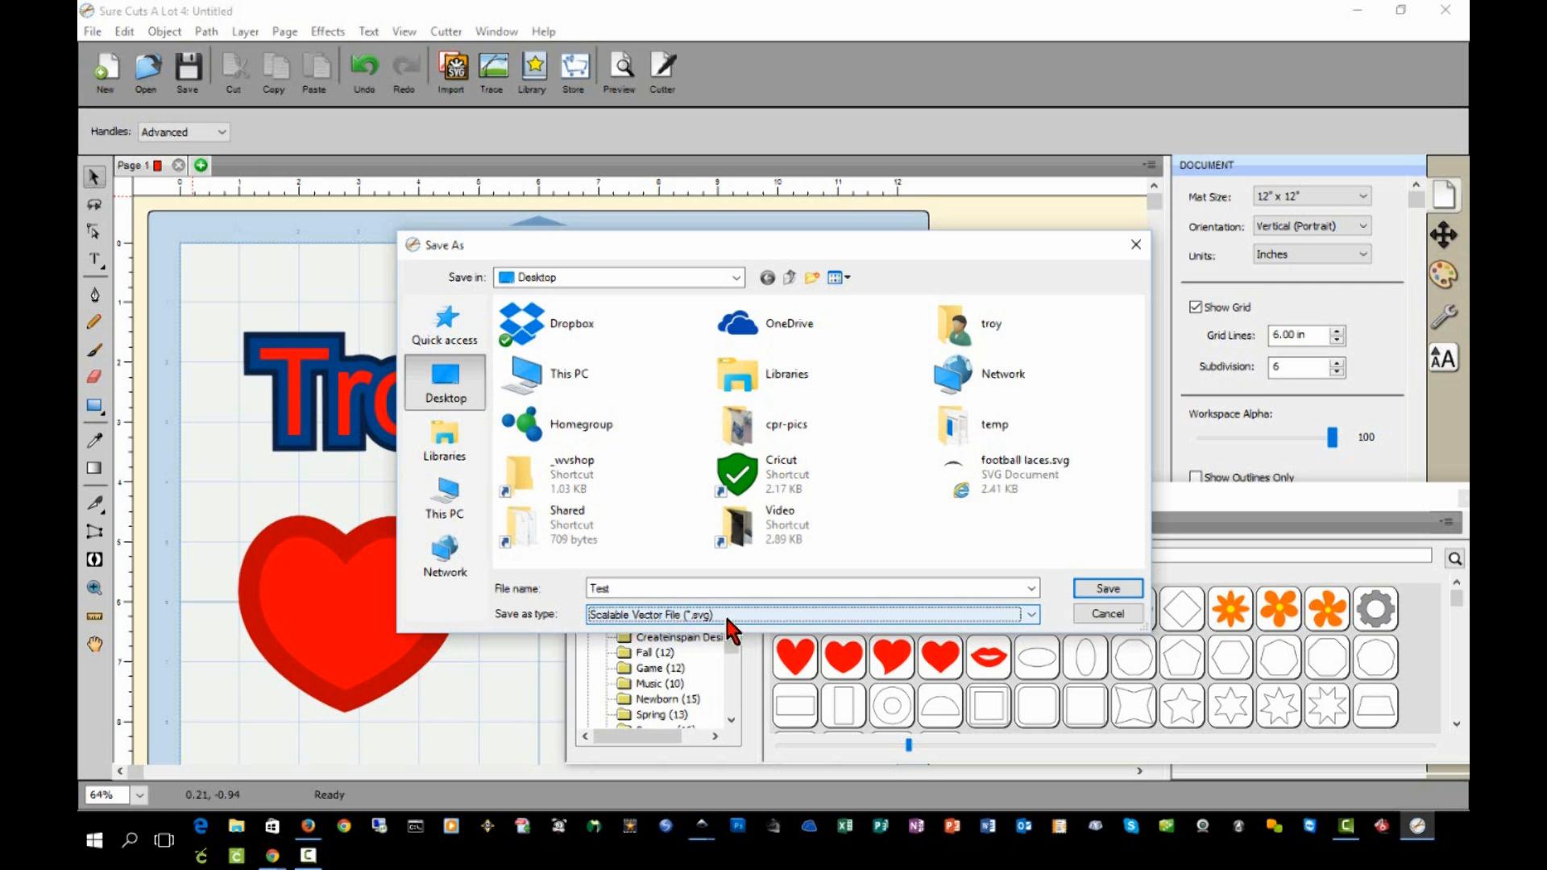
left_click(1106, 588)
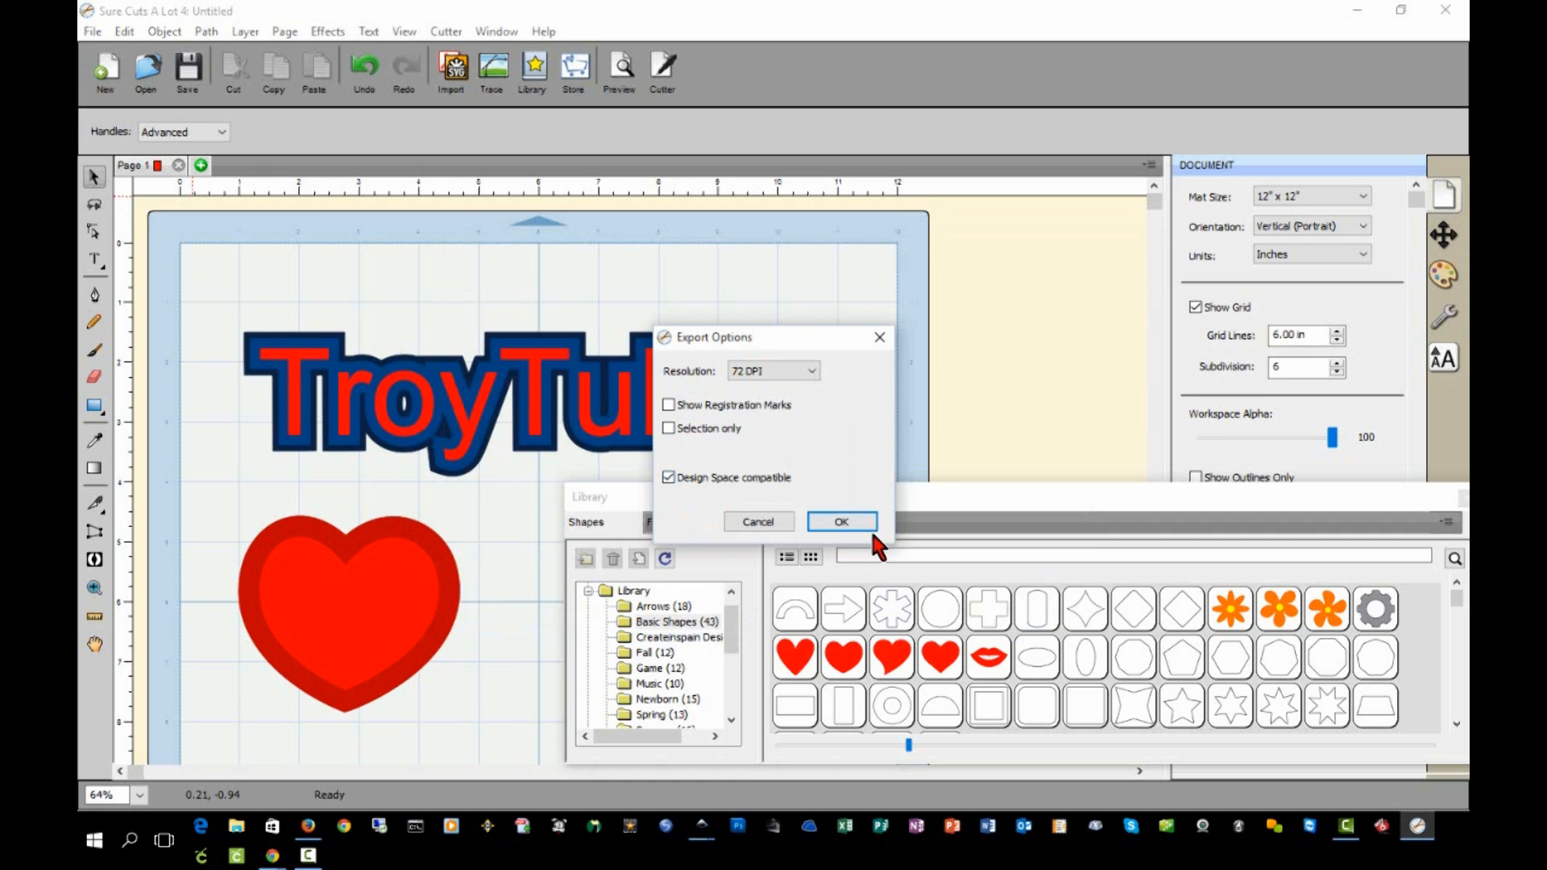
left_click(841, 521)
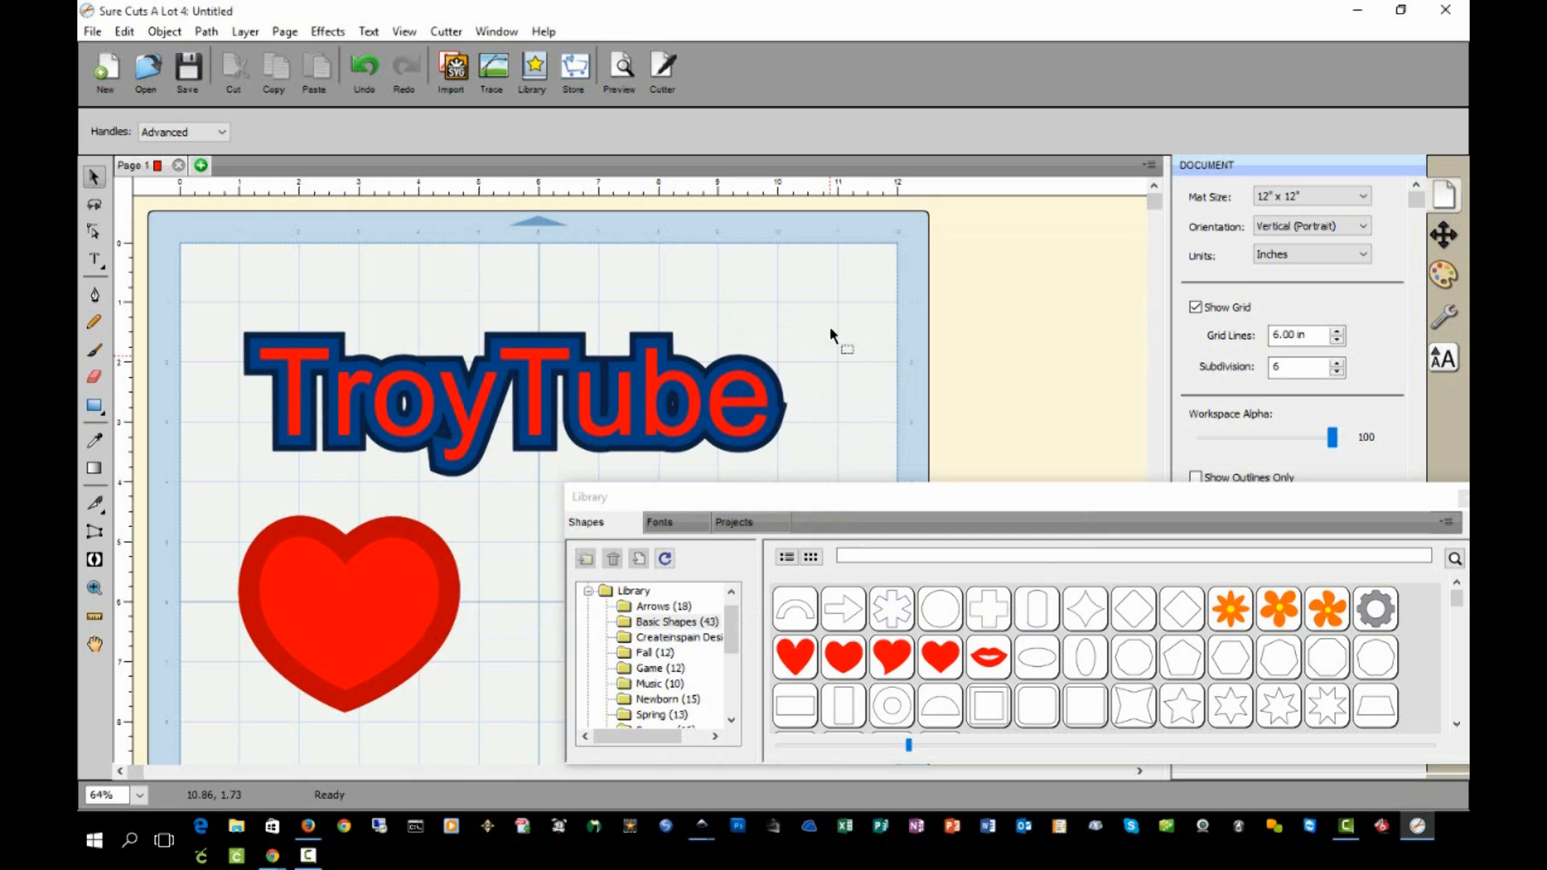
left_click(711, 386)
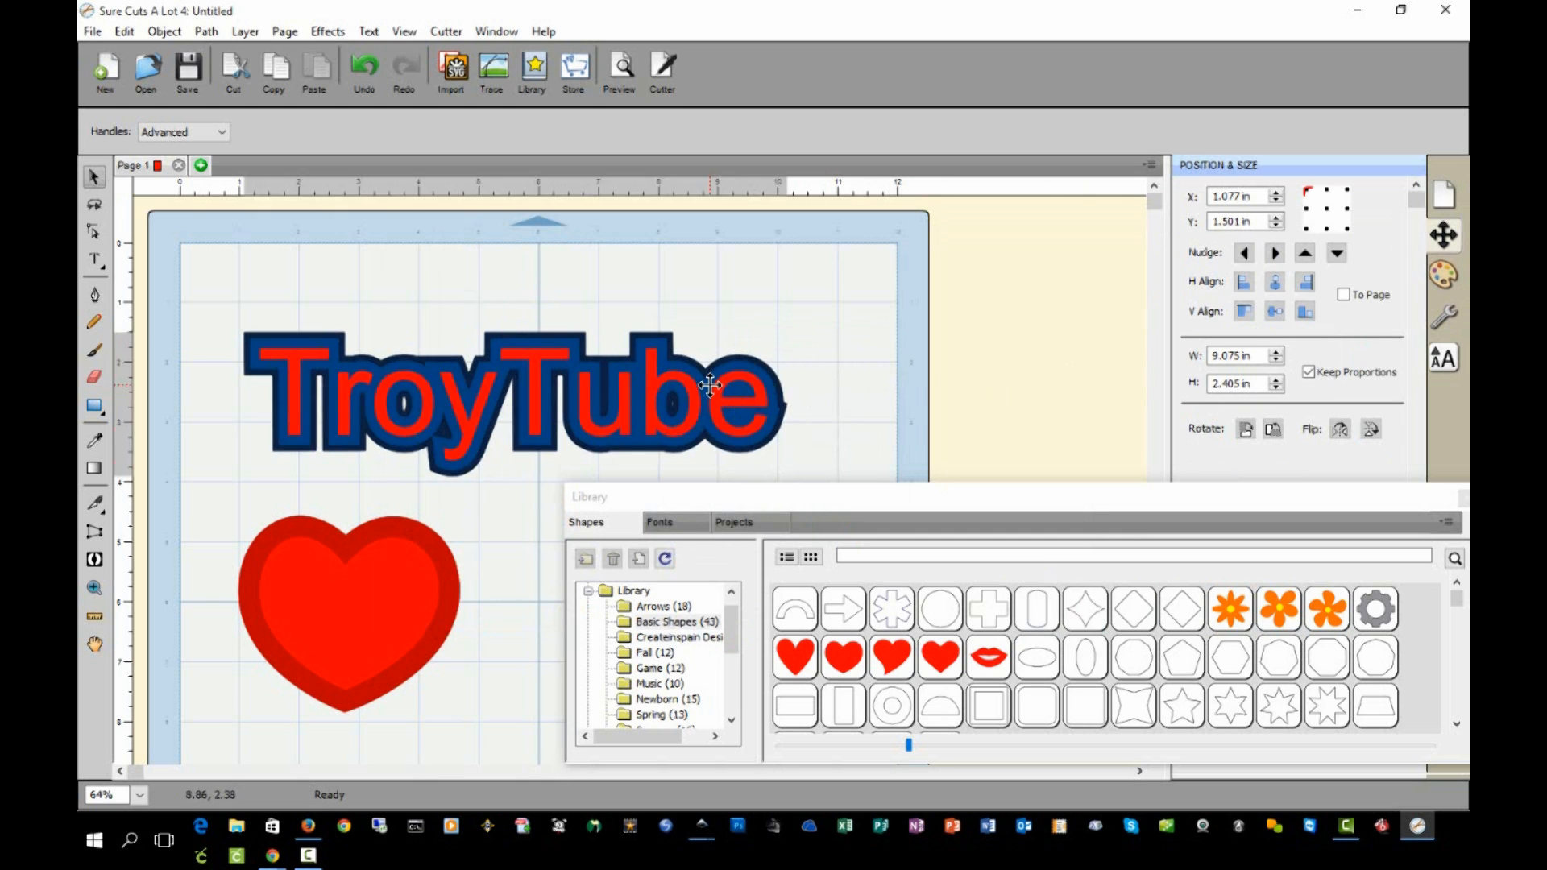
left_click(513, 405)
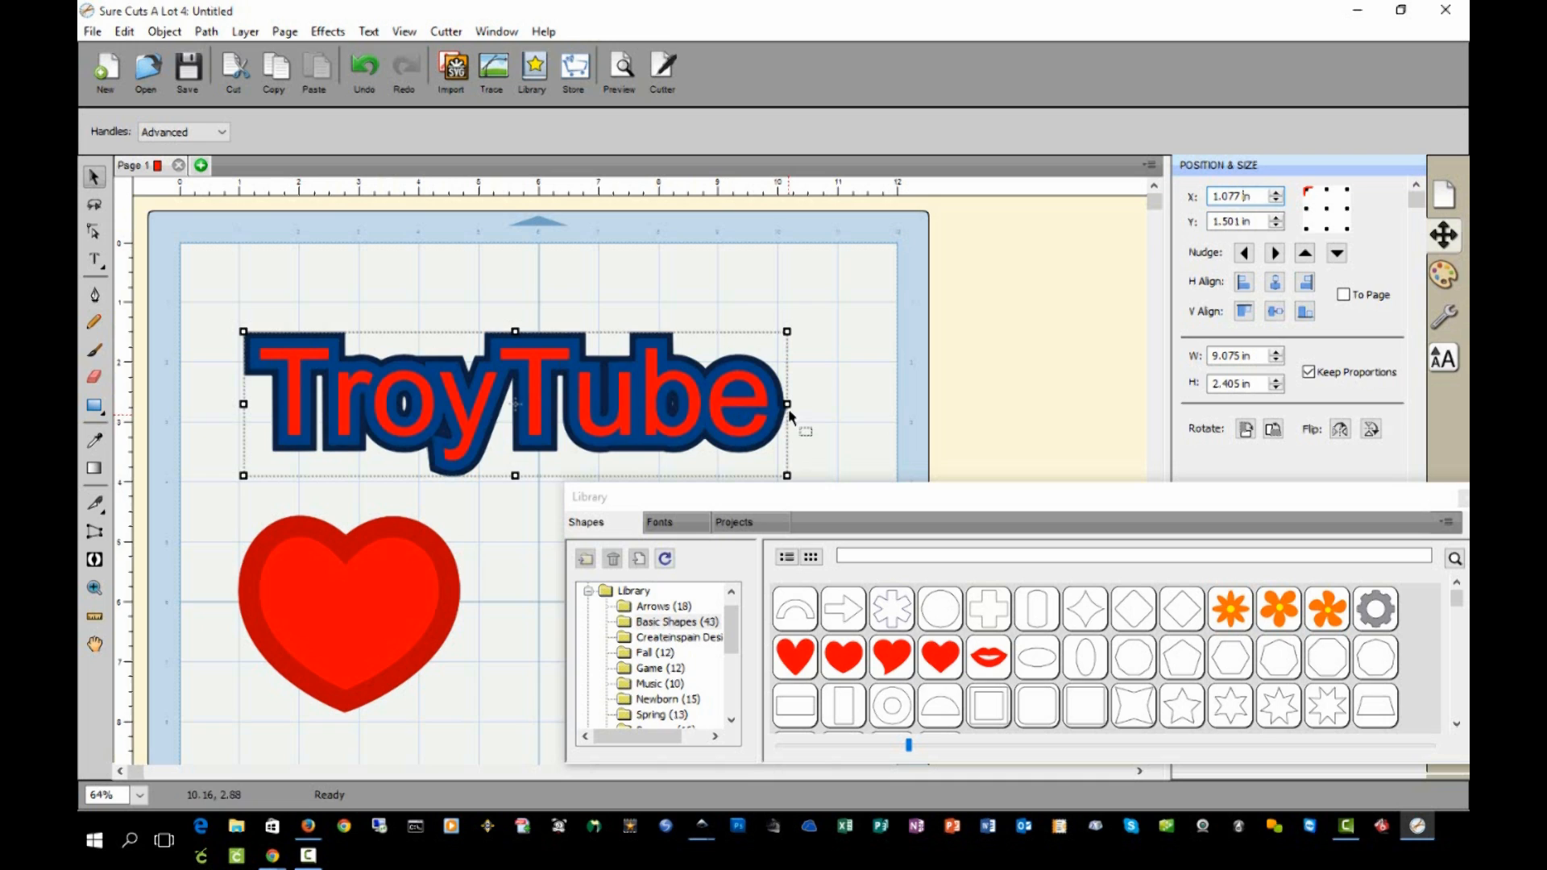
mouse_move(1251, 220)
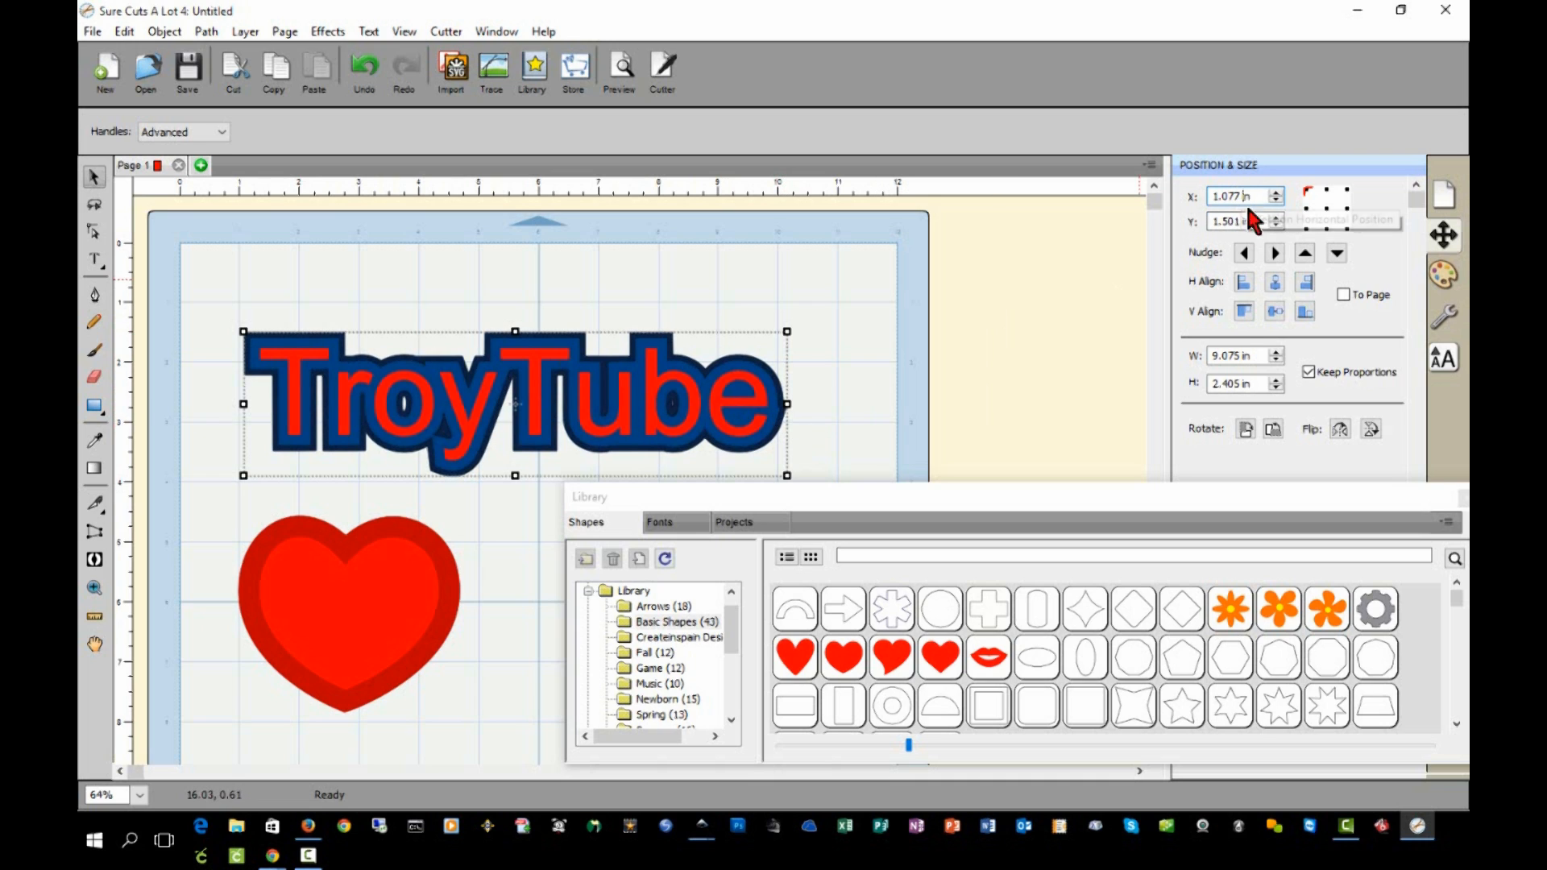
left_click(1239, 355)
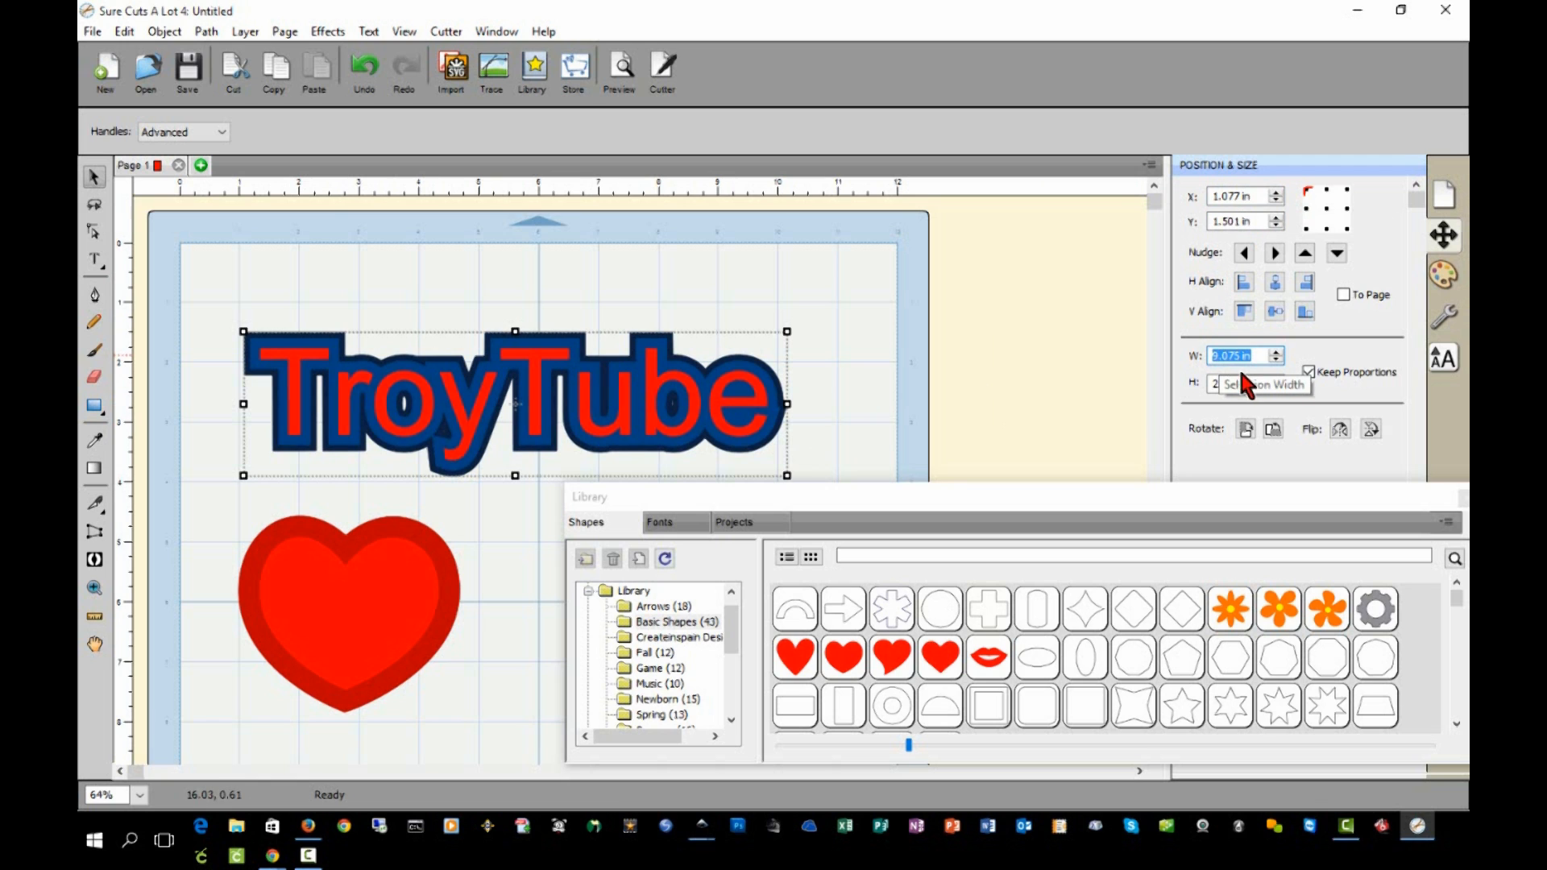
left_click(796, 658)
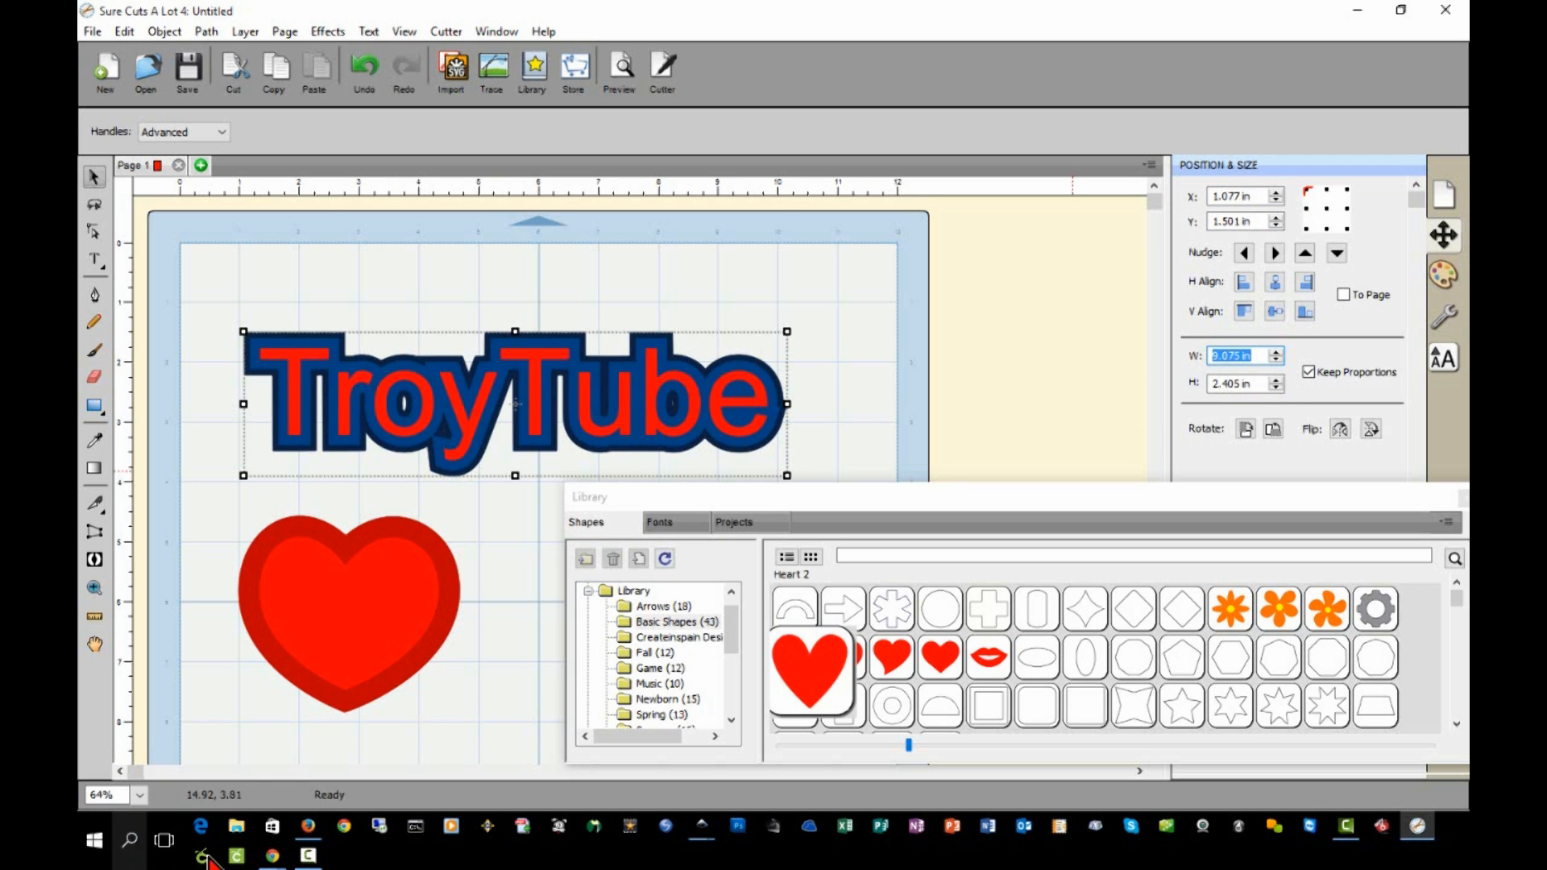
- Switch to the Design Space browser and save the uploaded Test image
left_click(311, 826)
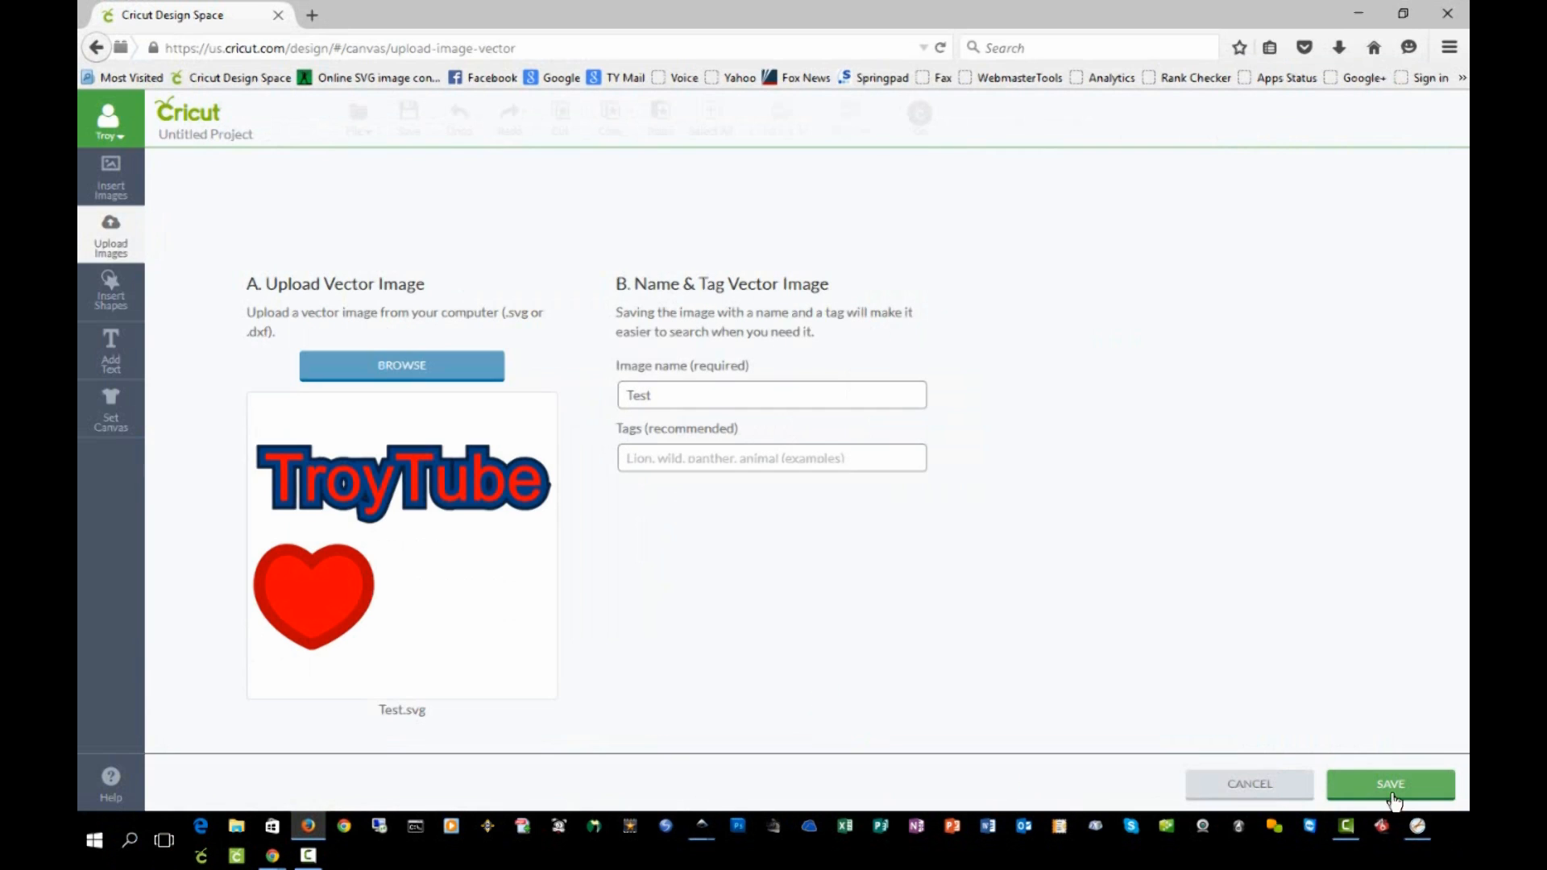
left_click(1389, 783)
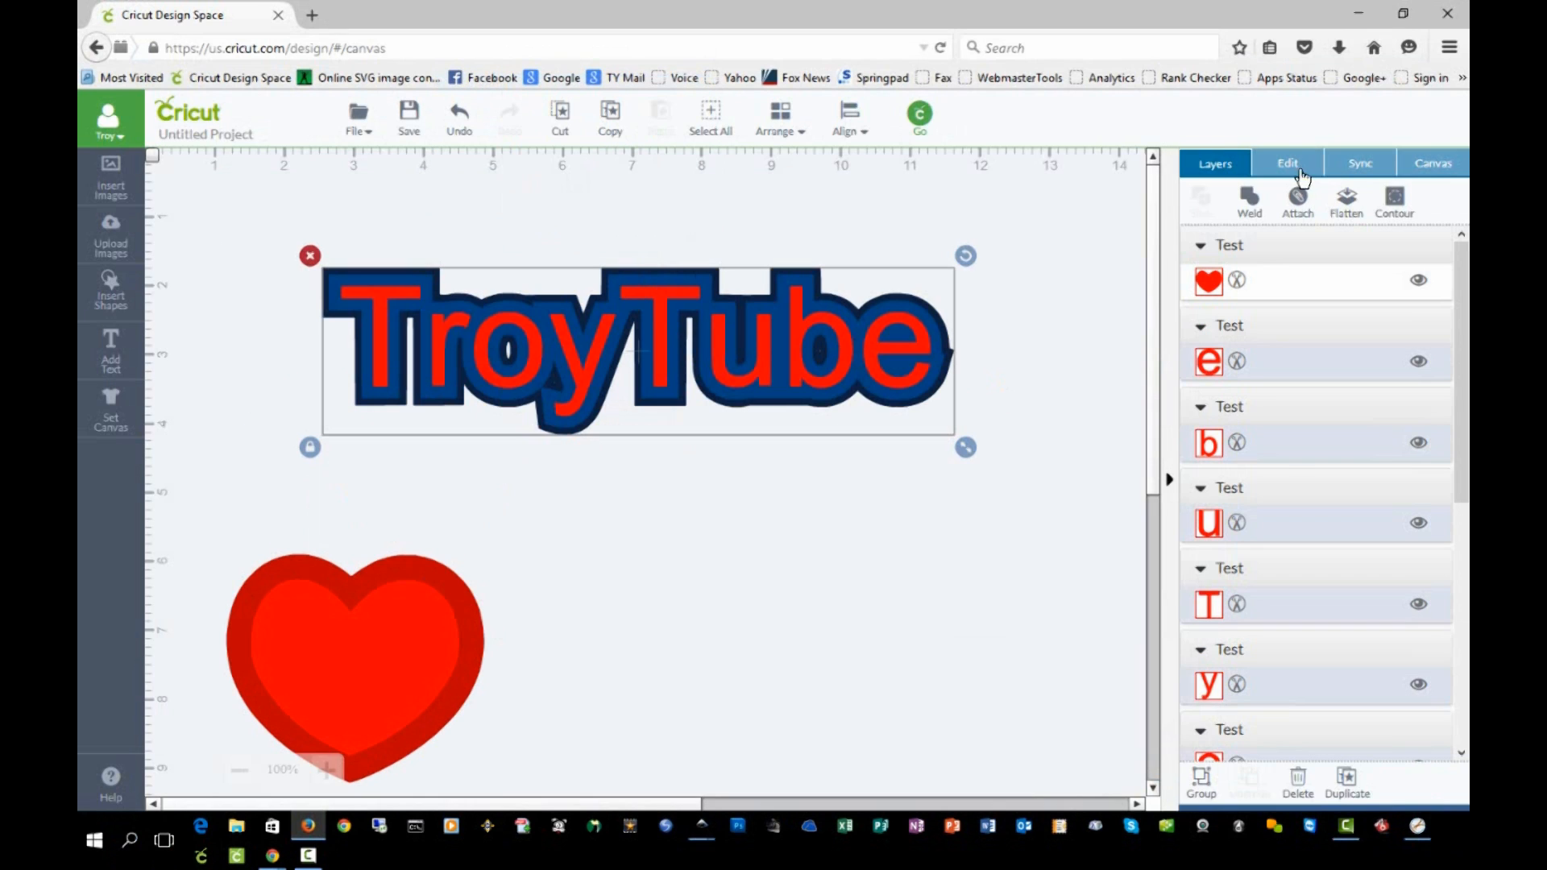
- Open the Edit panel and inspect the TroyTube text's 9.075 in width
left_click(1287, 163)
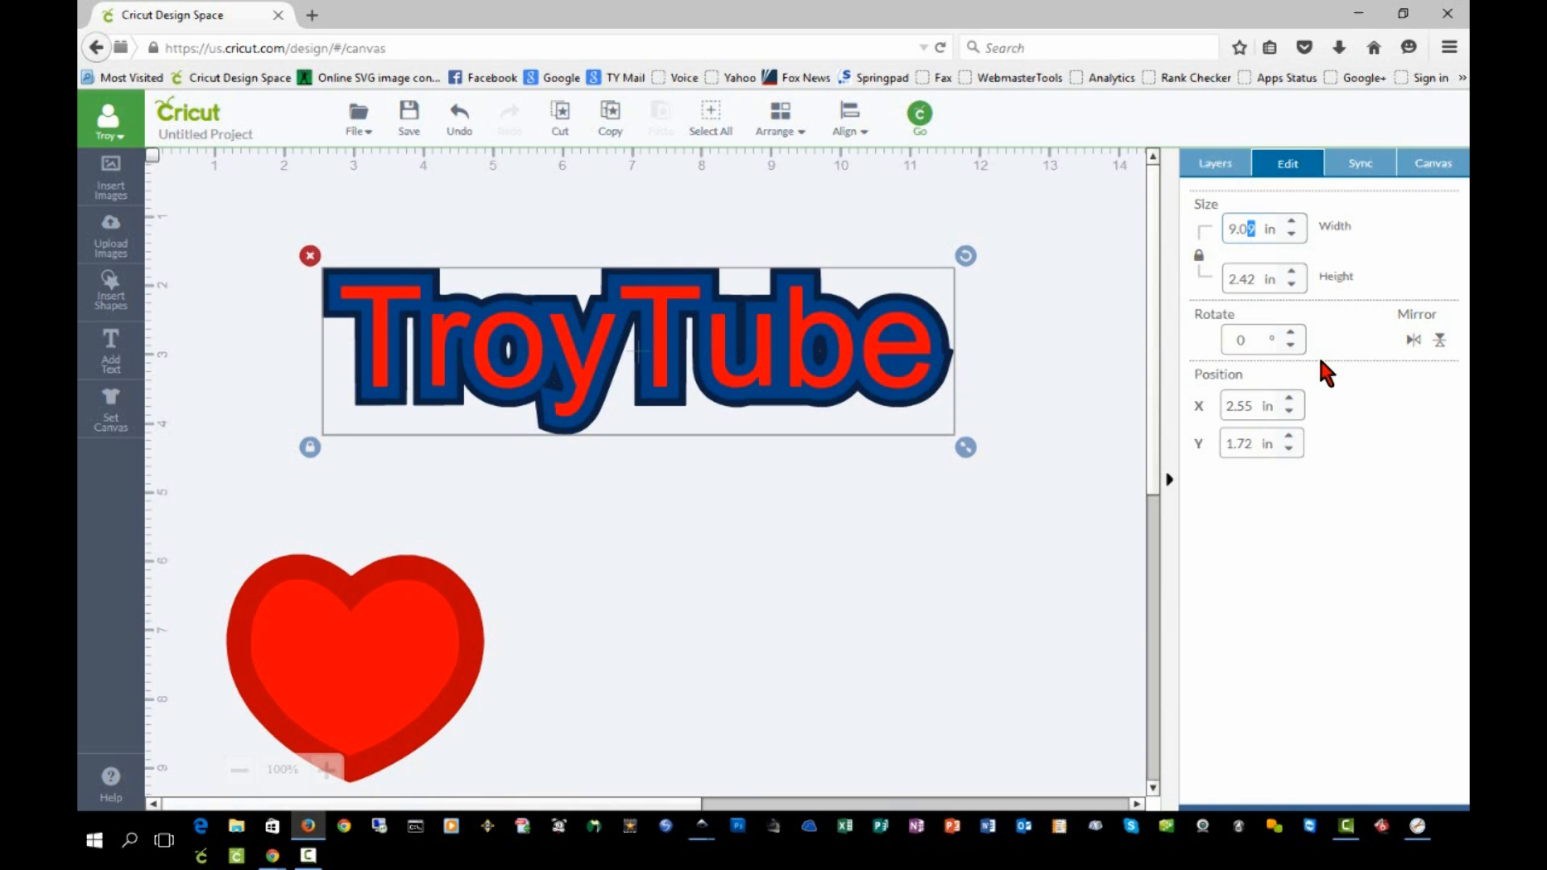
left_click(1289, 222)
type("9.075")
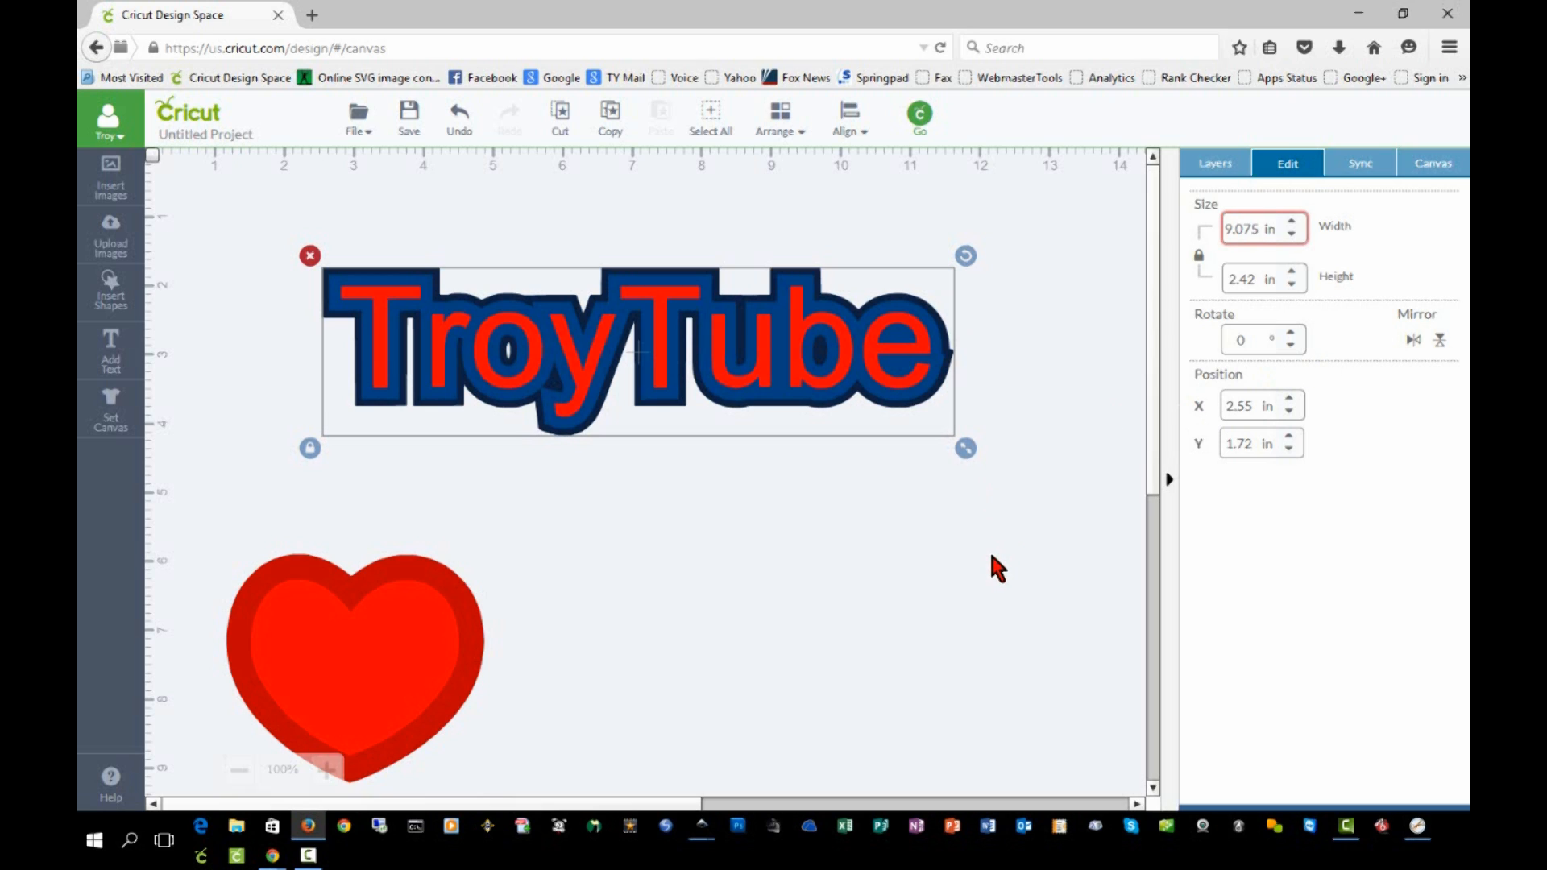
mouse_move(592, 676)
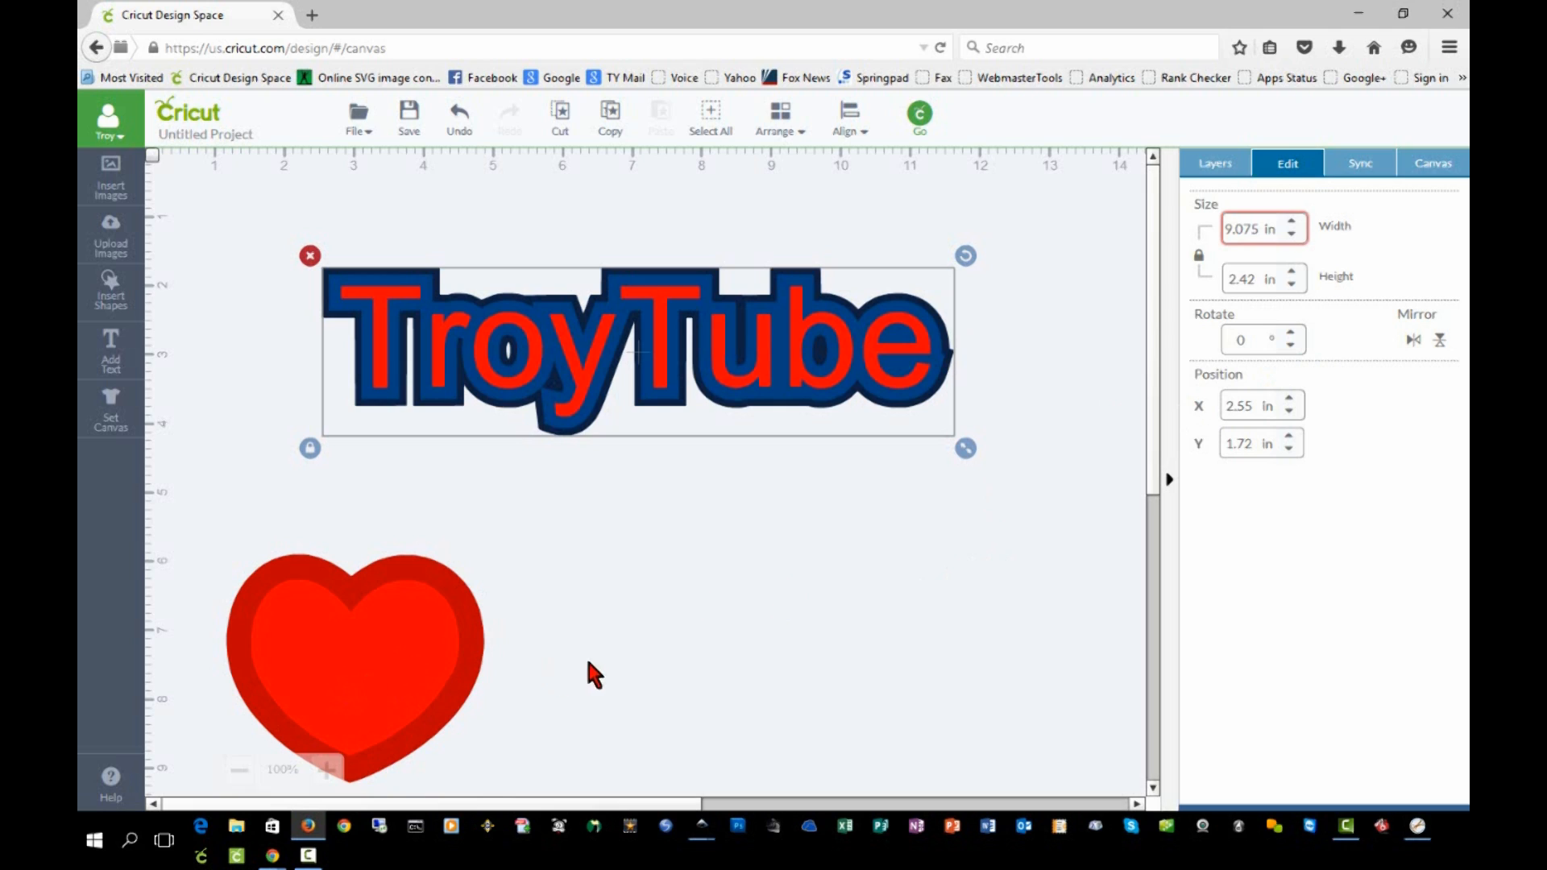
mouse_move(593, 701)
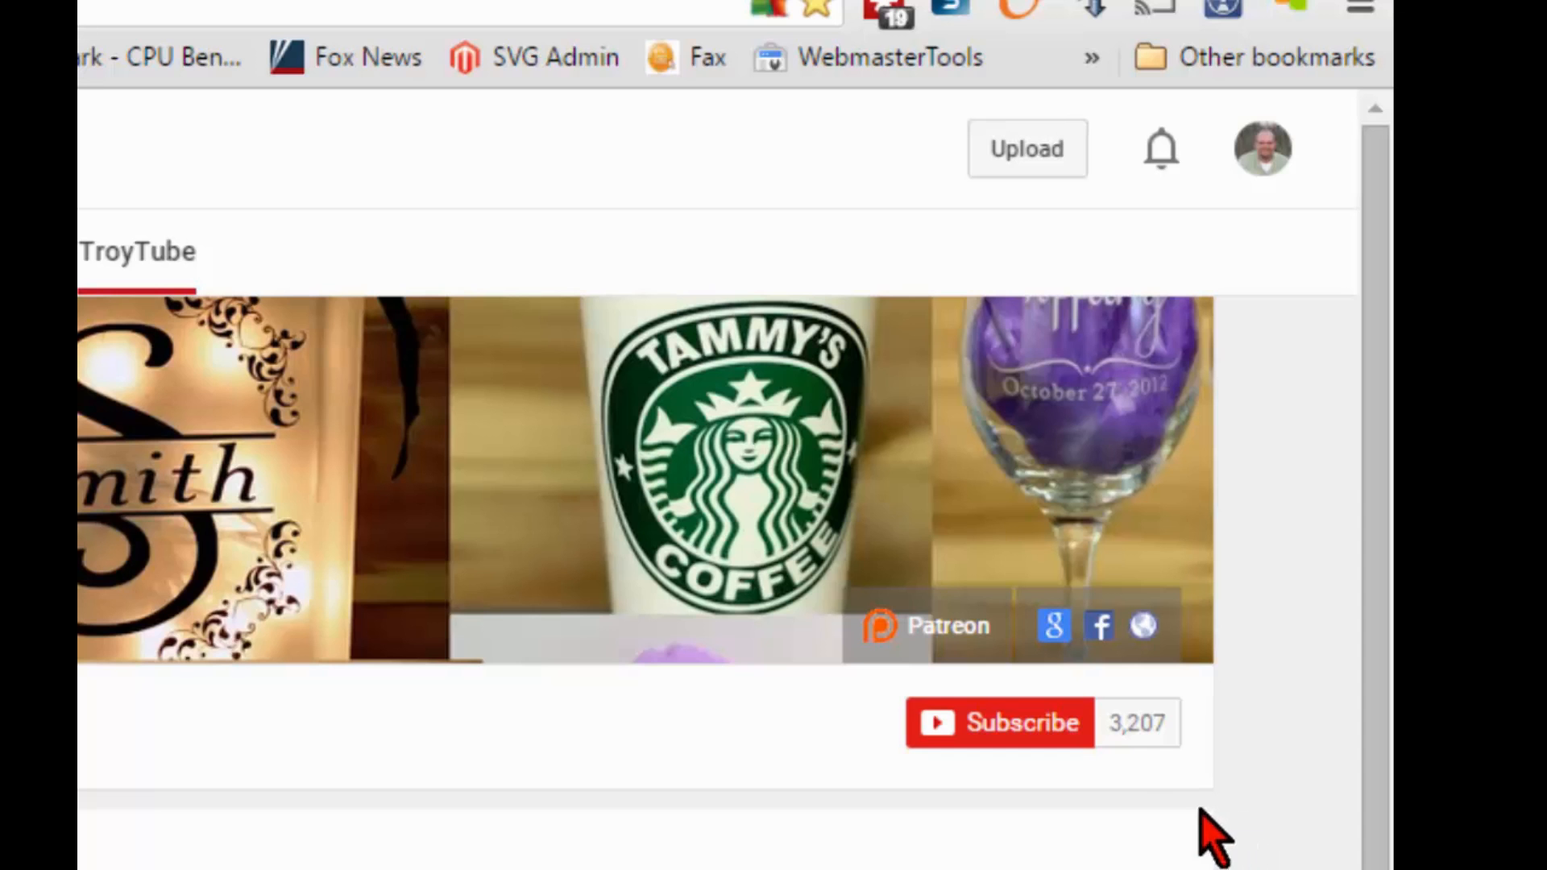
- Subscribe to TroyTube and save the 'Send me all notifications' preference
left_click(997, 722)
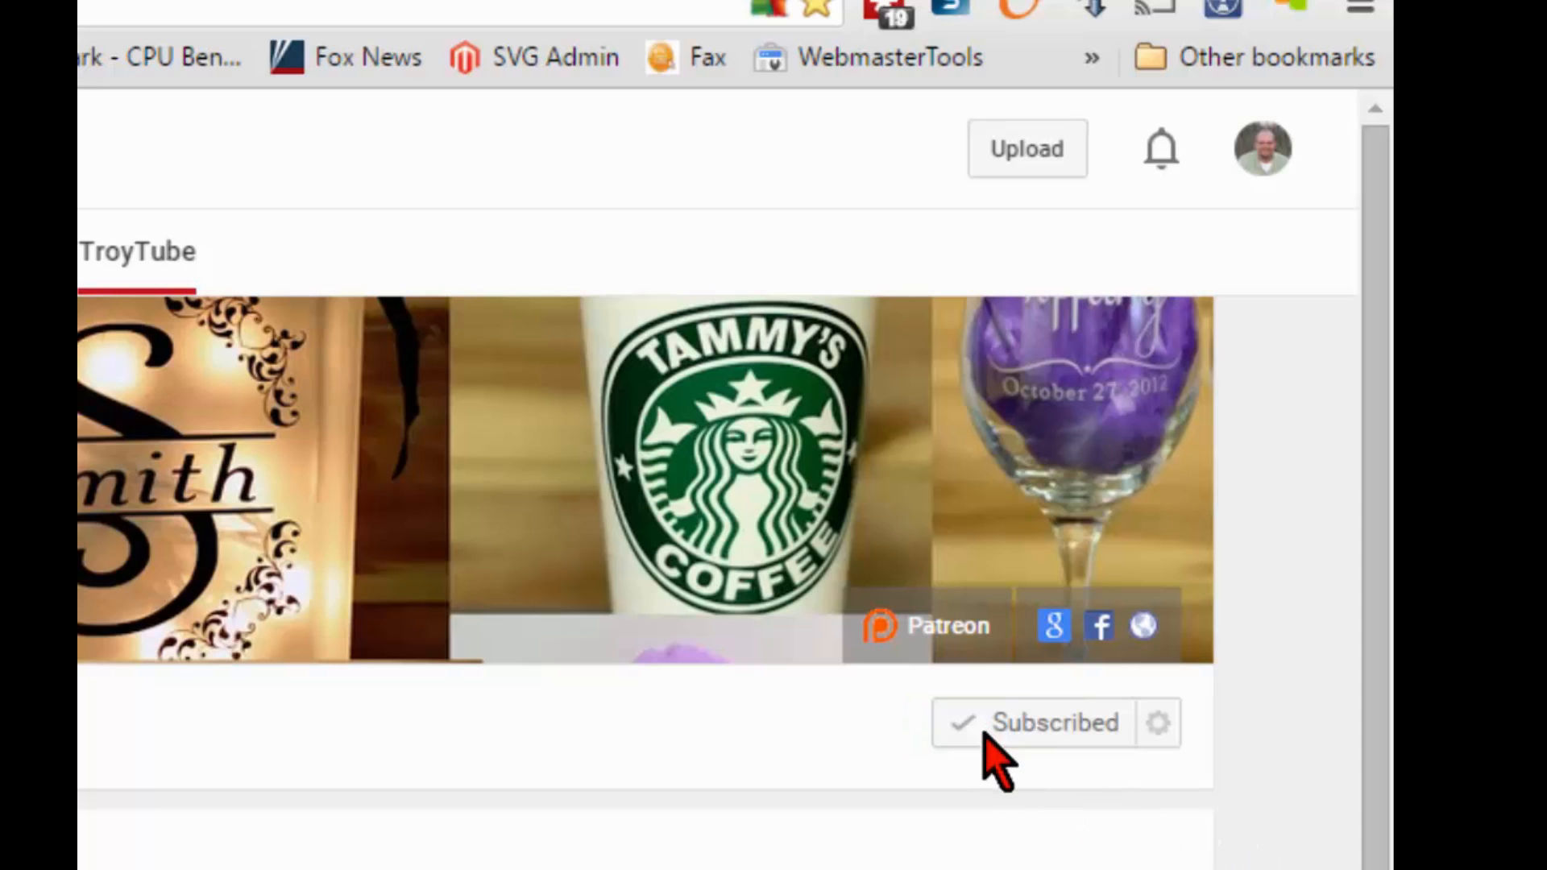
left_click(1054, 721)
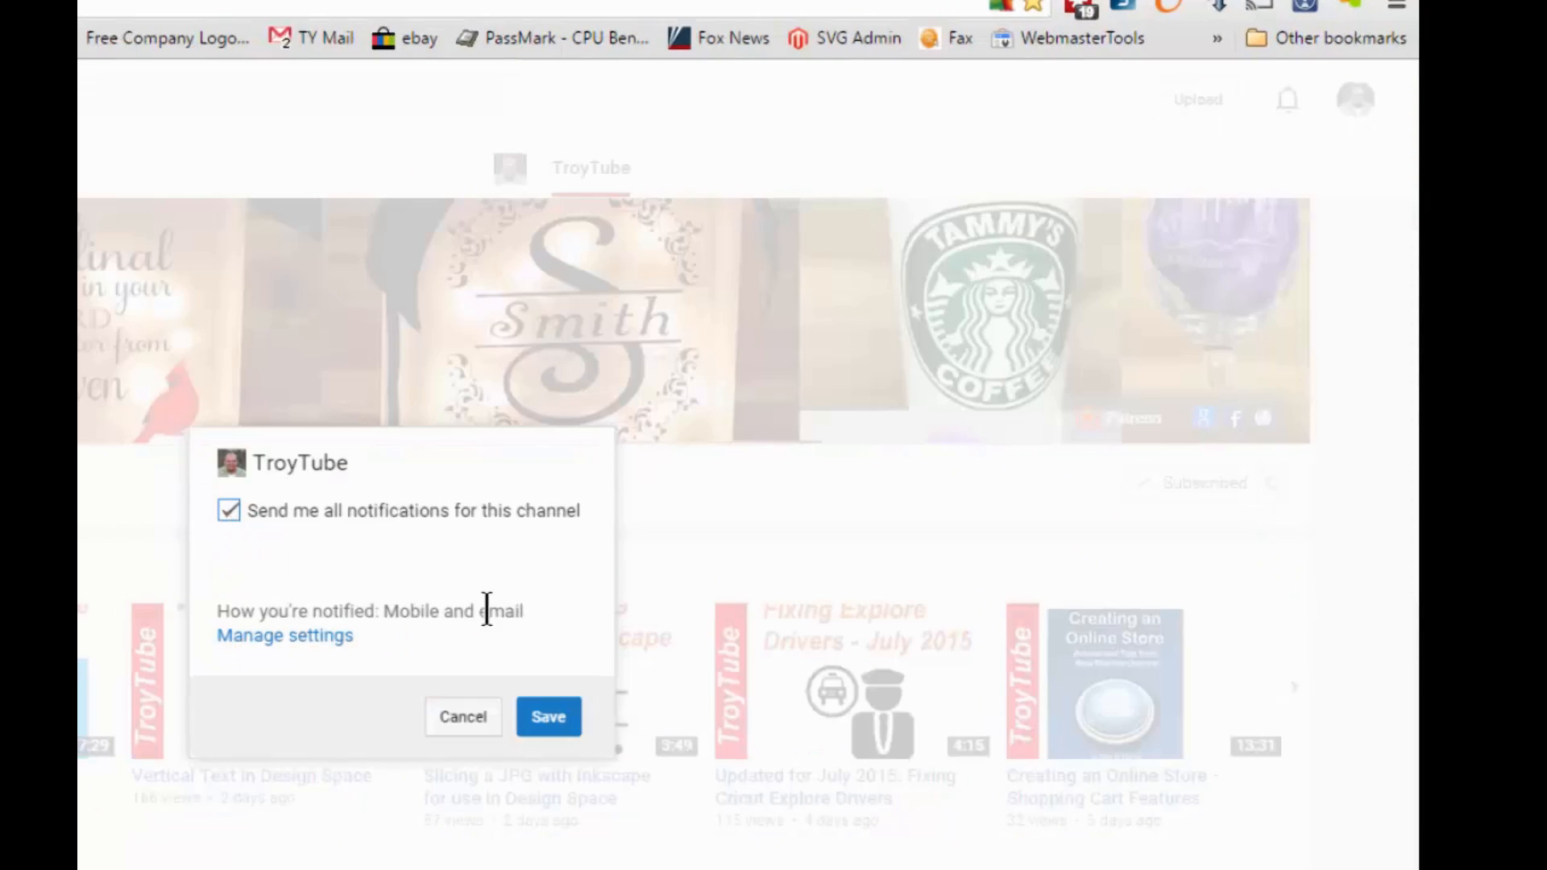
left_click(548, 716)
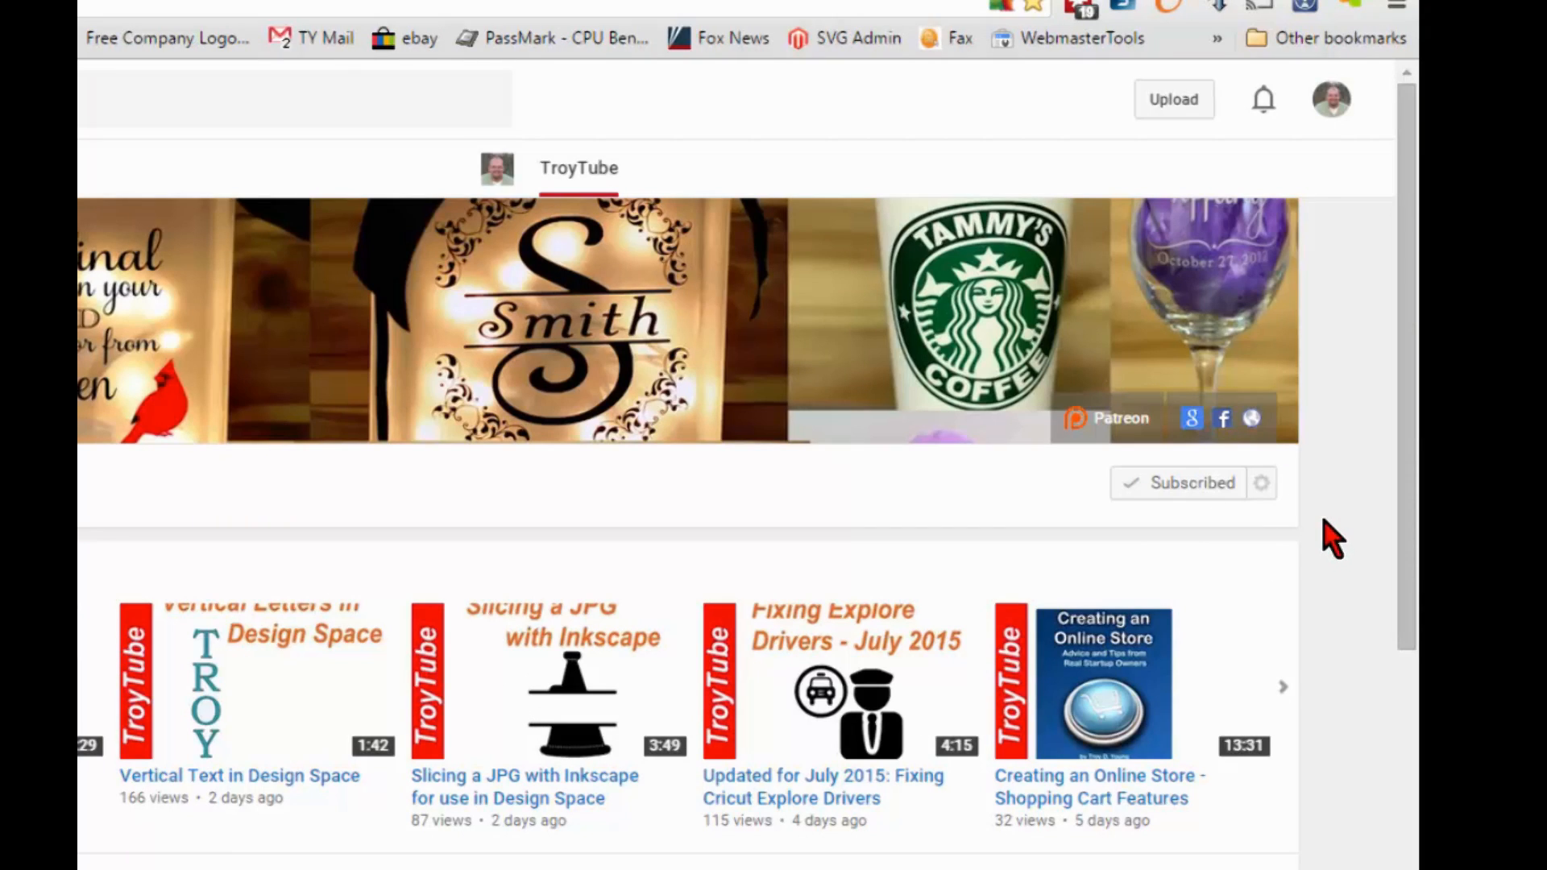
mouse_move(1116, 426)
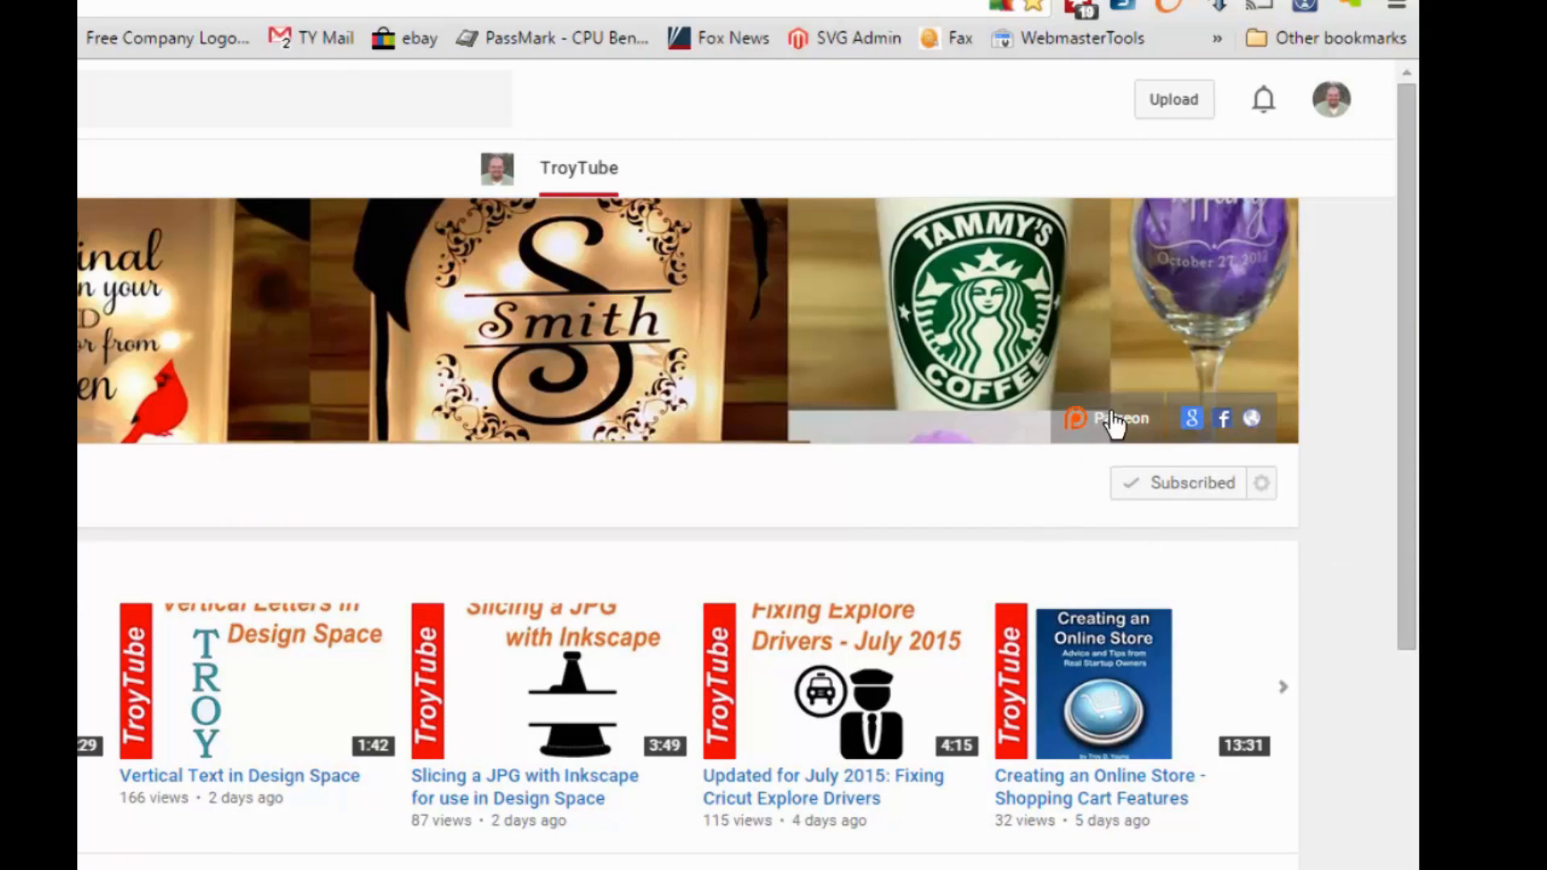